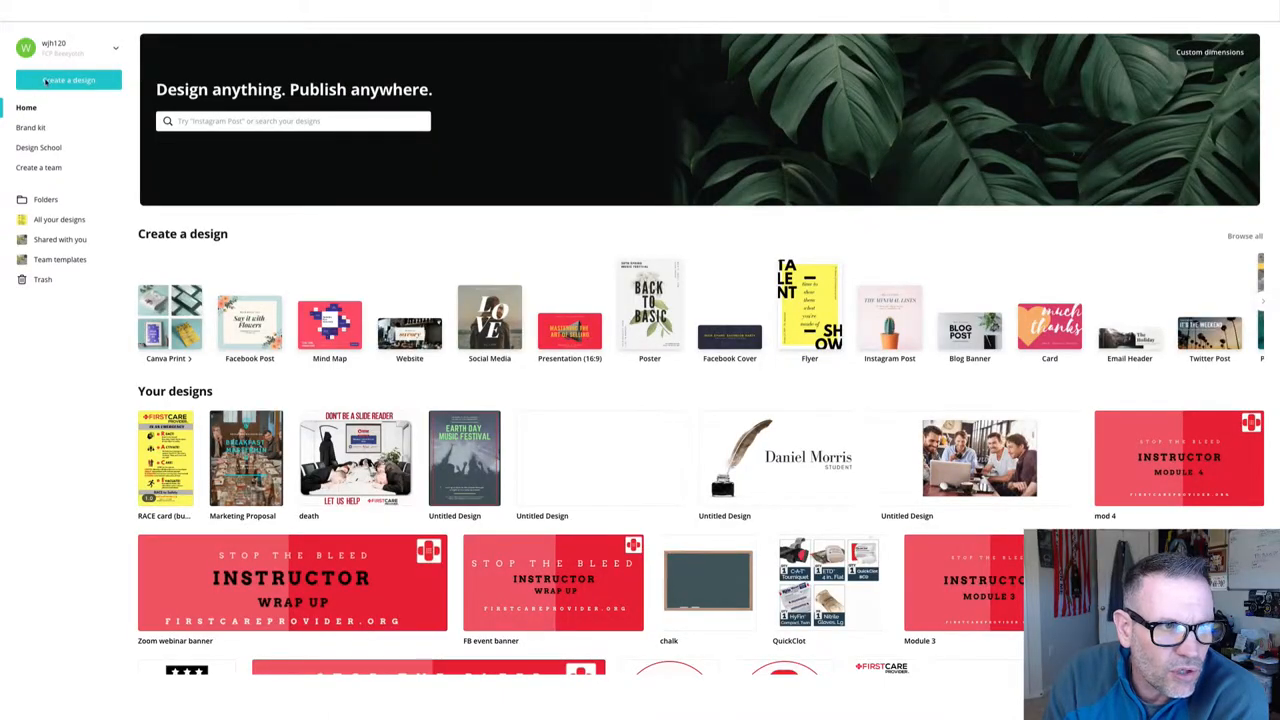
Step: Open Create a design and browse the catalogue of print, social and document formats
{"action": "left_click", "coordinate": [293, 121]}
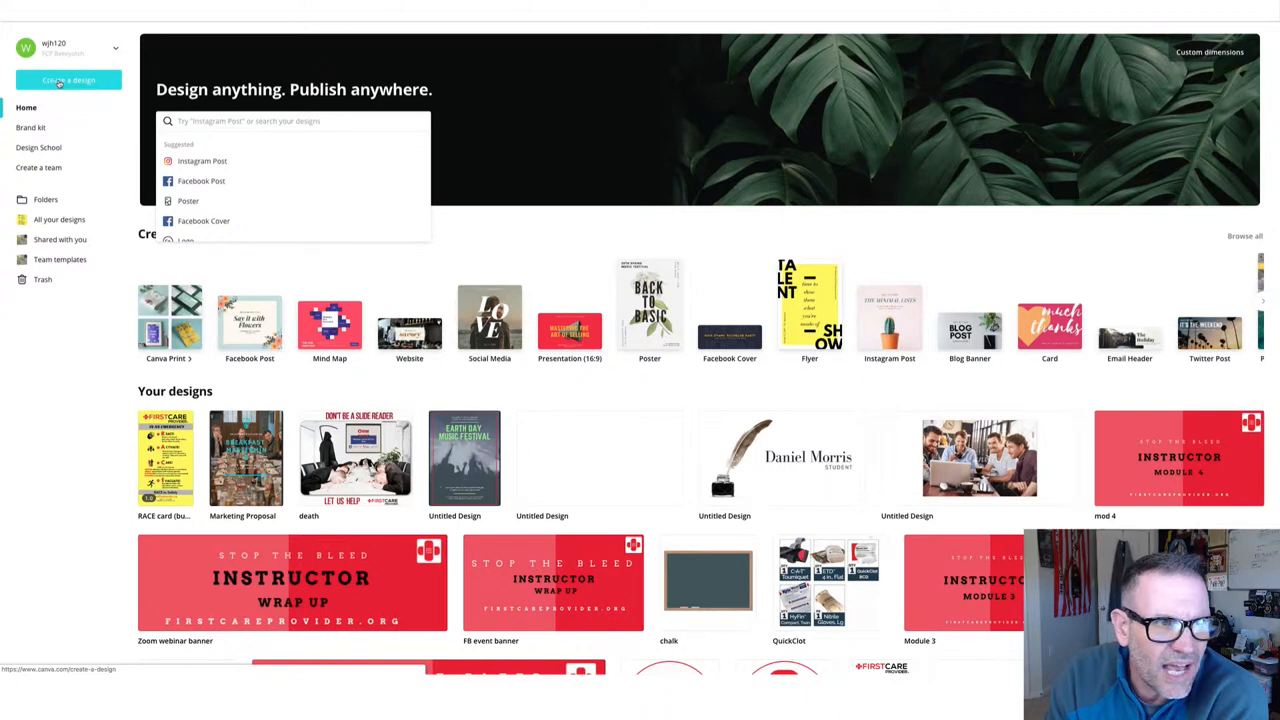
{"action": "left_click", "coordinate": [68, 80]}
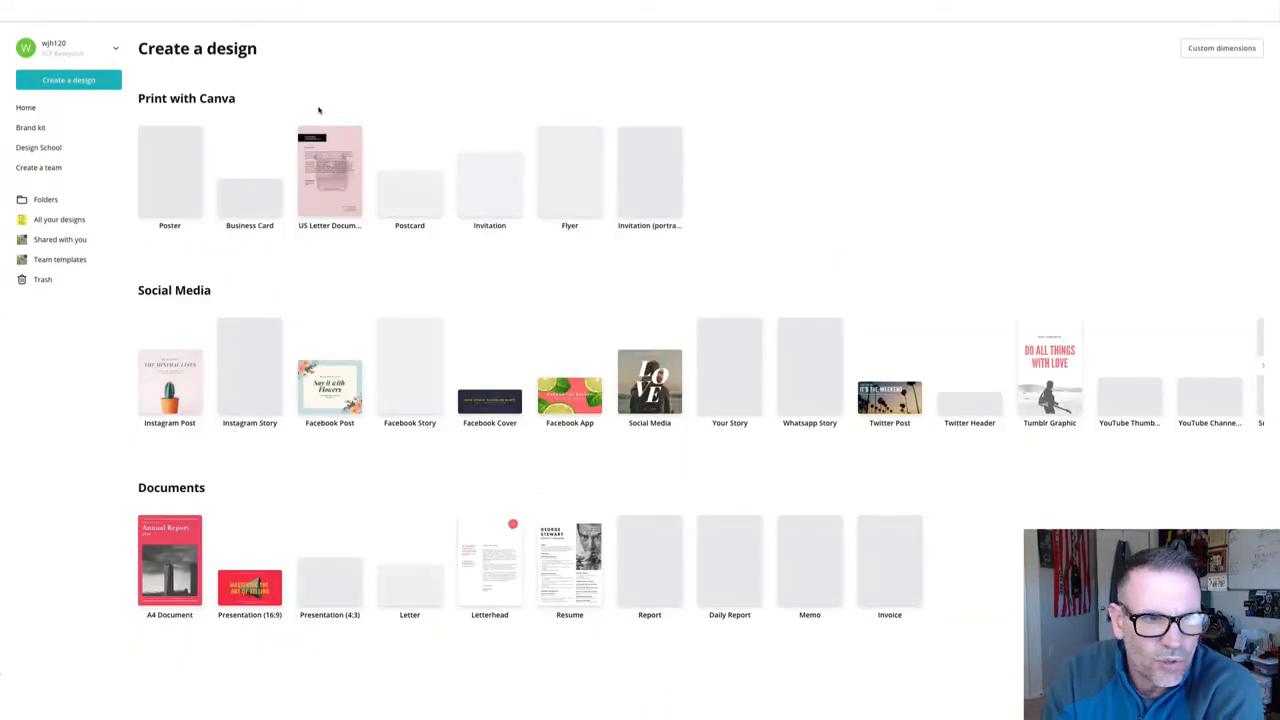
{"action": "mouse_move", "coordinate": [68, 80]}
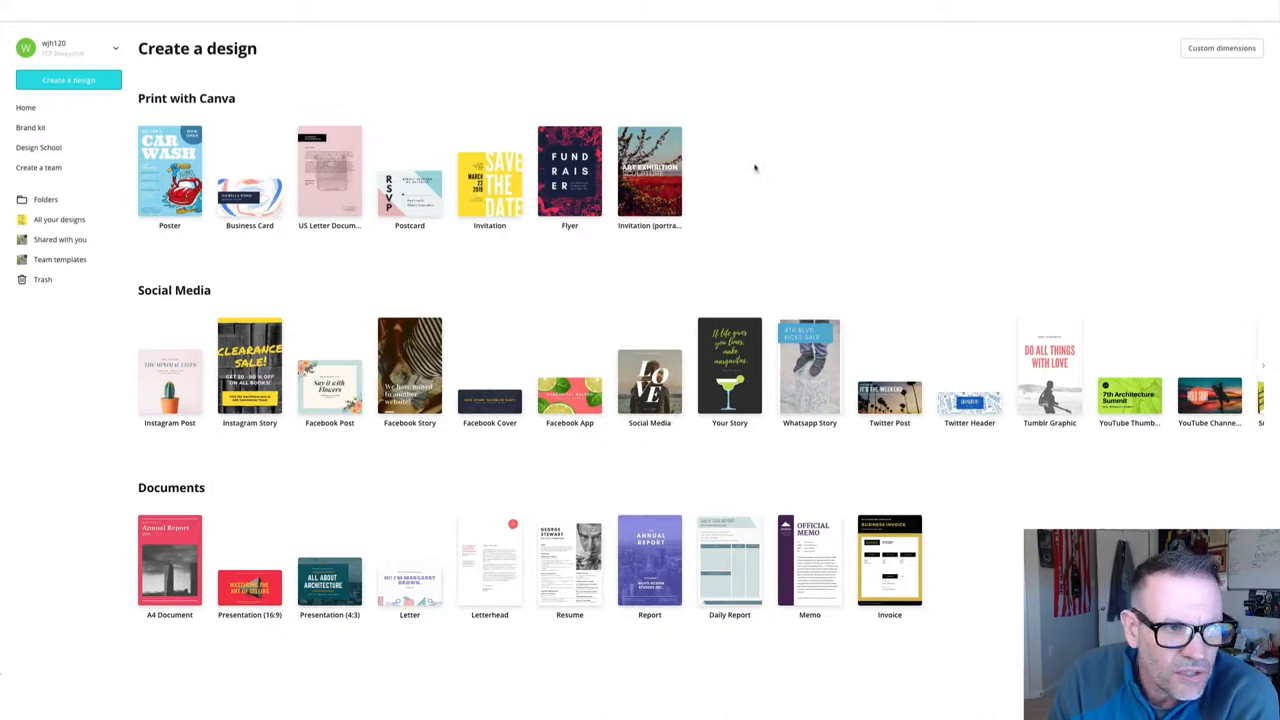
{"action": "scroll", "scroll_direction": "down", "scroll_amount": 3}
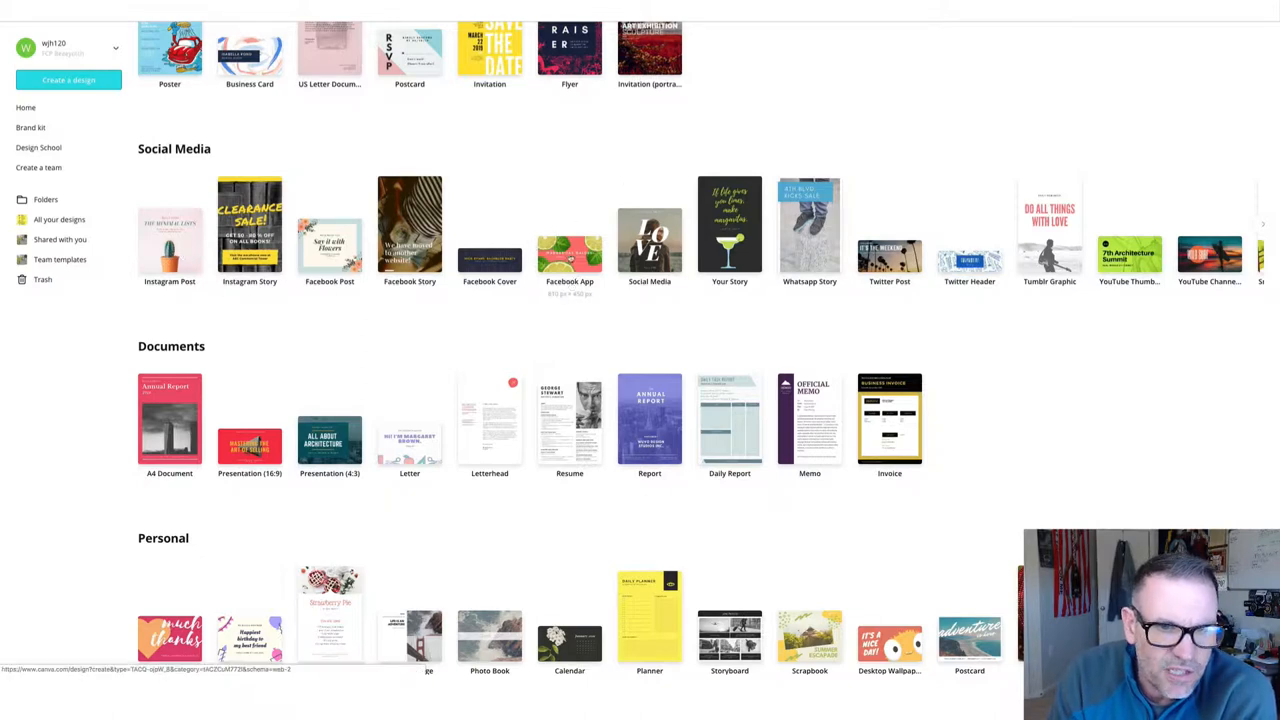
{"action": "mouse_move", "coordinate": [490, 224]}
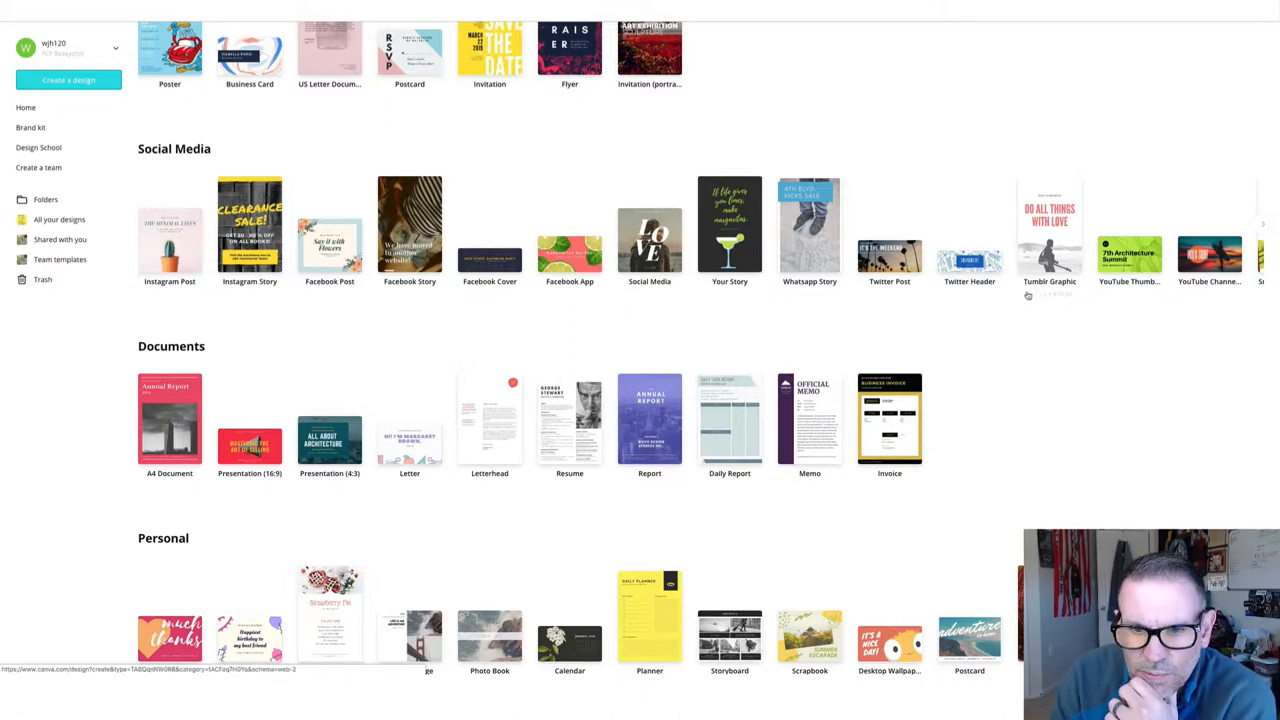
{"action": "scroll", "scroll_direction": "down", "scroll_amount": 3}
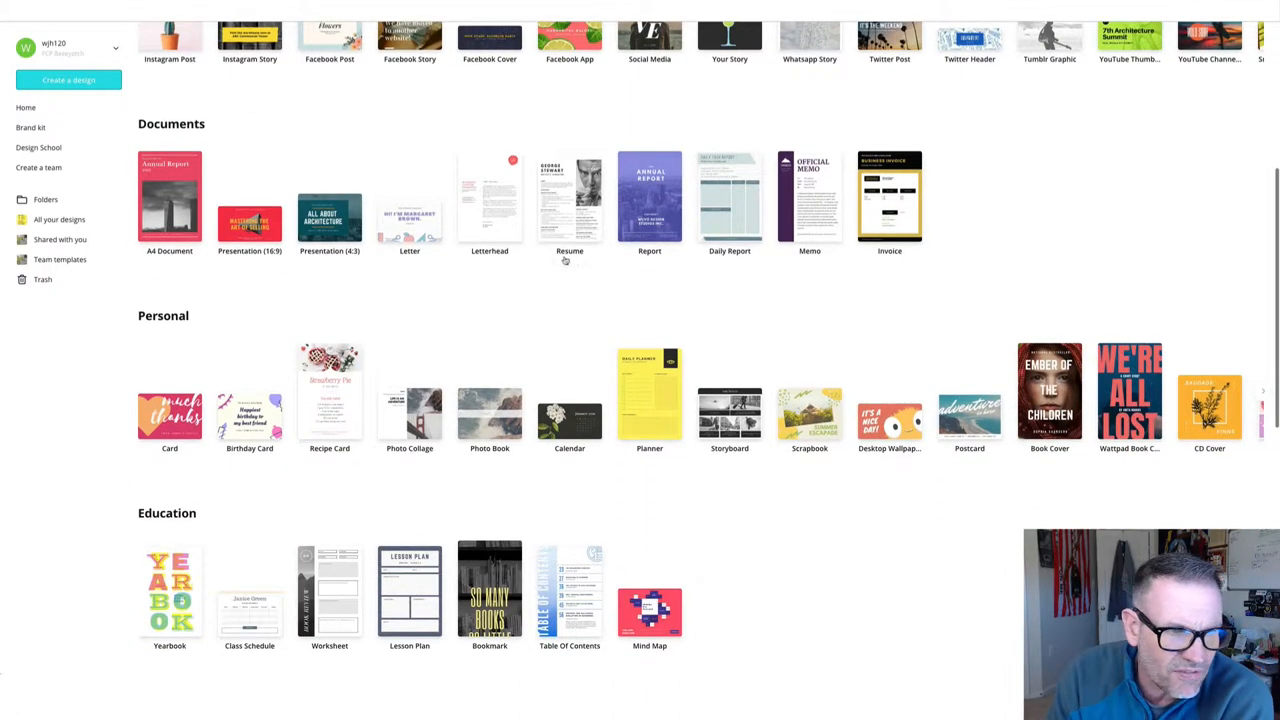
{"action": "scroll", "scroll_direction": "up", "scroll_amount": 3}
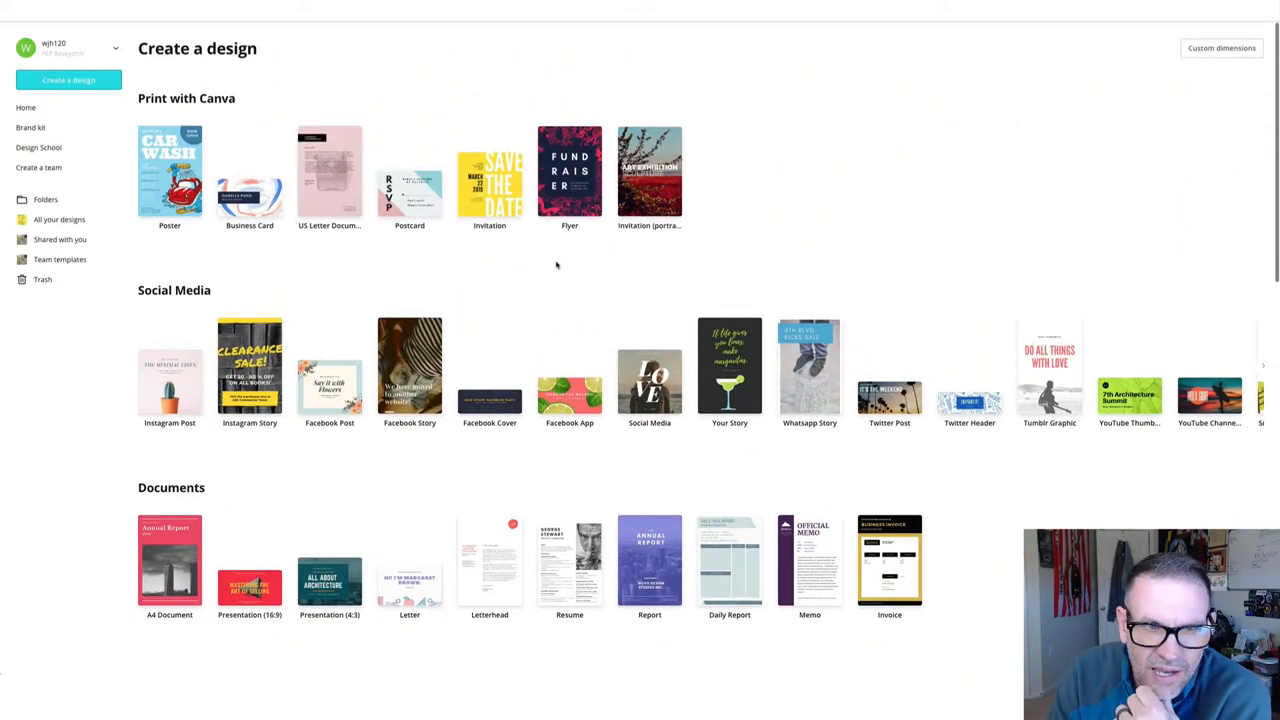
{"action": "mouse_move", "coordinate": [556, 265]}
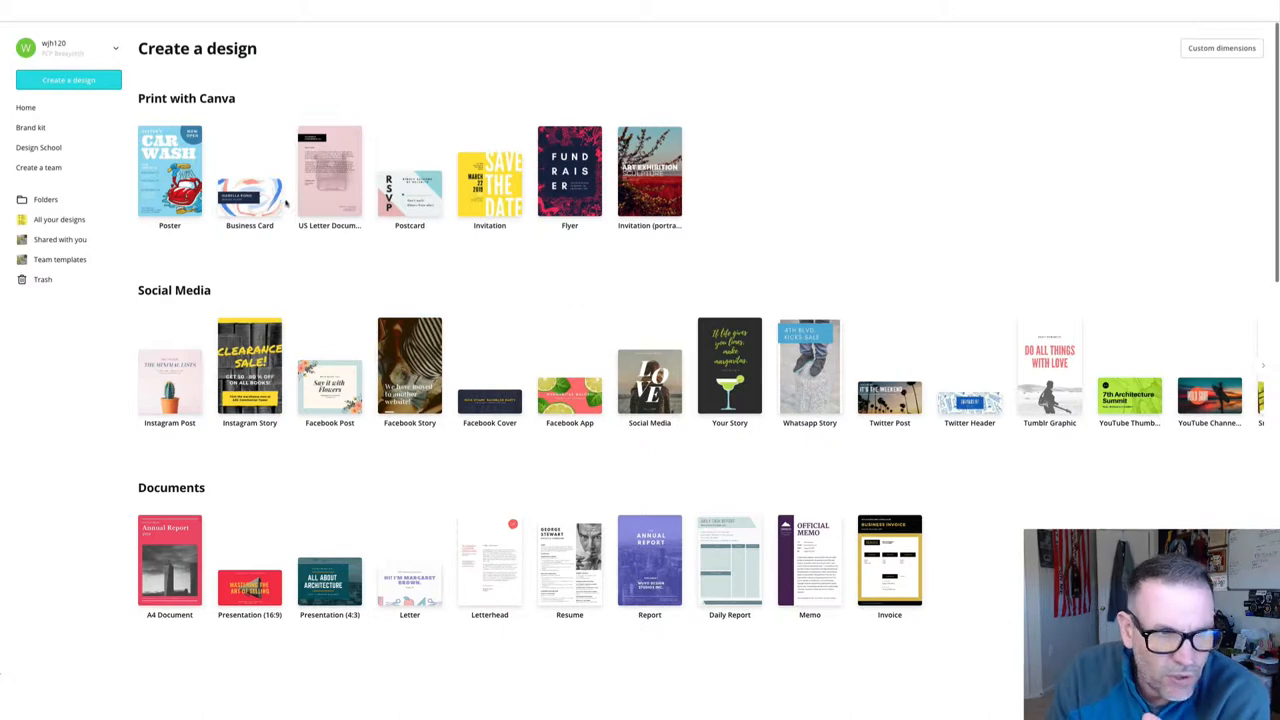
{"action": "mouse_move", "coordinate": [1114, 318]}
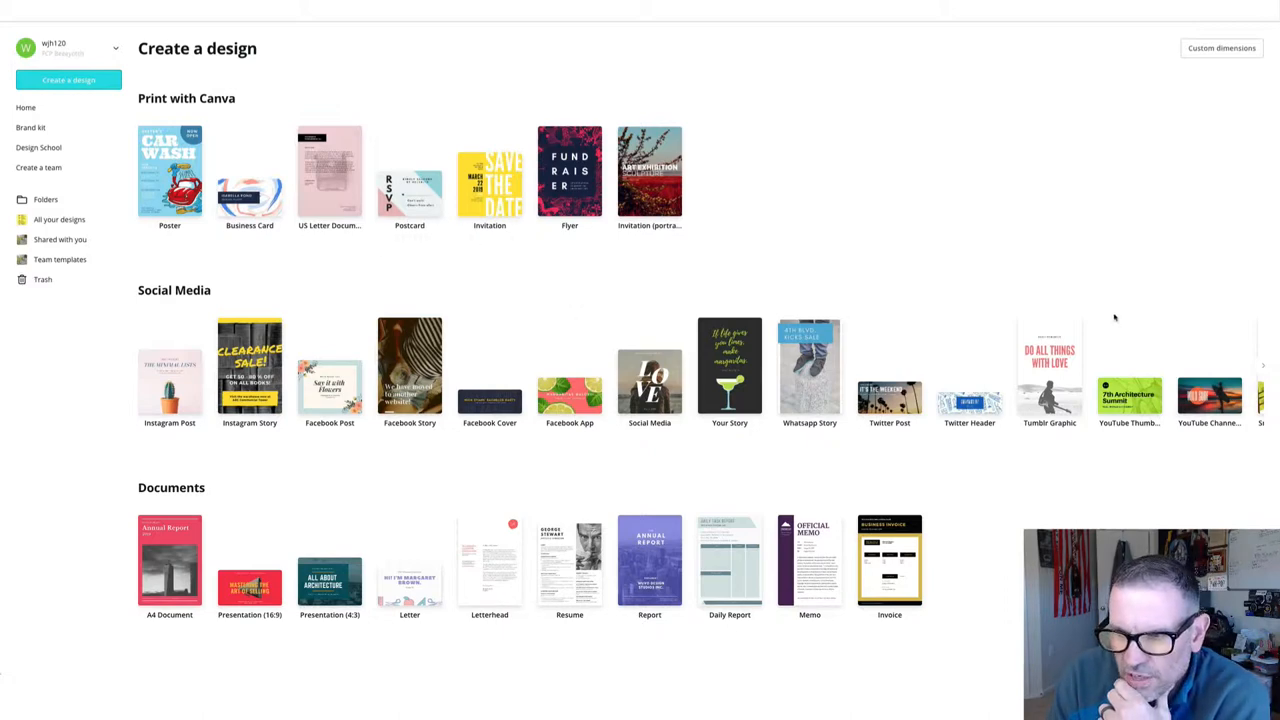
{"action": "mouse_move", "coordinate": [735, 207]}
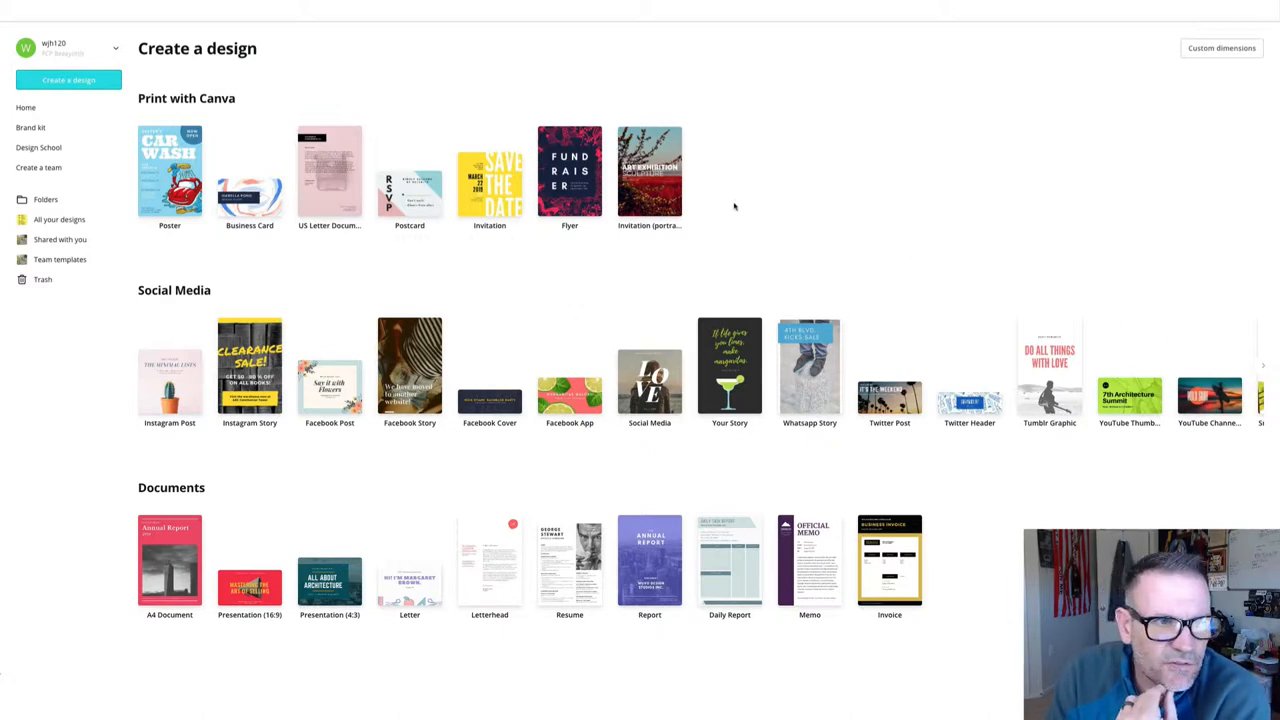
{"action": "mouse_move", "coordinate": [169, 170]}
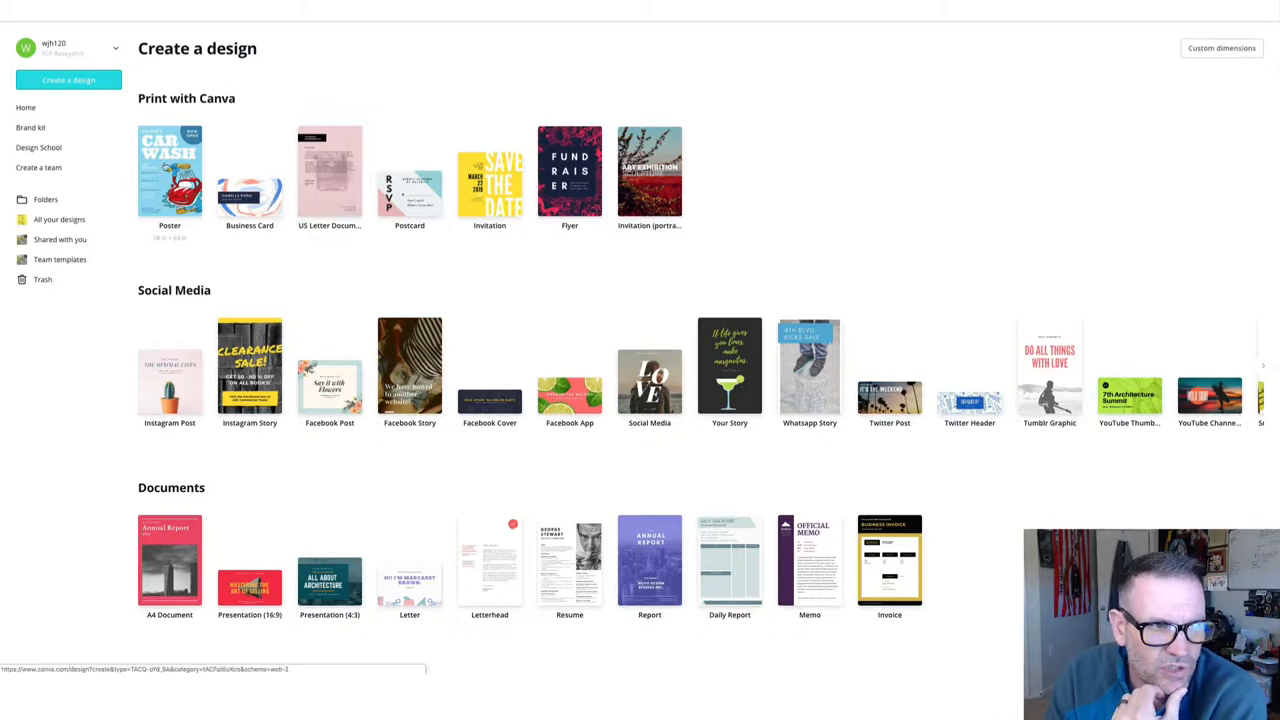
Step: Start a blank US poster and browse the poster templates list
{"action": "left_click", "coordinate": [169, 170]}
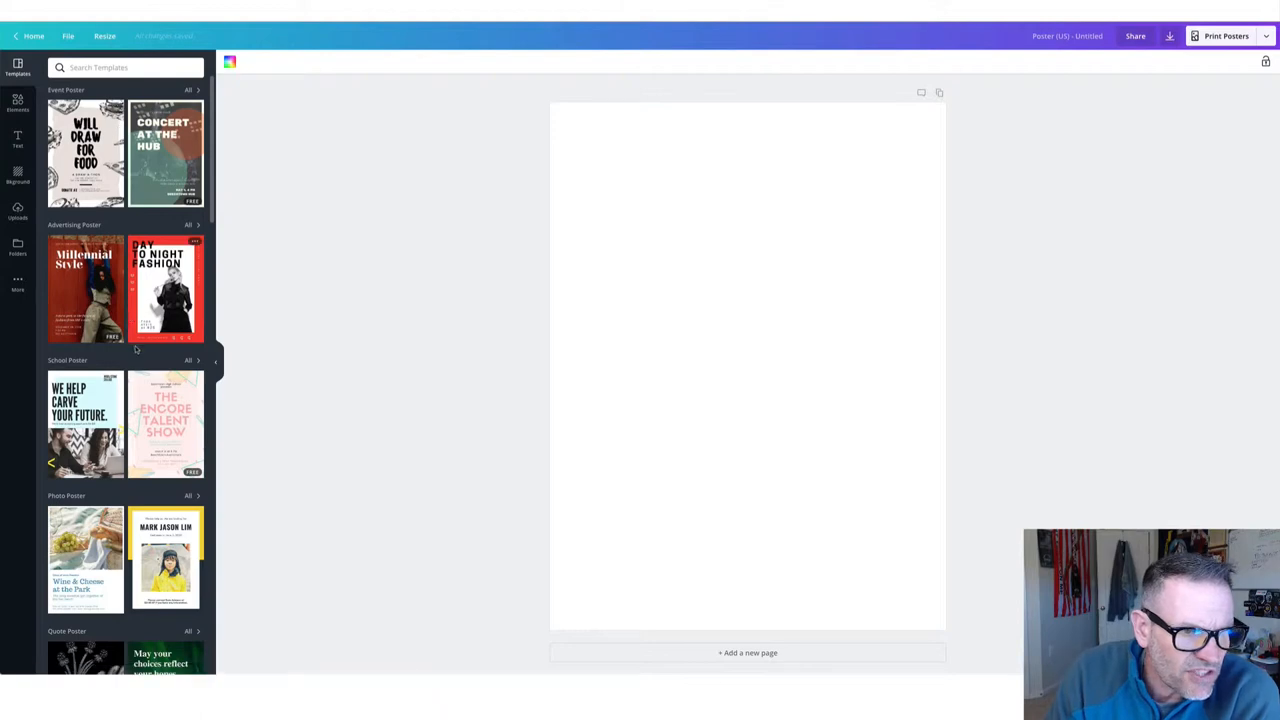
{"action": "scroll", "scroll_direction": "down", "scroll_amount": 3}
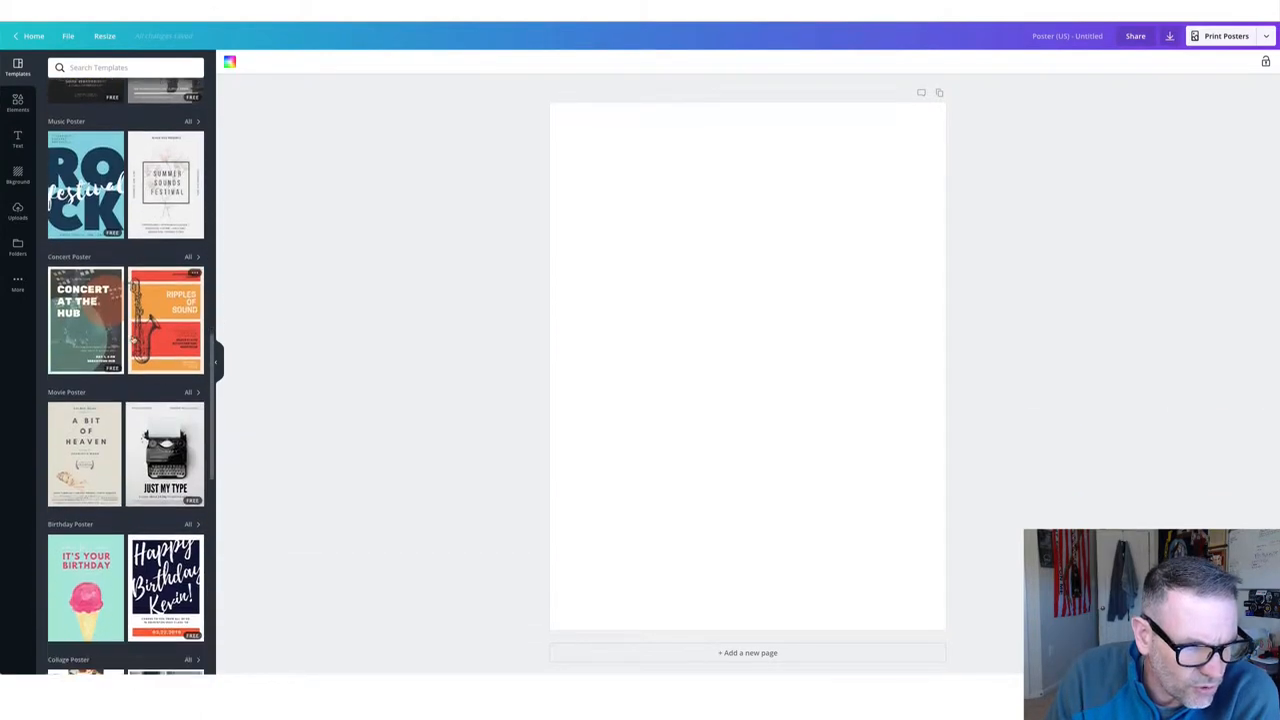
{"action": "scroll", "scroll_direction": "down", "scroll_amount": 3}
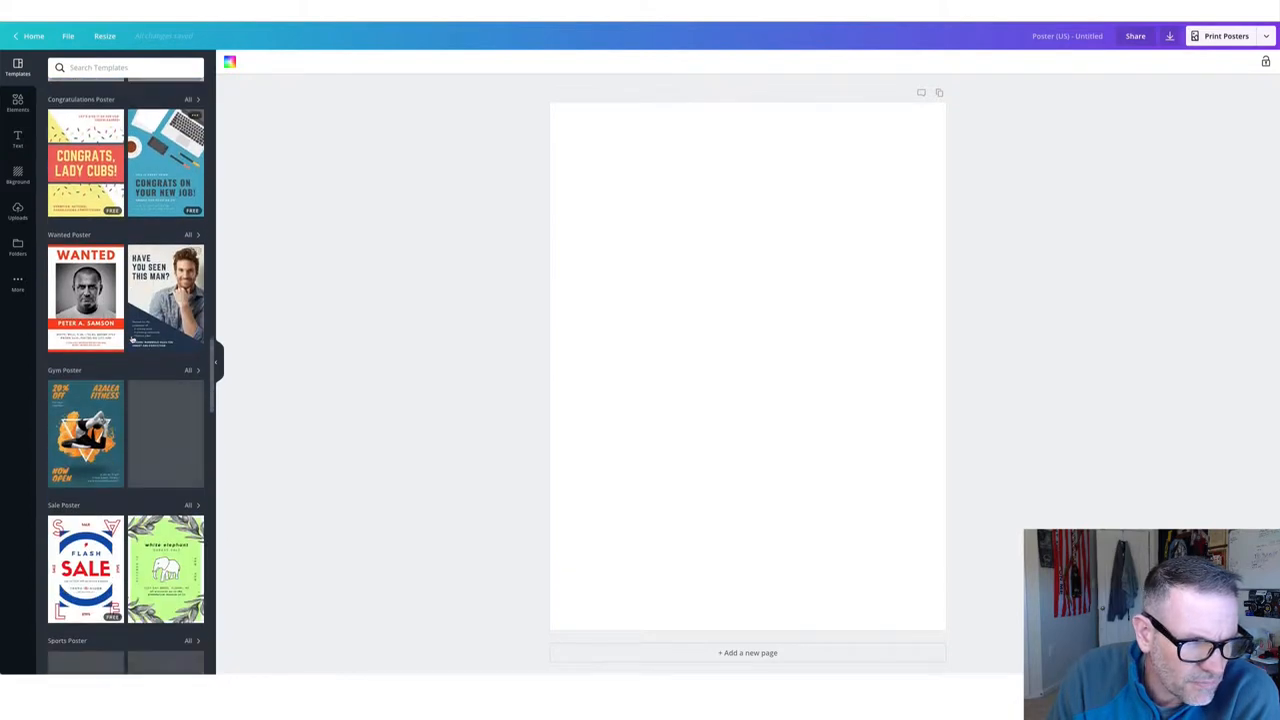
{"action": "scroll", "scroll_direction": "down", "scroll_amount": 3}
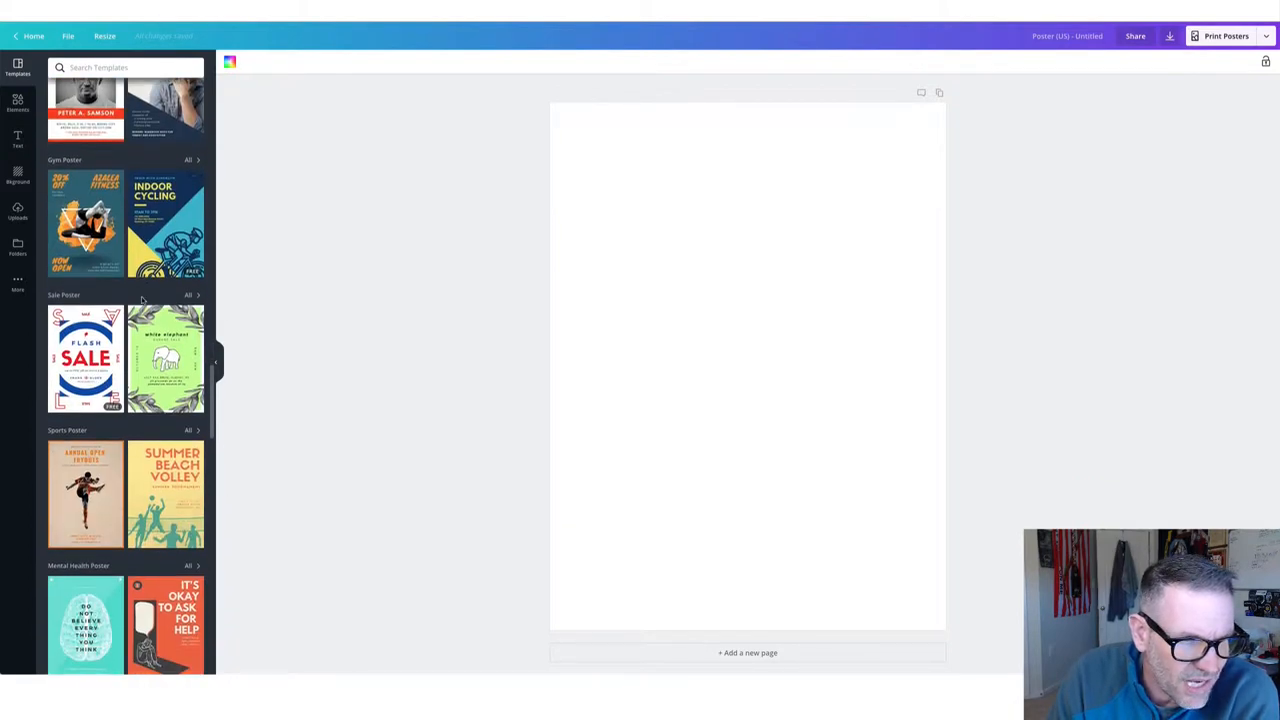
{"action": "scroll", "scroll_direction": "down", "scroll_amount": 3}
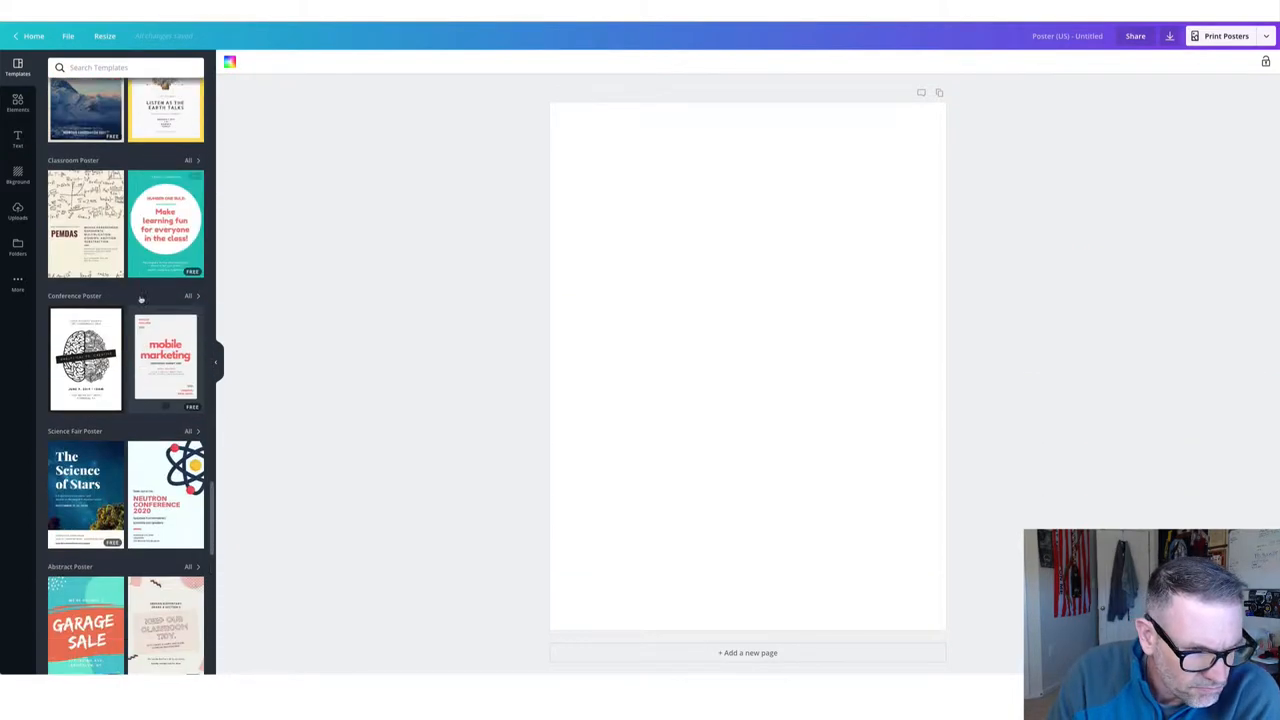
{"action": "scroll", "scroll_direction": "down", "scroll_amount": 3}
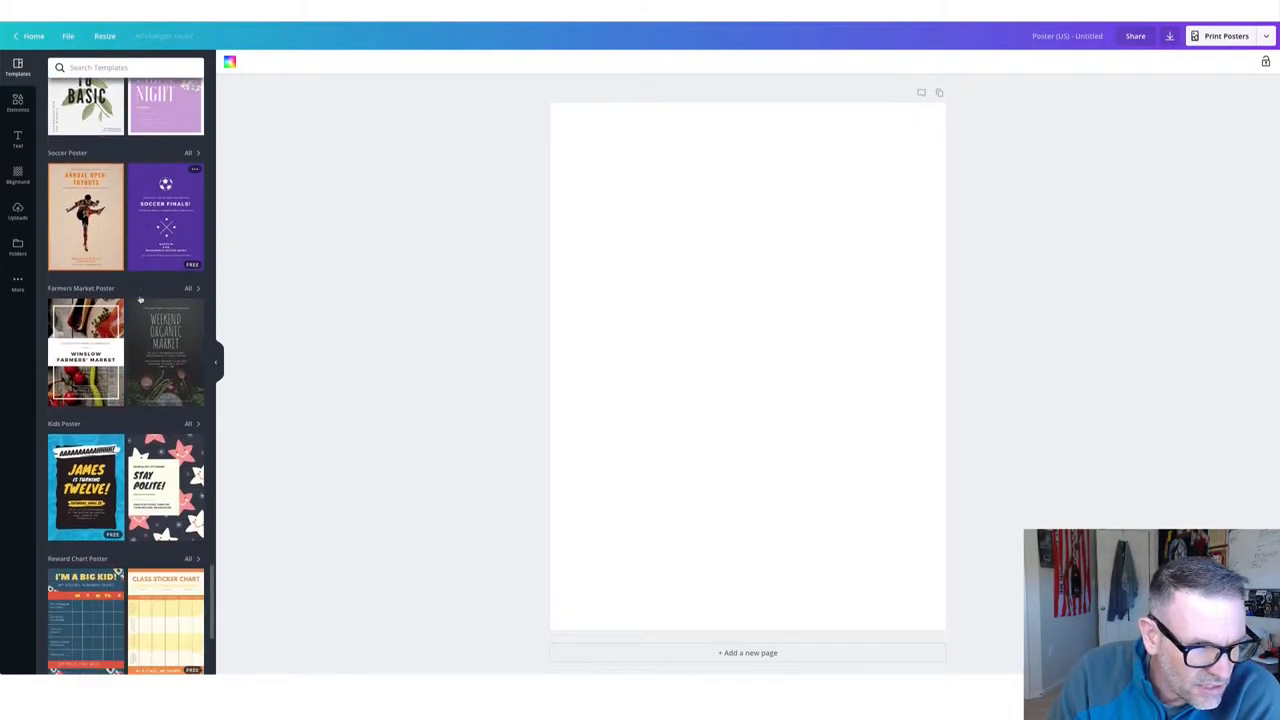
{"action": "scroll", "scroll_direction": "down", "scroll_amount": 3}
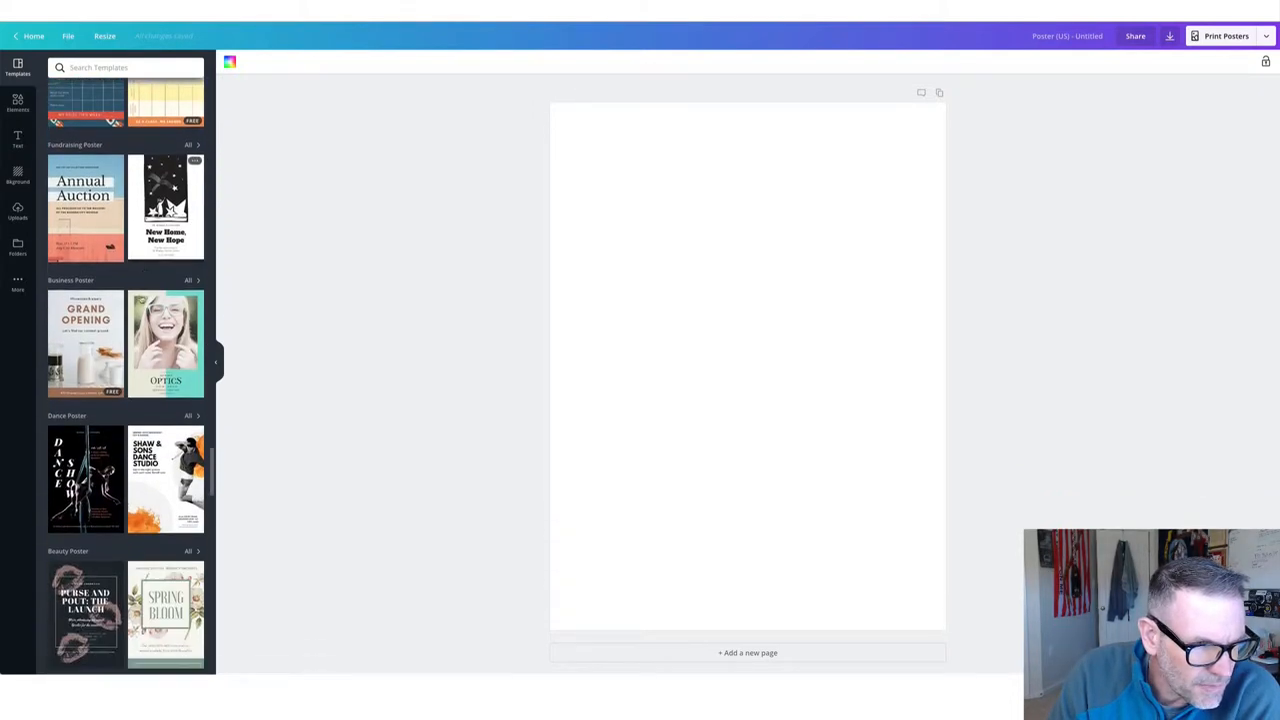
{"action": "scroll", "scroll_direction": "down", "scroll_amount": 3}
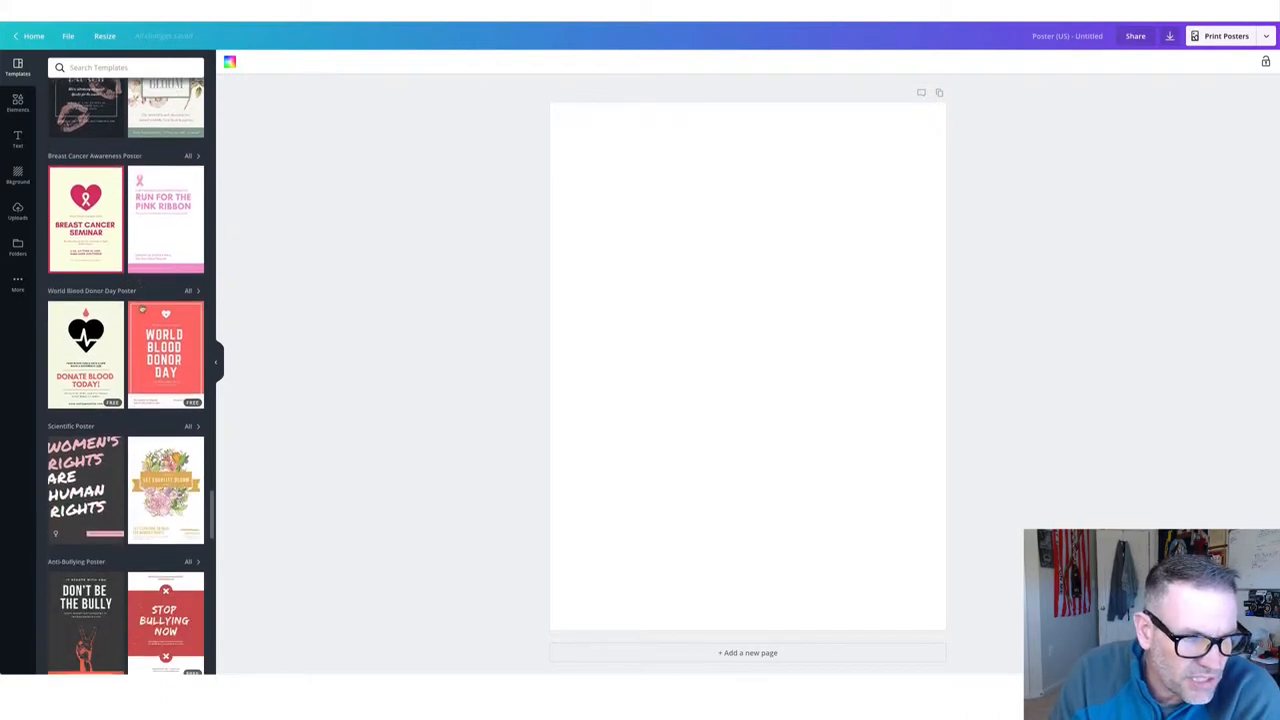
{"action": "scroll", "scroll_direction": "down", "scroll_amount": 3}
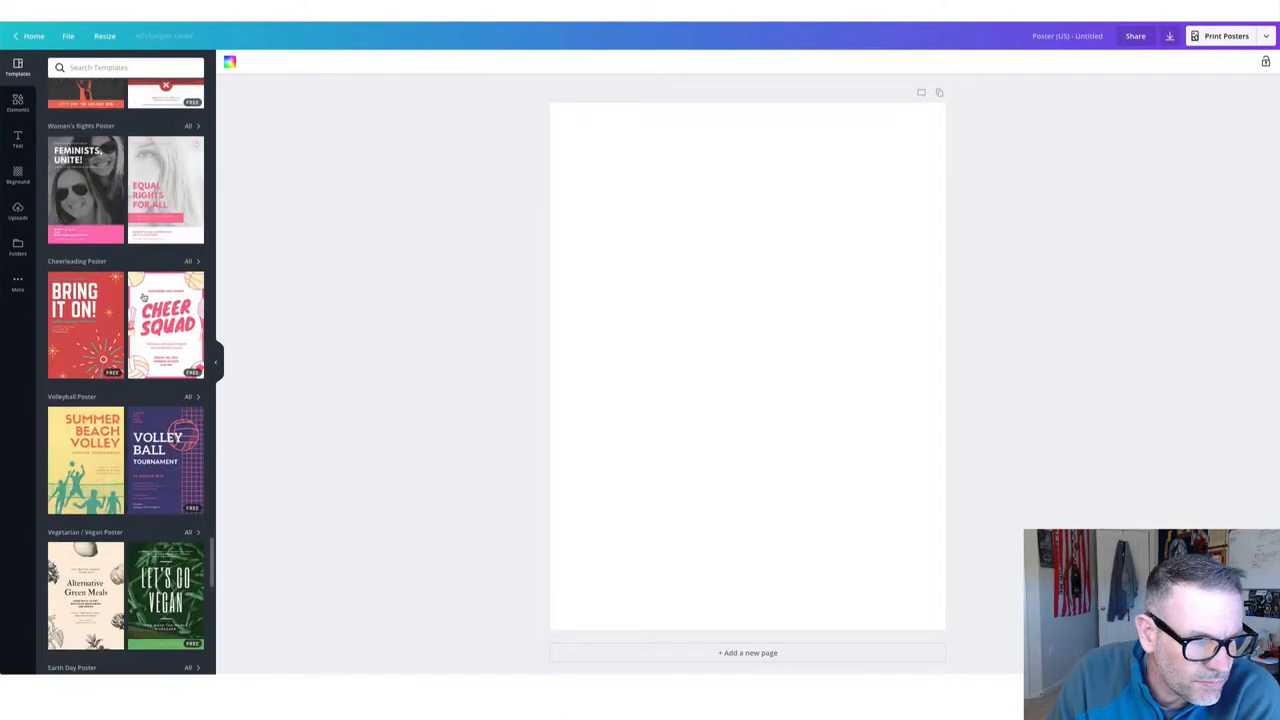
{"action": "scroll", "scroll_direction": "down", "scroll_amount": 3}
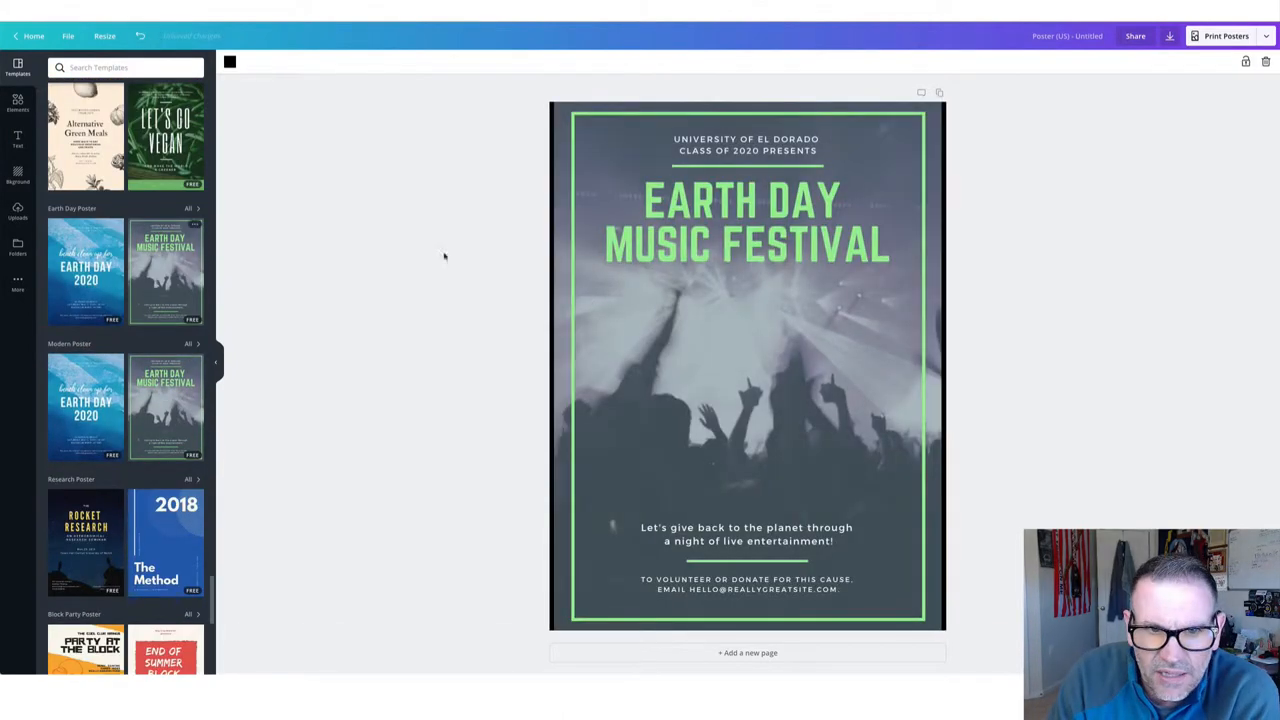
{"action": "mouse_move", "coordinate": [706, 317]}
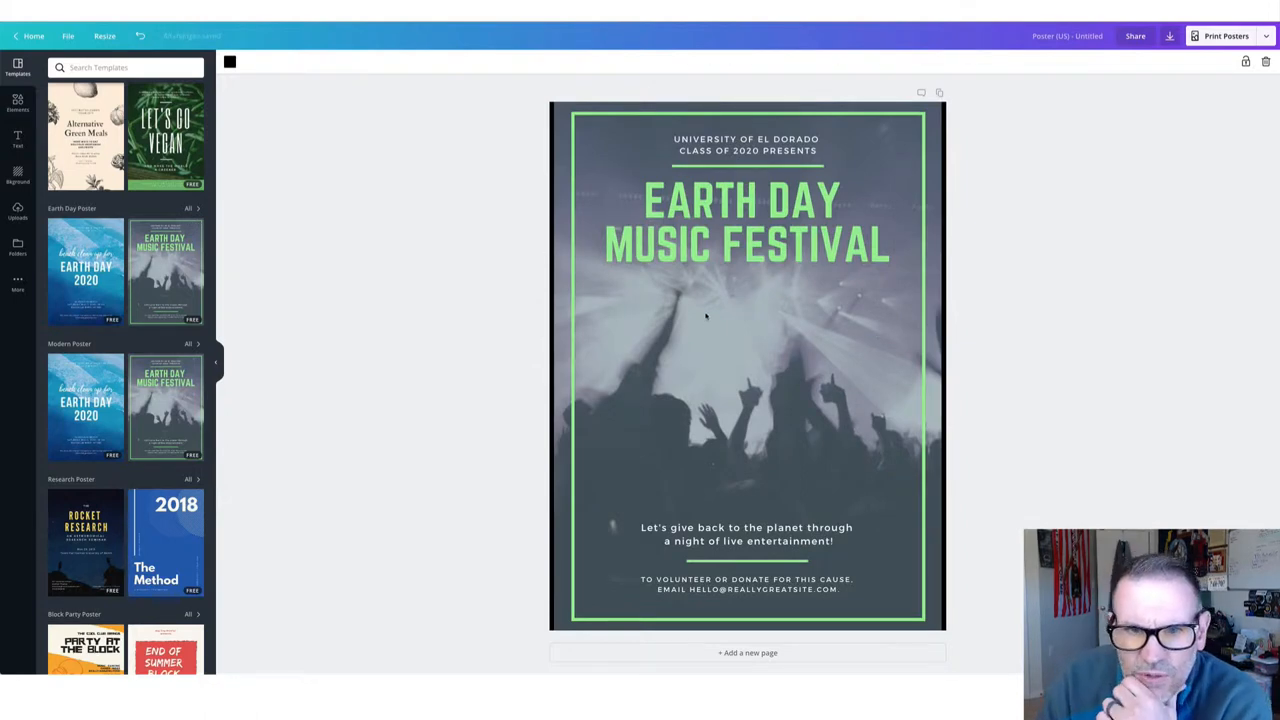
{"action": "mouse_move", "coordinate": [633, 187]}
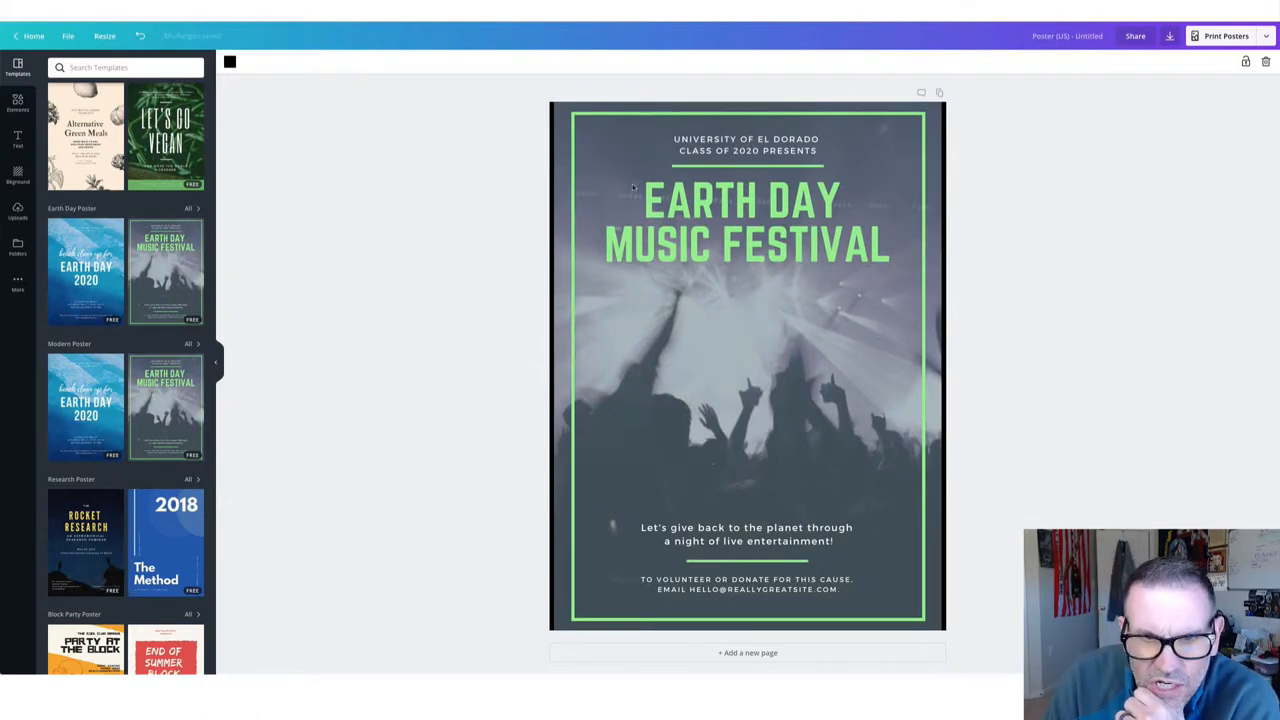
Step: Recolour the Earth Day template's green frame red and fit it around the bottom text
{"action": "left_click", "coordinate": [746, 365]}
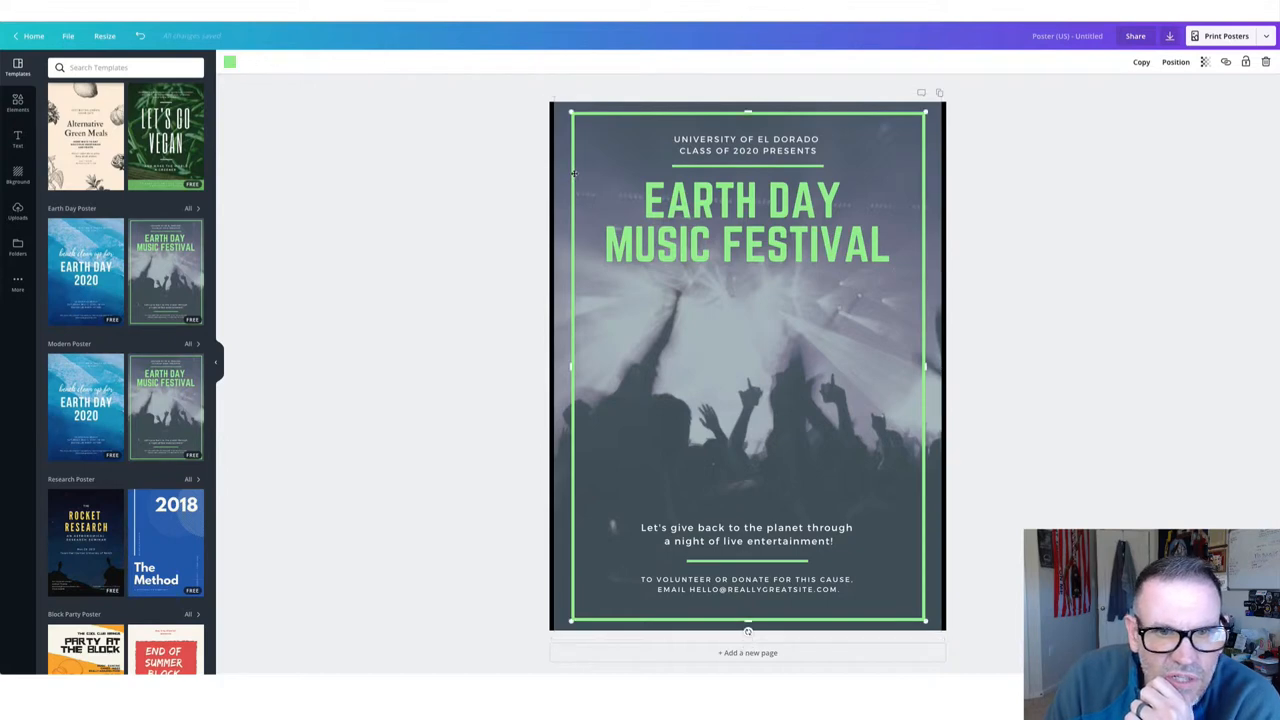
{"action": "mouse_move", "coordinate": [228, 82]}
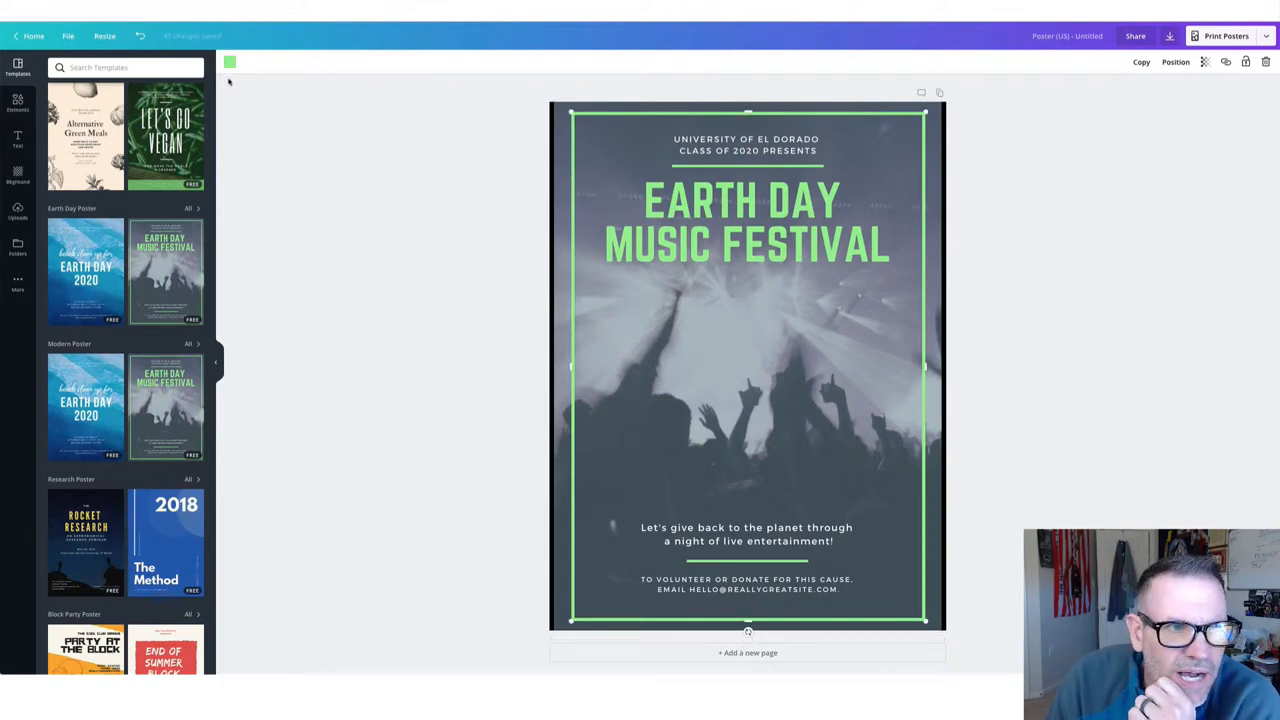
{"action": "left_click", "coordinate": [230, 62]}
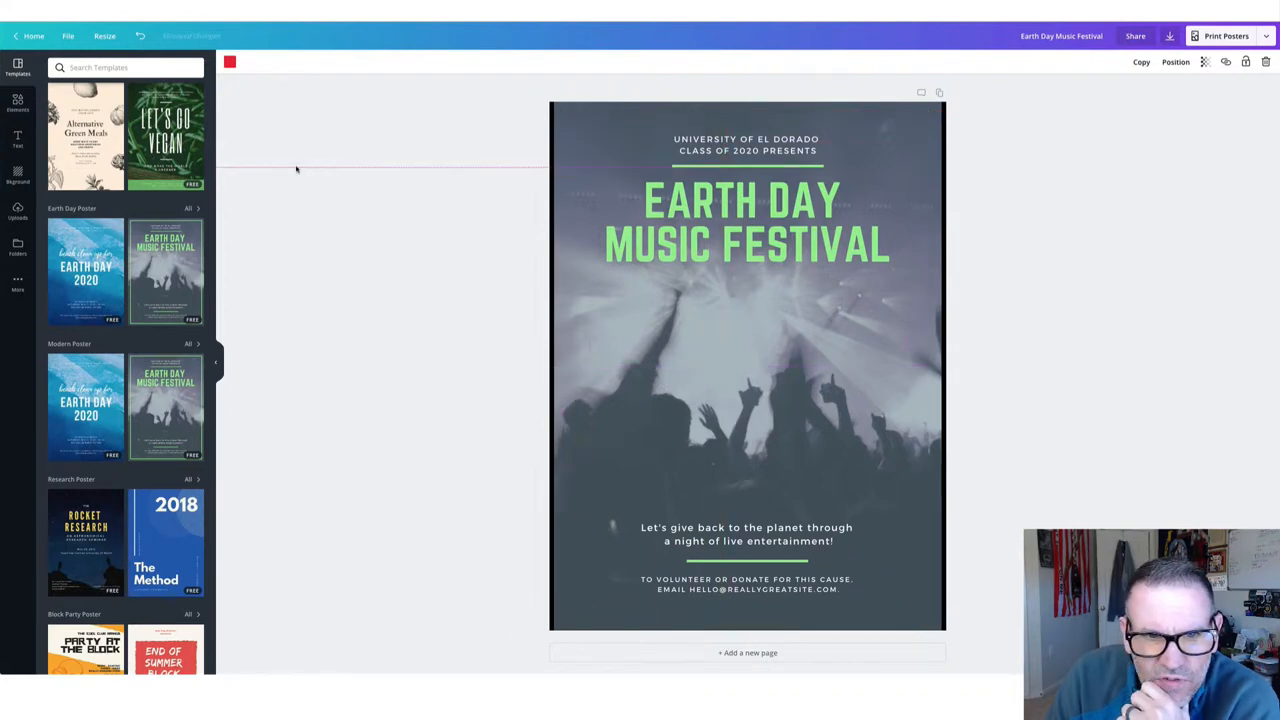
{"action": "left_click", "coordinate": [747, 560]}
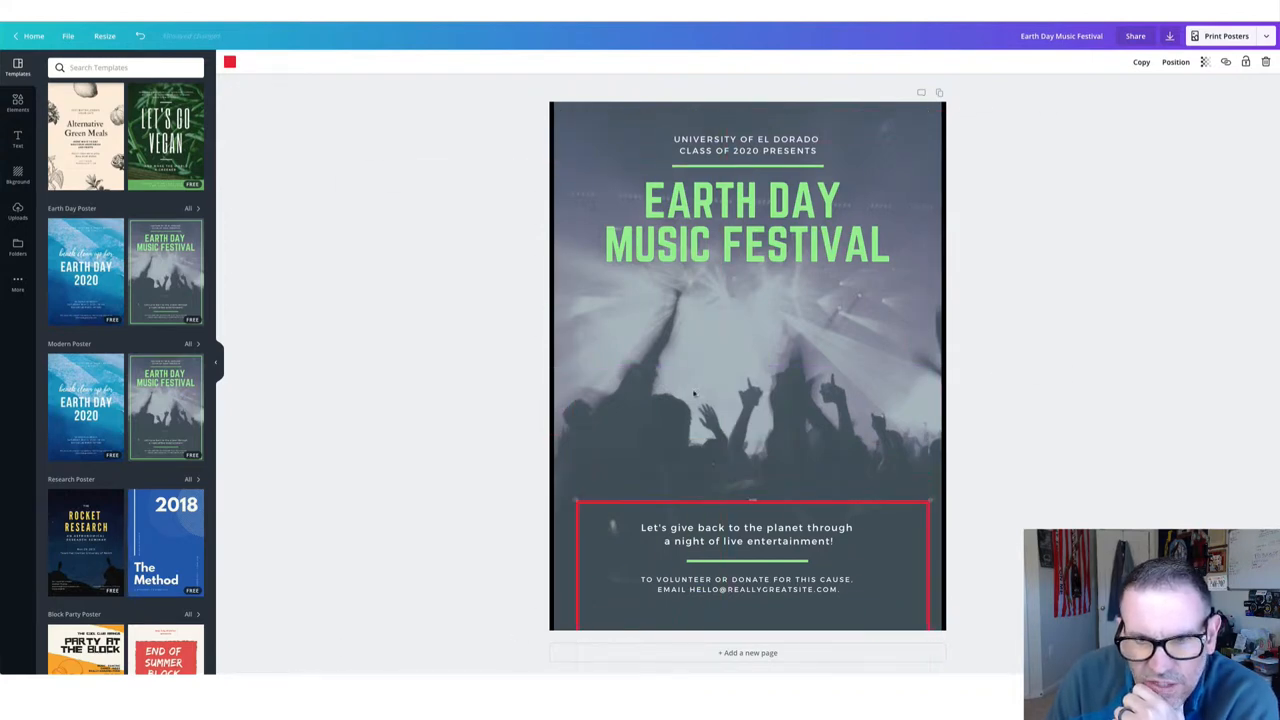
{"action": "left_click", "coordinate": [746, 365]}
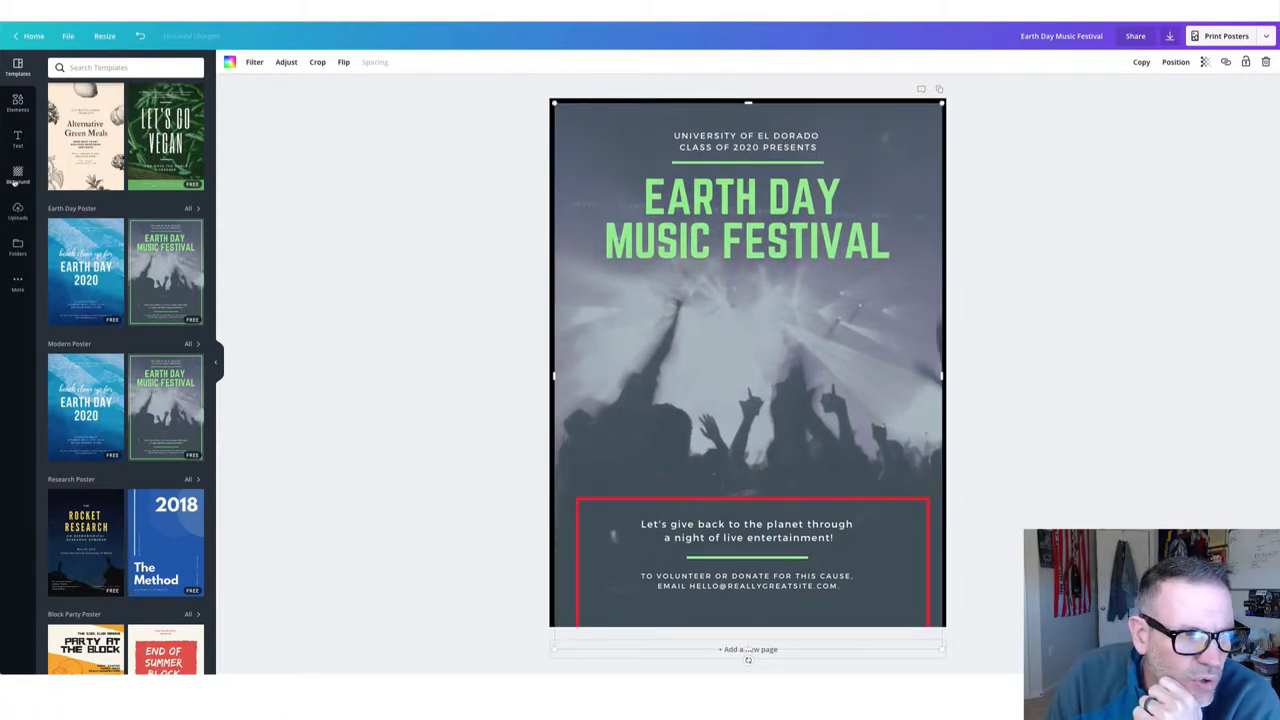
Step: Swap the crowd background for the uploaded tourniquet training photo and reposition it
{"action": "left_click", "coordinate": [17, 210]}
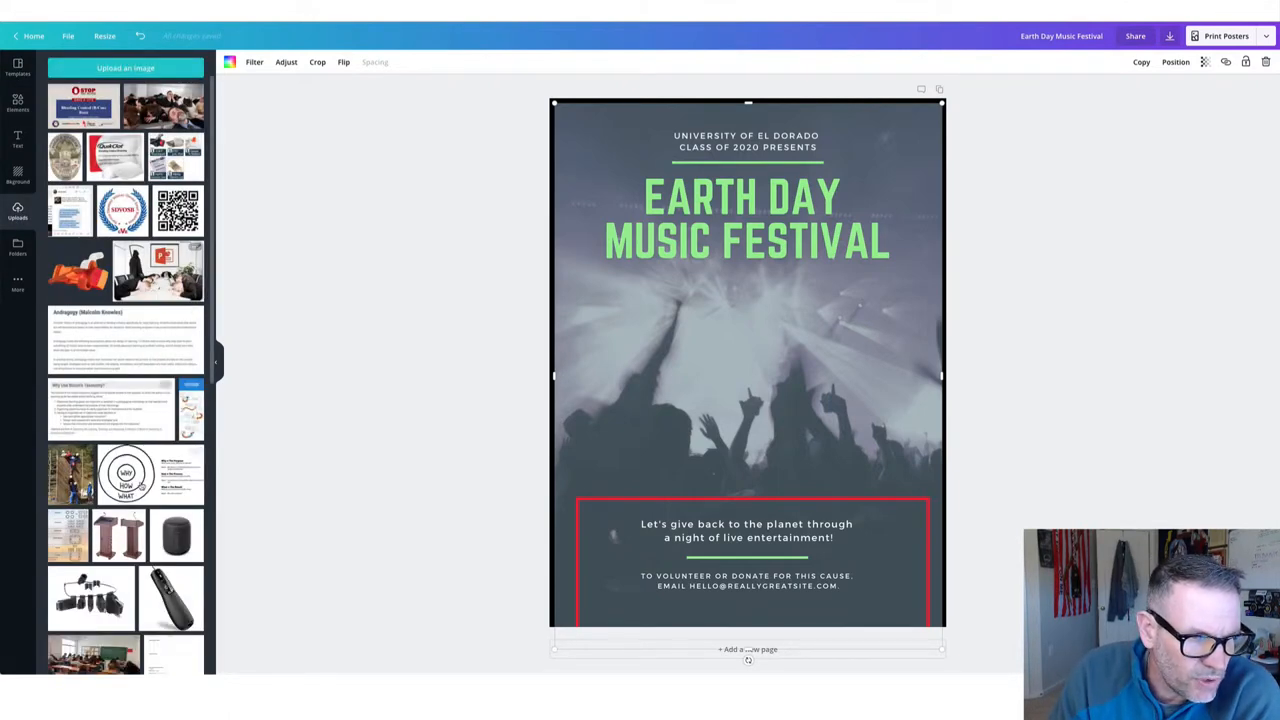
{"action": "scroll", "scroll_direction": "down", "scroll_amount": 3}
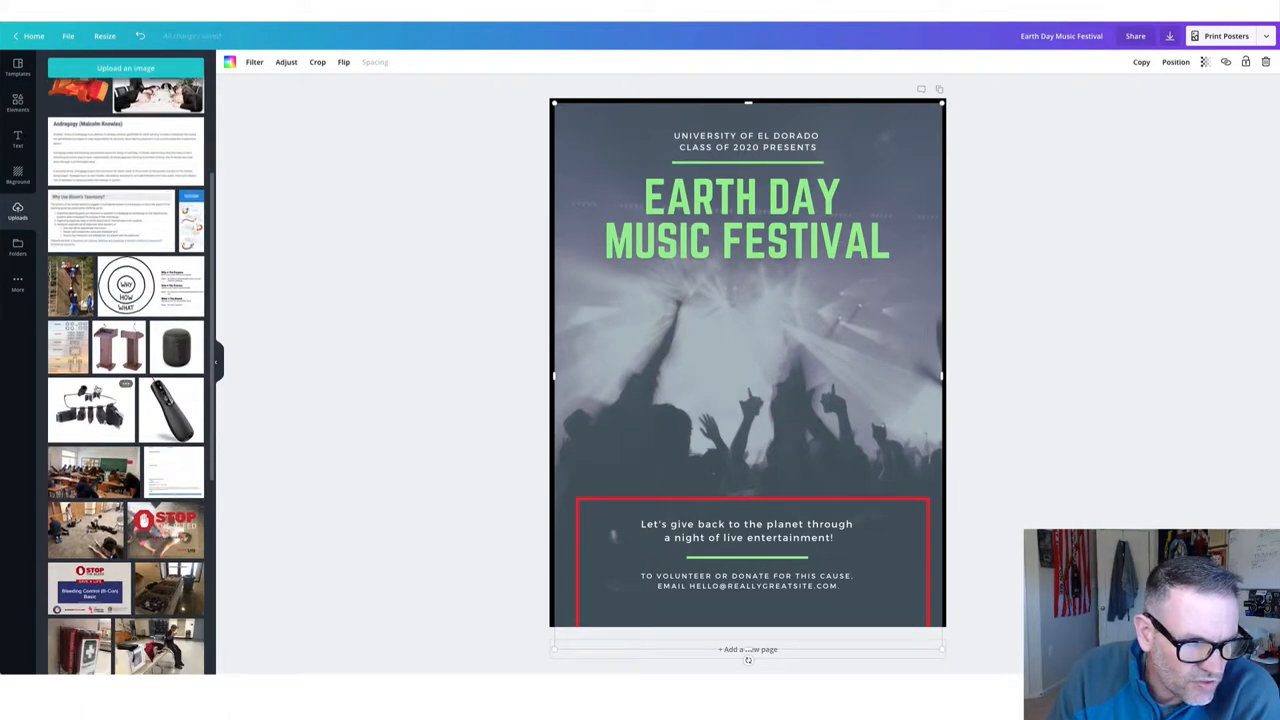
{"action": "scroll", "scroll_direction": "down", "scroll_amount": 3}
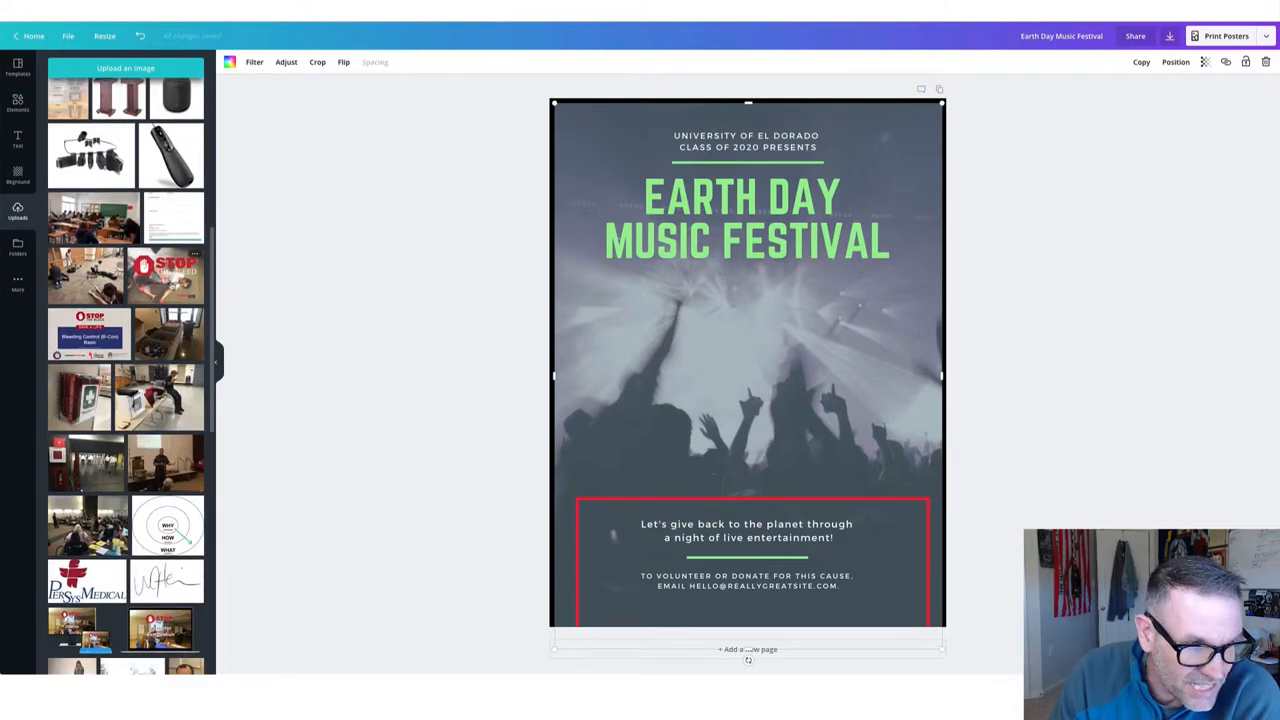
{"action": "scroll", "scroll_direction": "down", "scroll_amount": 3}
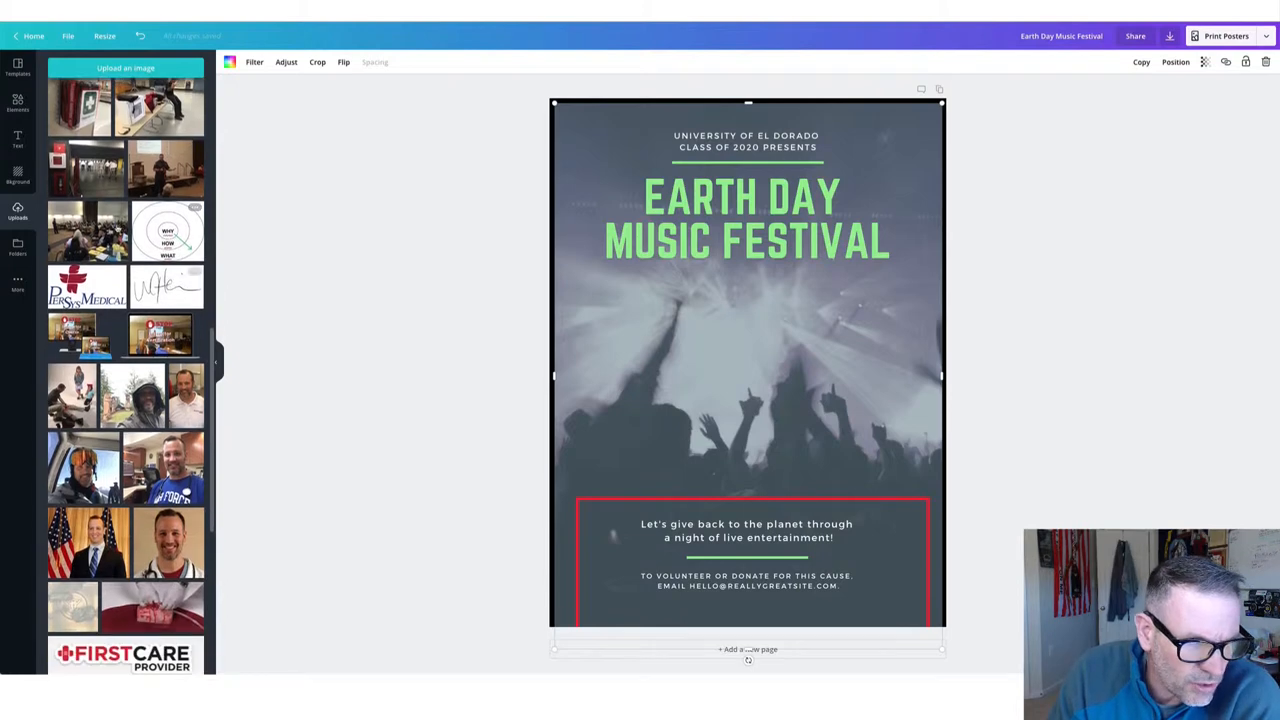
{"action": "scroll", "scroll_direction": "down", "scroll_amount": 3}
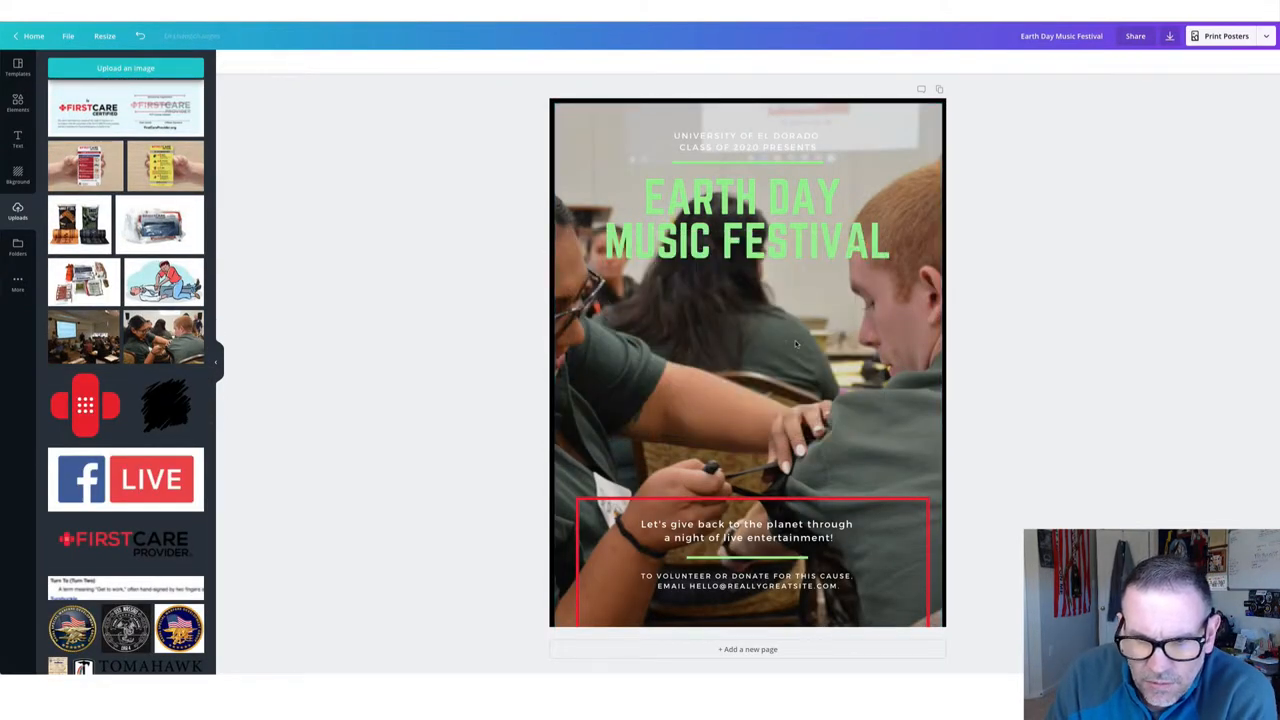
{"action": "left_click", "coordinate": [746, 330]}
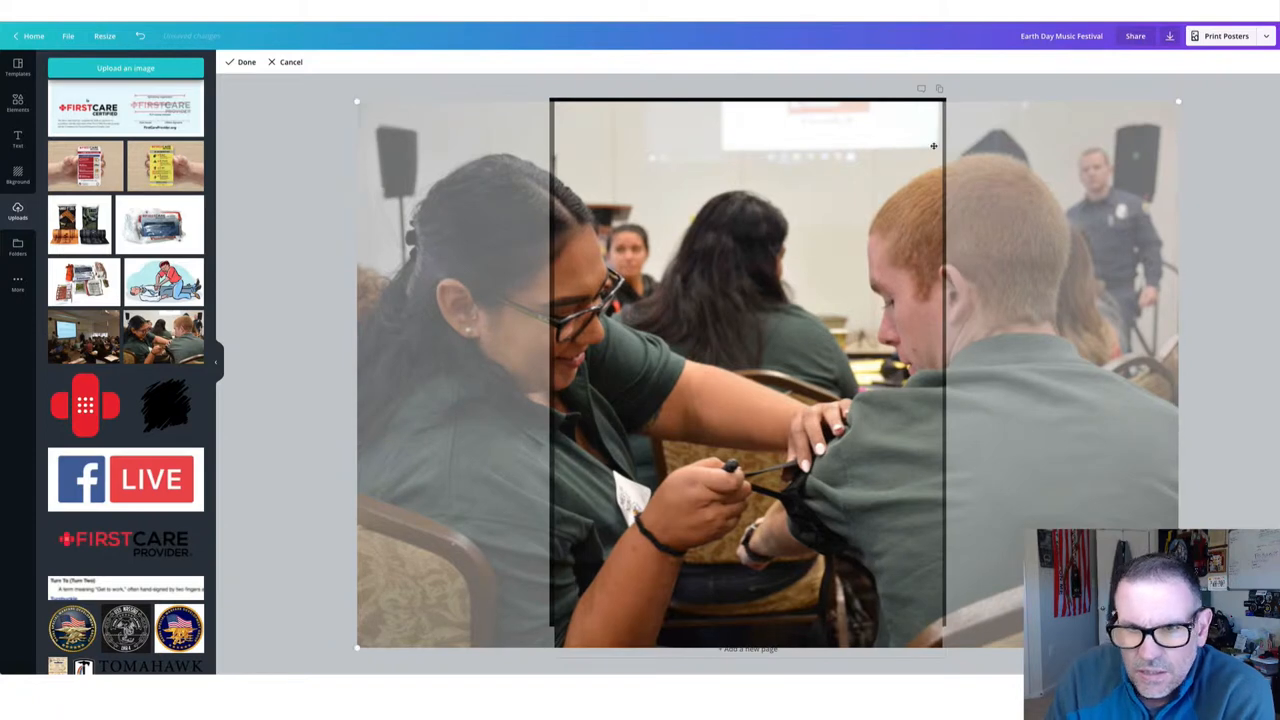
Step: Confirm the photo framing and set its transparency to 79
{"action": "left_click", "coordinate": [246, 61]}
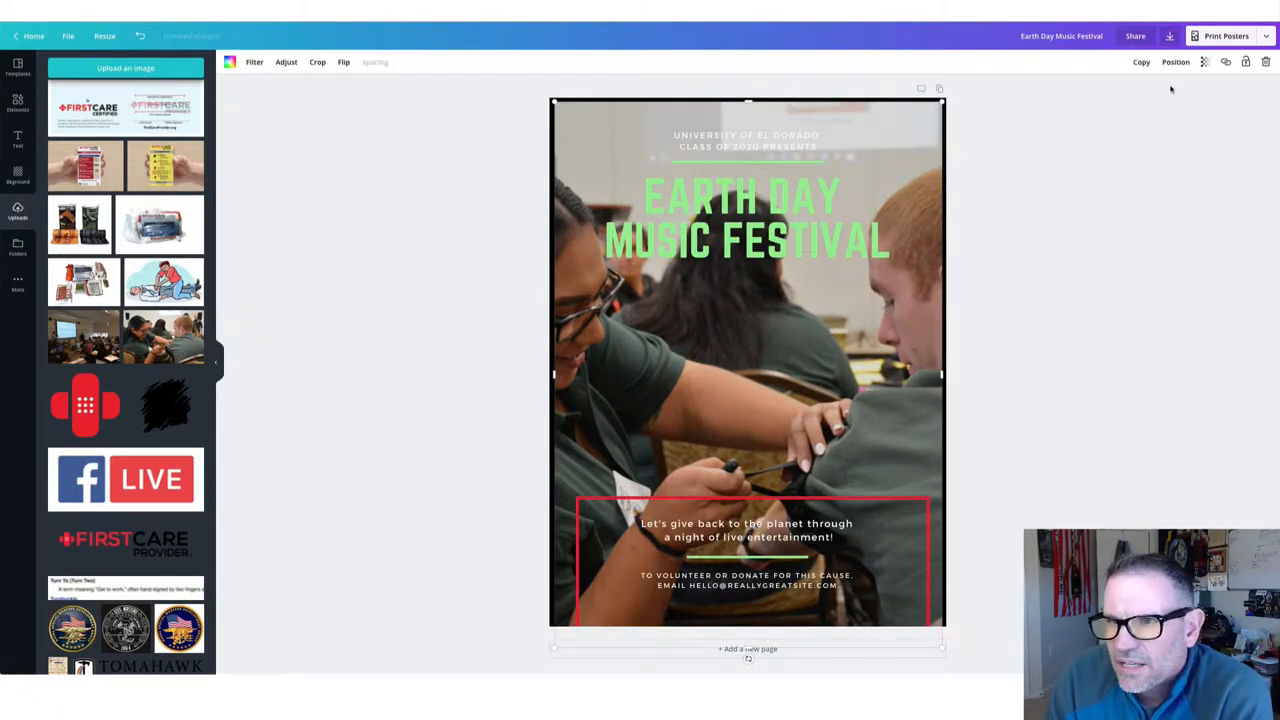
{"action": "left_click", "coordinate": [1204, 62]}
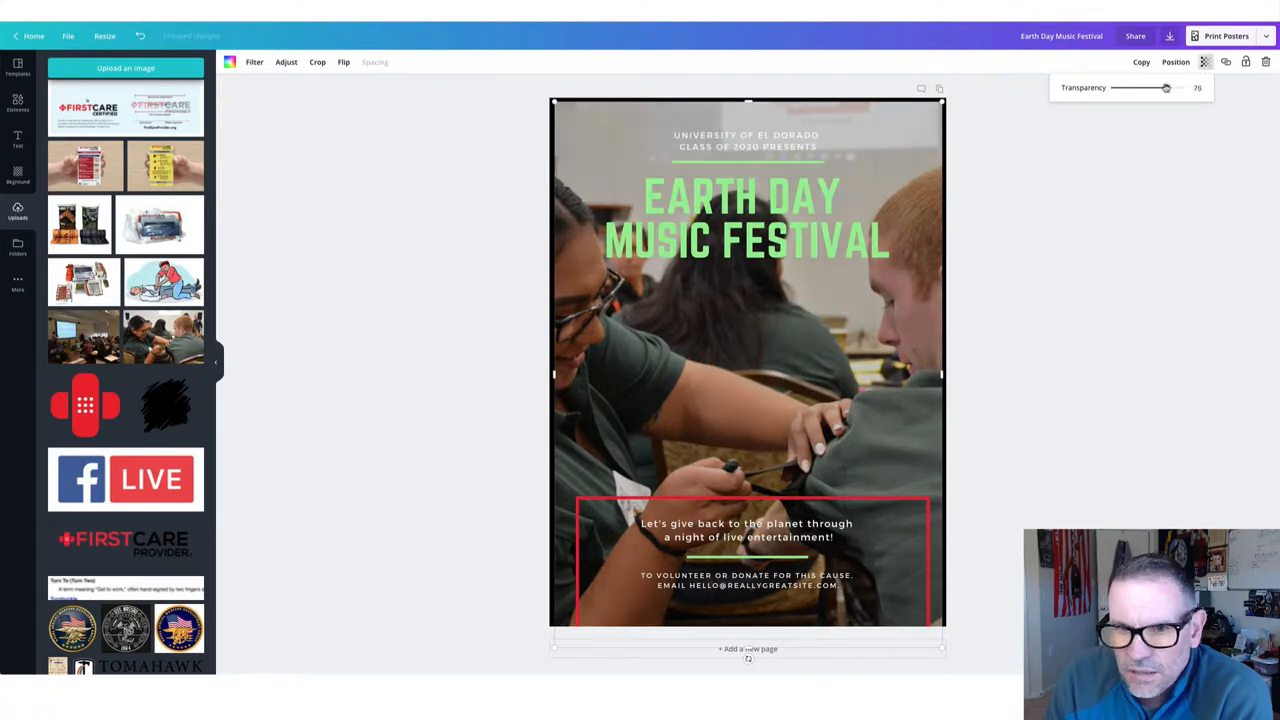
{"action": "left_click_drag", "start_coordinate": [1165, 87], "coordinate": [1137, 87]}
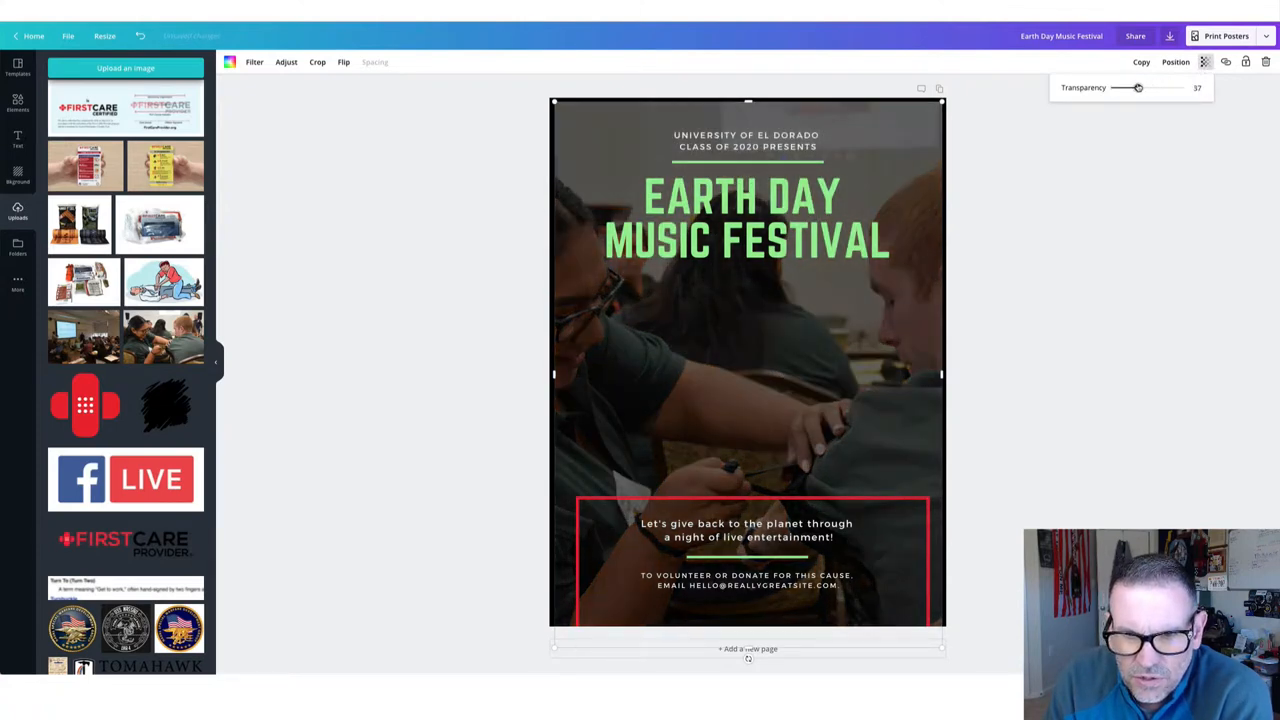
{"action": "left_click_drag", "start_coordinate": [1137, 87], "coordinate": [1153, 87]}
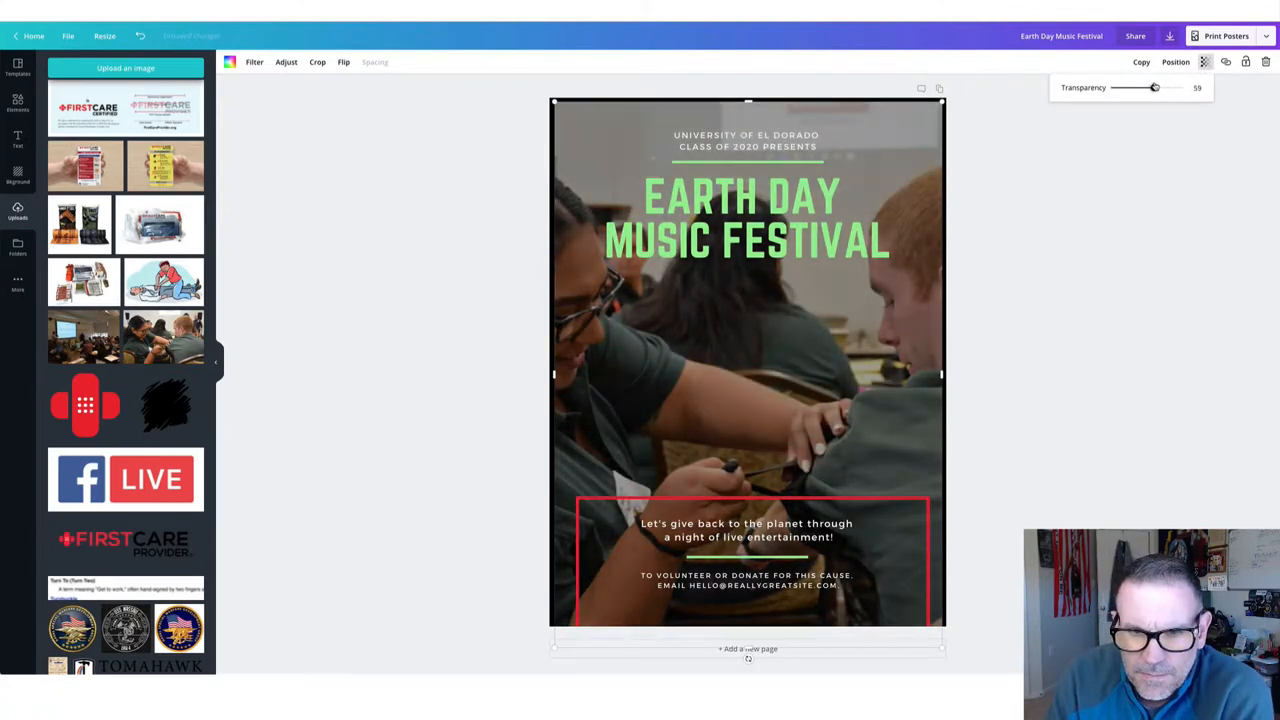
{"action": "left_click_drag", "start_coordinate": [1154, 87], "coordinate": [1170, 87]}
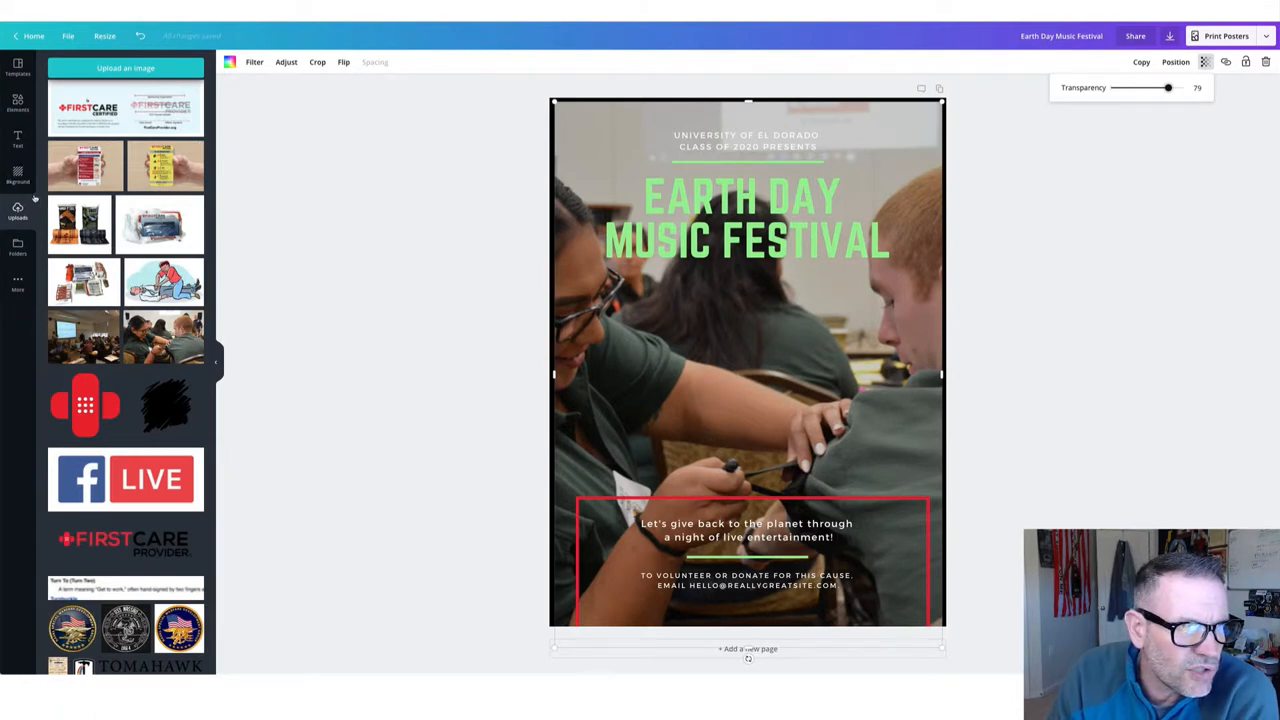
Step: Add a square shape over the page, lower its transparency and colour it blue
{"action": "left_click", "coordinate": [17, 100]}
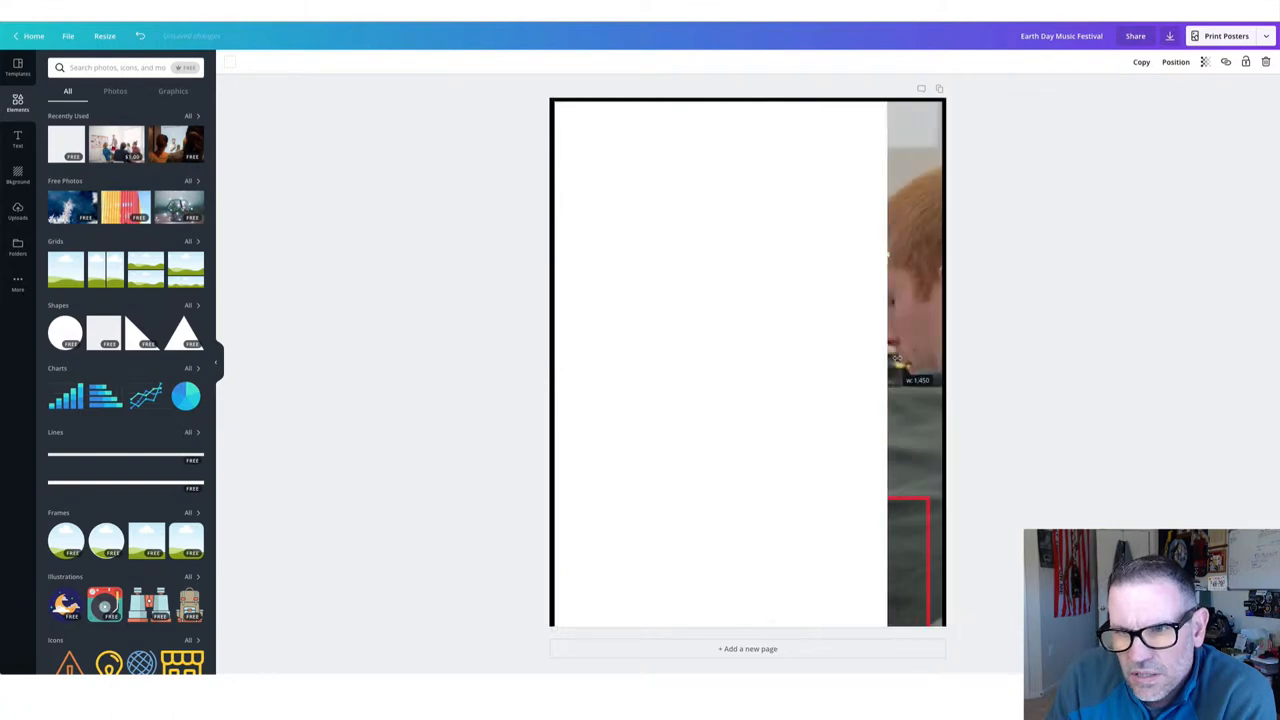
{"action": "key", "text": "Delete"}
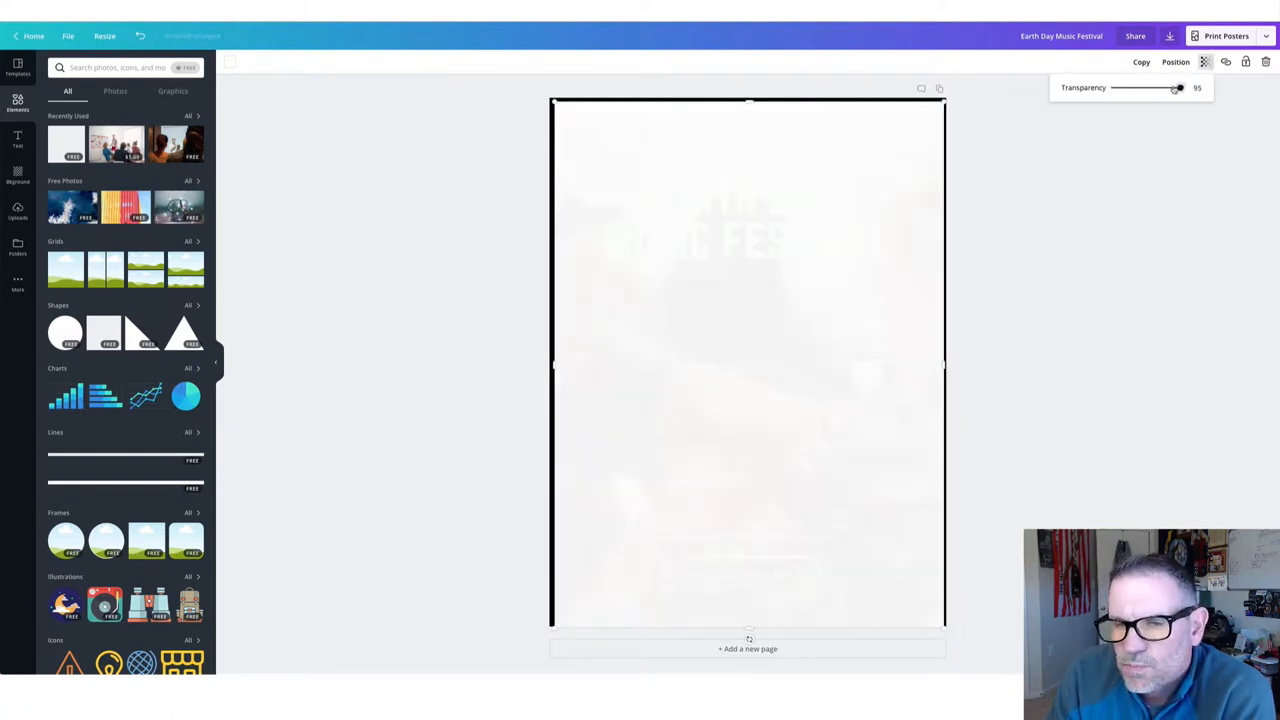
{"action": "left_click_drag", "start_coordinate": [1178, 88], "coordinate": [1118, 88]}
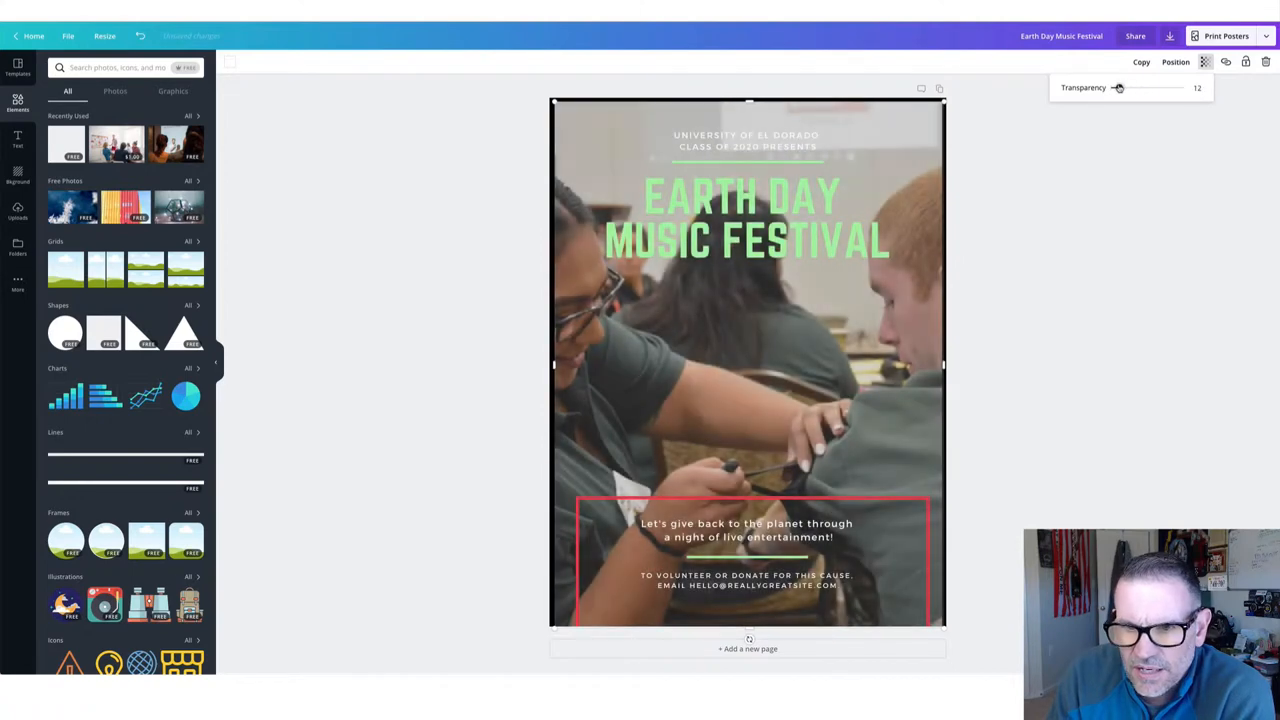
{"action": "left_click_drag", "start_coordinate": [1118, 87], "coordinate": [1125, 87]}
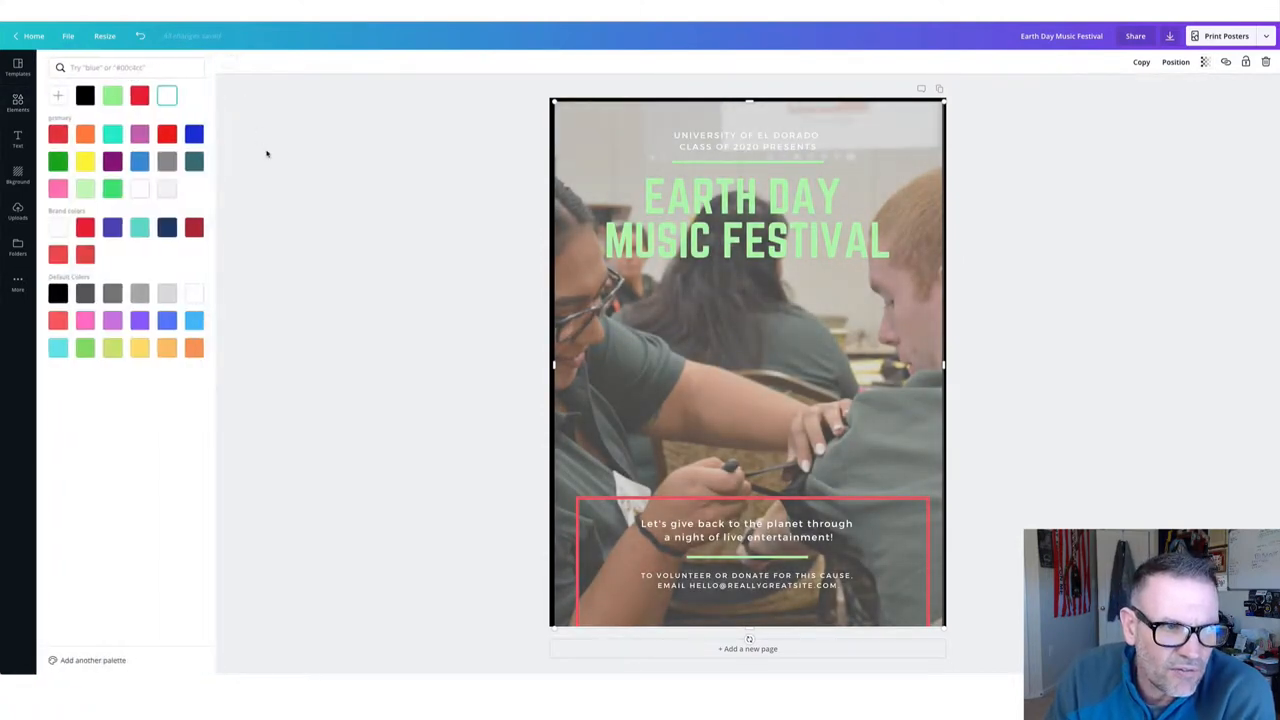
{"action": "left_click", "coordinate": [139, 95]}
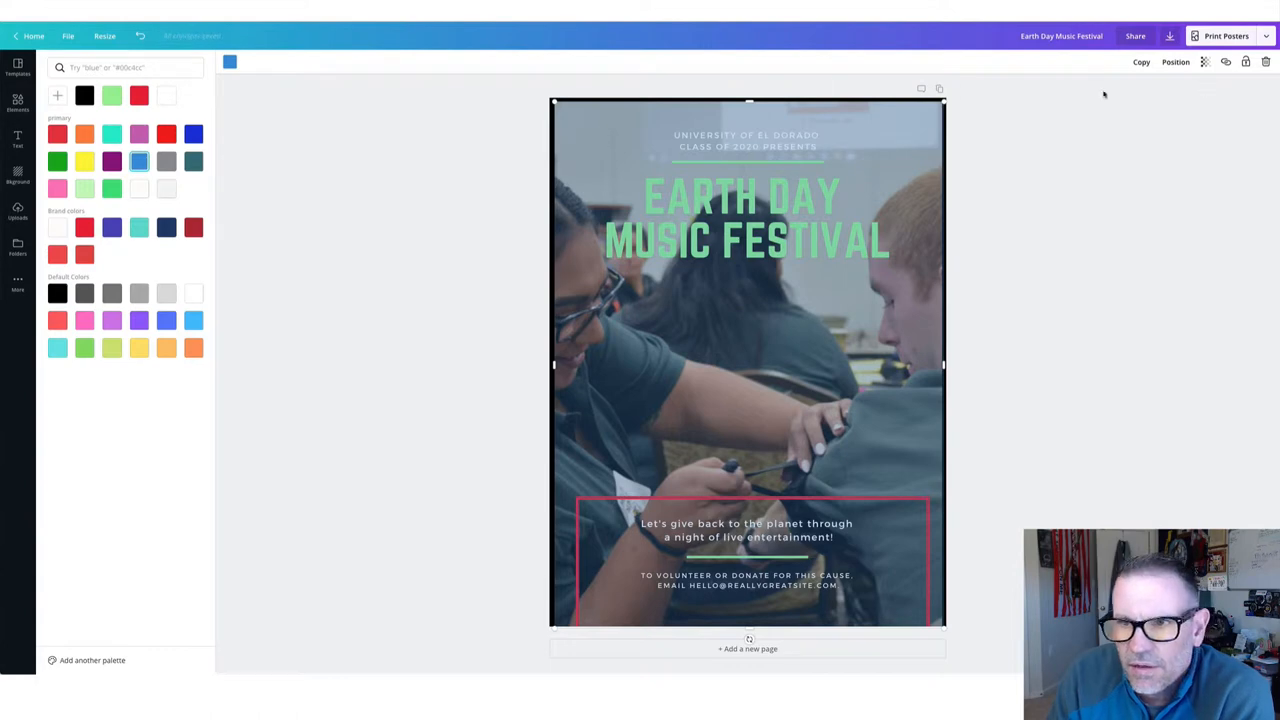
{"action": "left_click", "coordinate": [17, 104]}
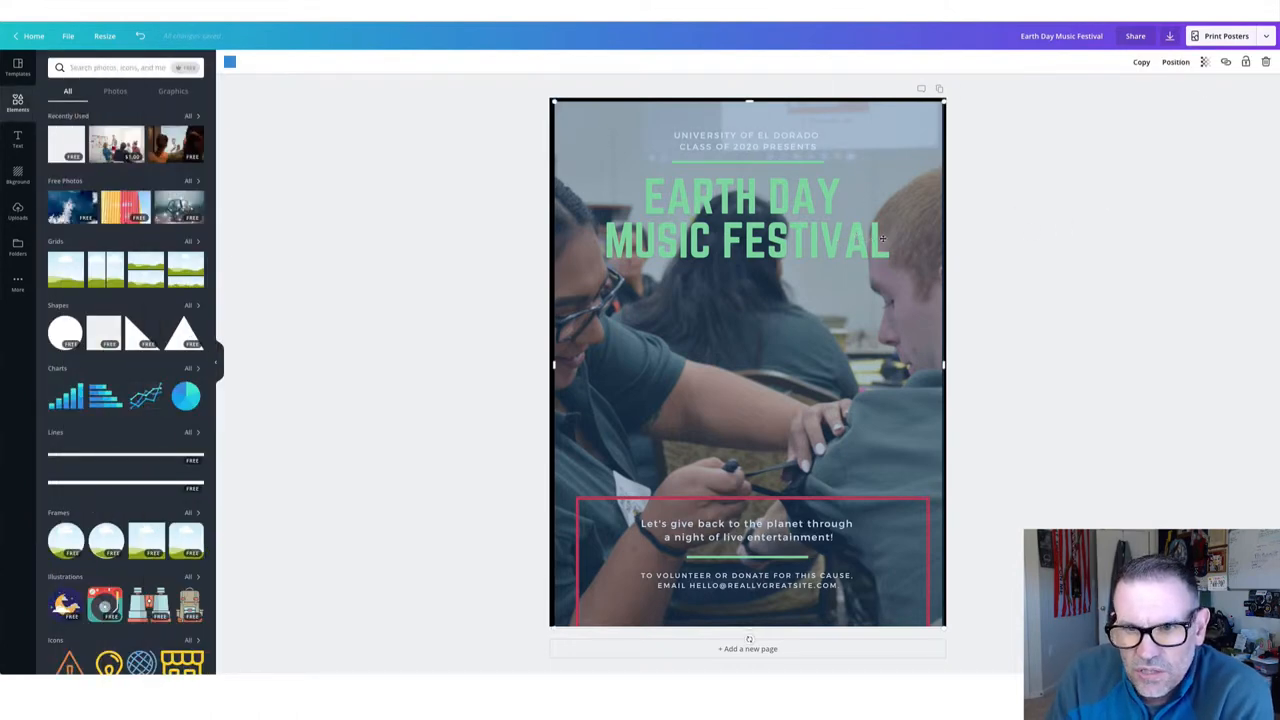
Step: Shrink the blue tint to the bottom and retitle the poster STOP THE BLEED in red
{"action": "left_click", "coordinate": [963, 212]}
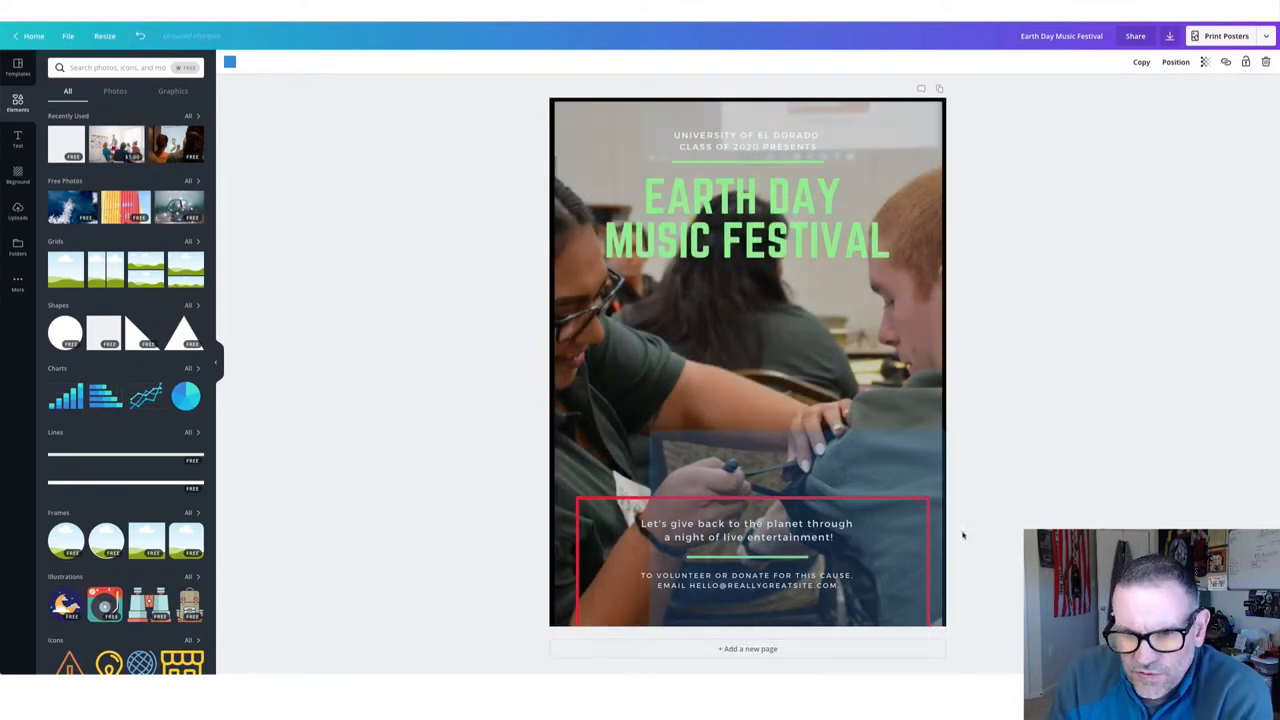
{"action": "left_click", "coordinate": [745, 220]}
{"action": "type", "text": "STOP THE BLEED"}
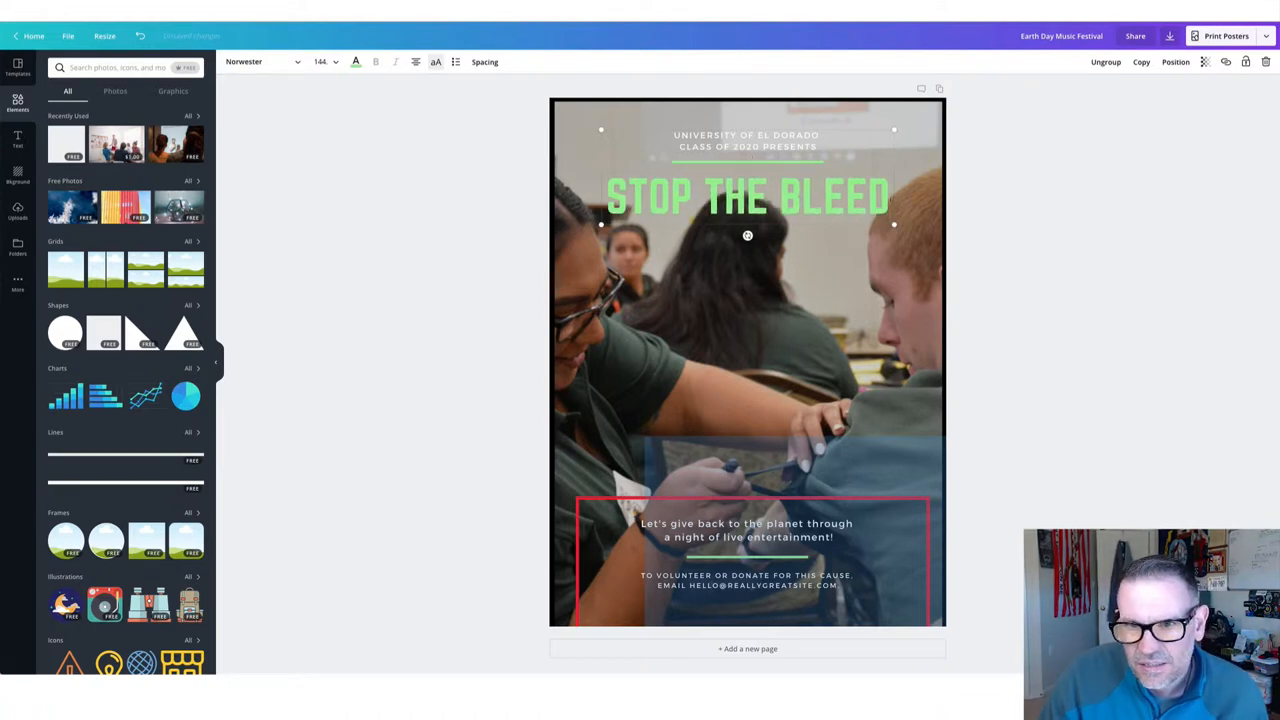
{"action": "left_click", "coordinate": [355, 62]}
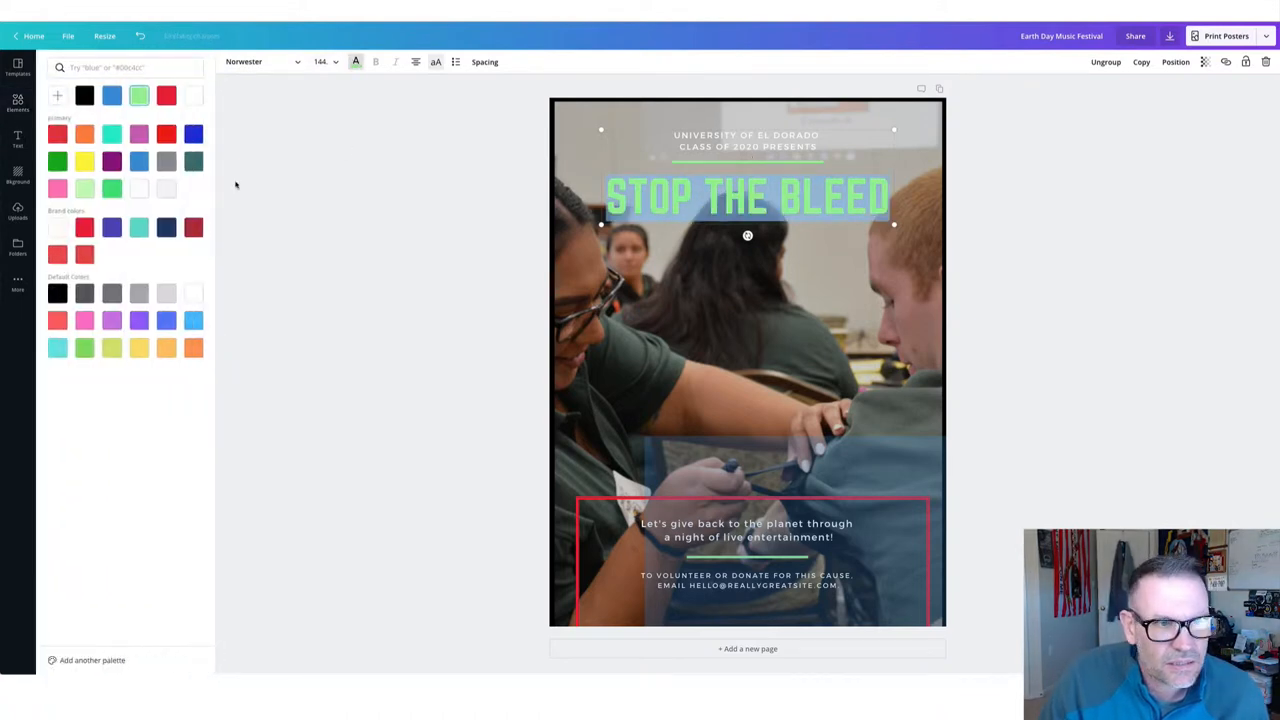
{"action": "left_click", "coordinate": [166, 95]}
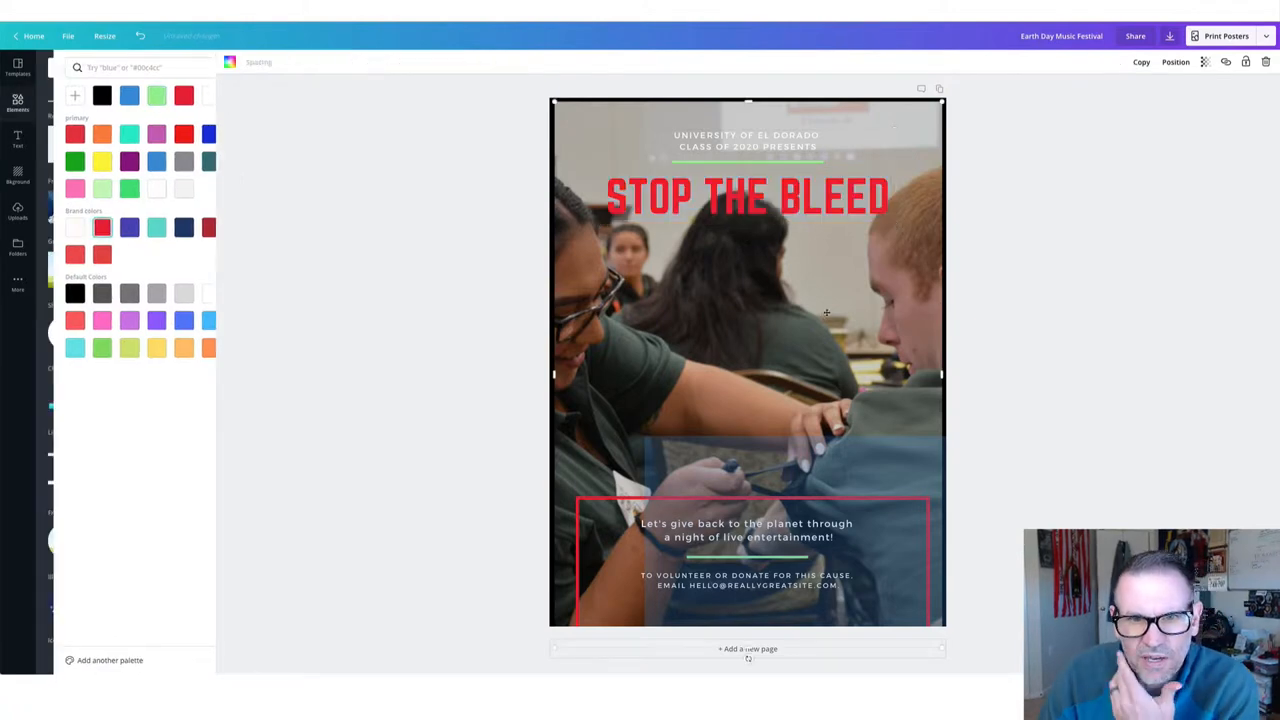
{"action": "left_click", "coordinate": [17, 99]}
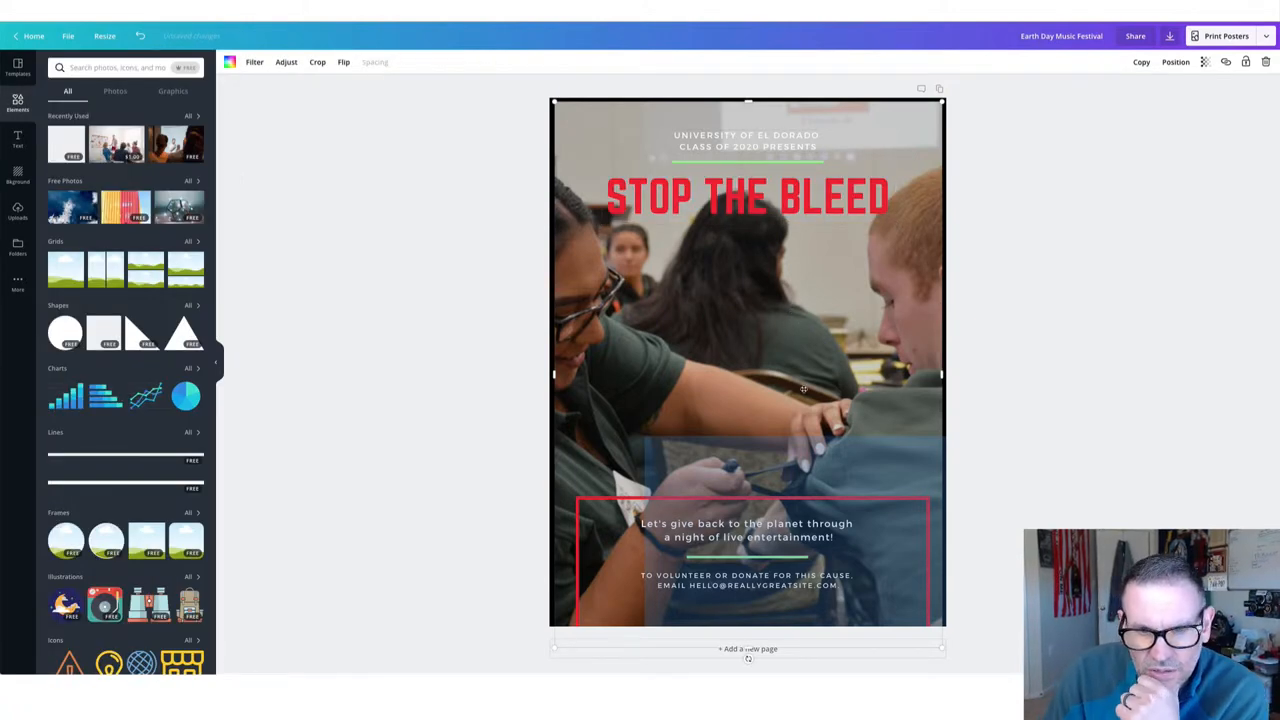
{"action": "left_click", "coordinate": [747, 140]}
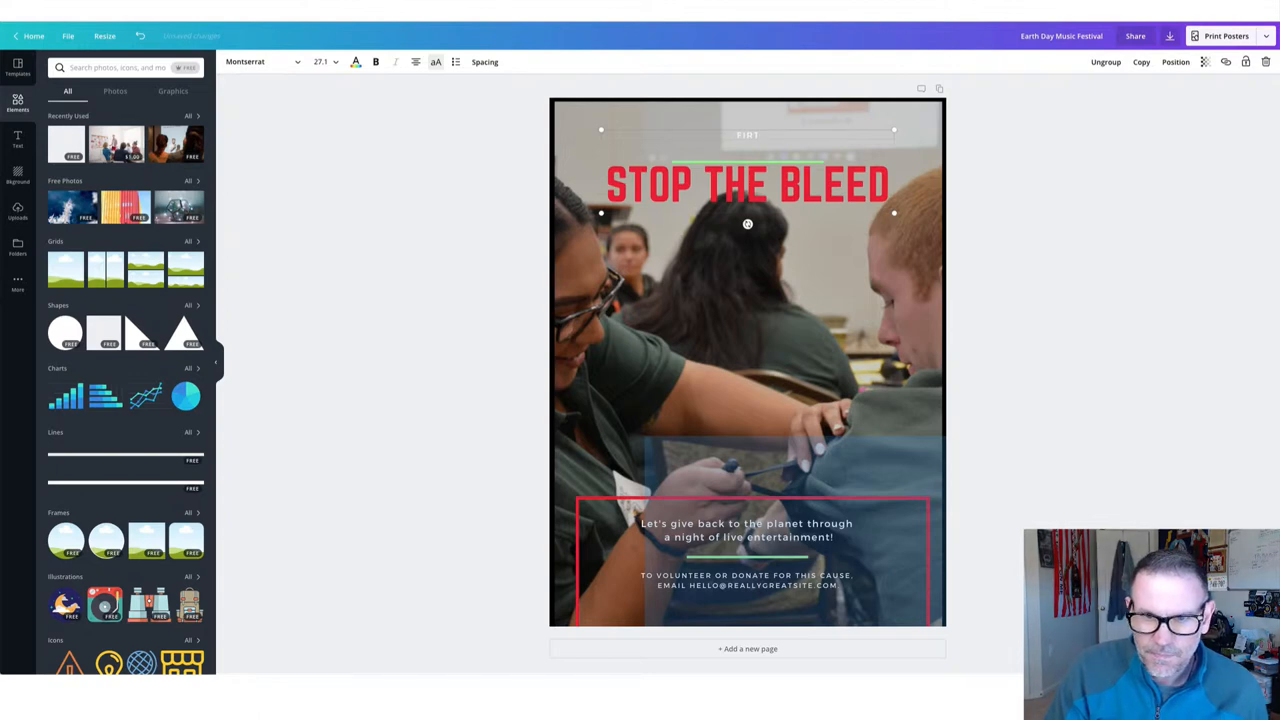
Step: Change the top heading to FIRST CARE PROVIDER at a larger font size
{"action": "type", "text": "FIRST CAL"}
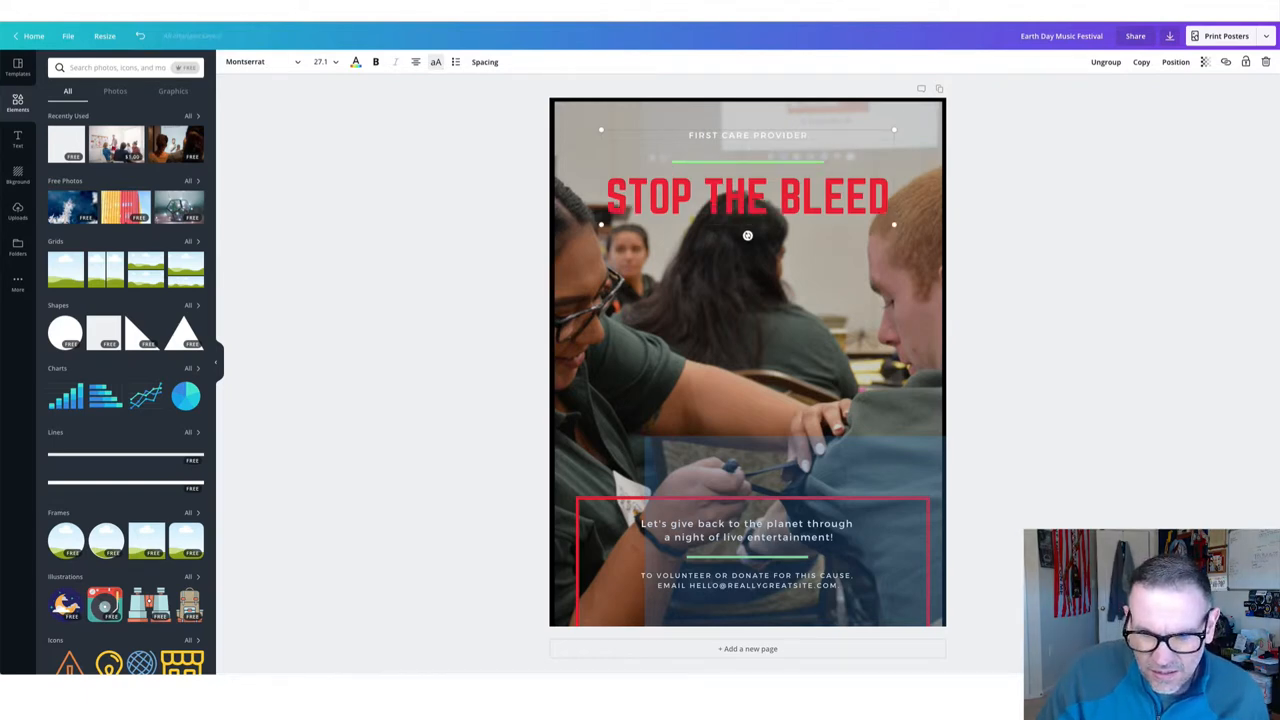
{"action": "left_click_drag", "start_coordinate": [747, 196], "coordinate": [747, 183]}
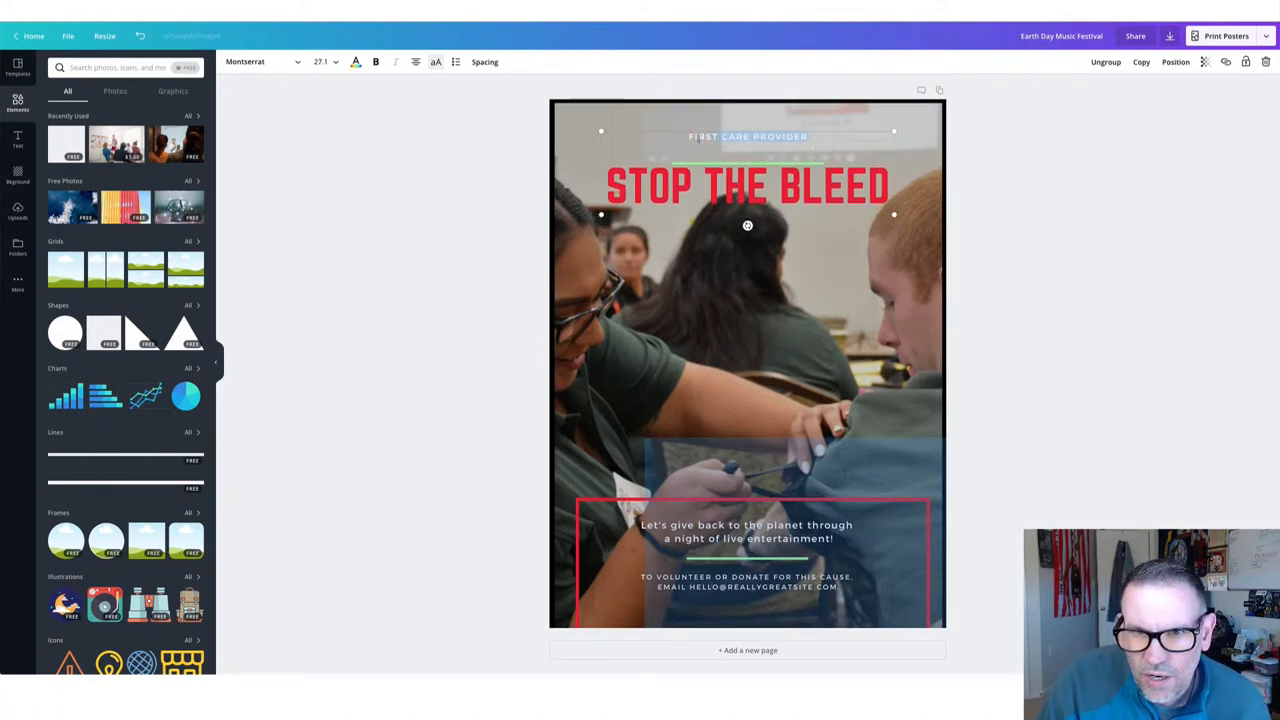
{"action": "left_click", "coordinate": [322, 61]}
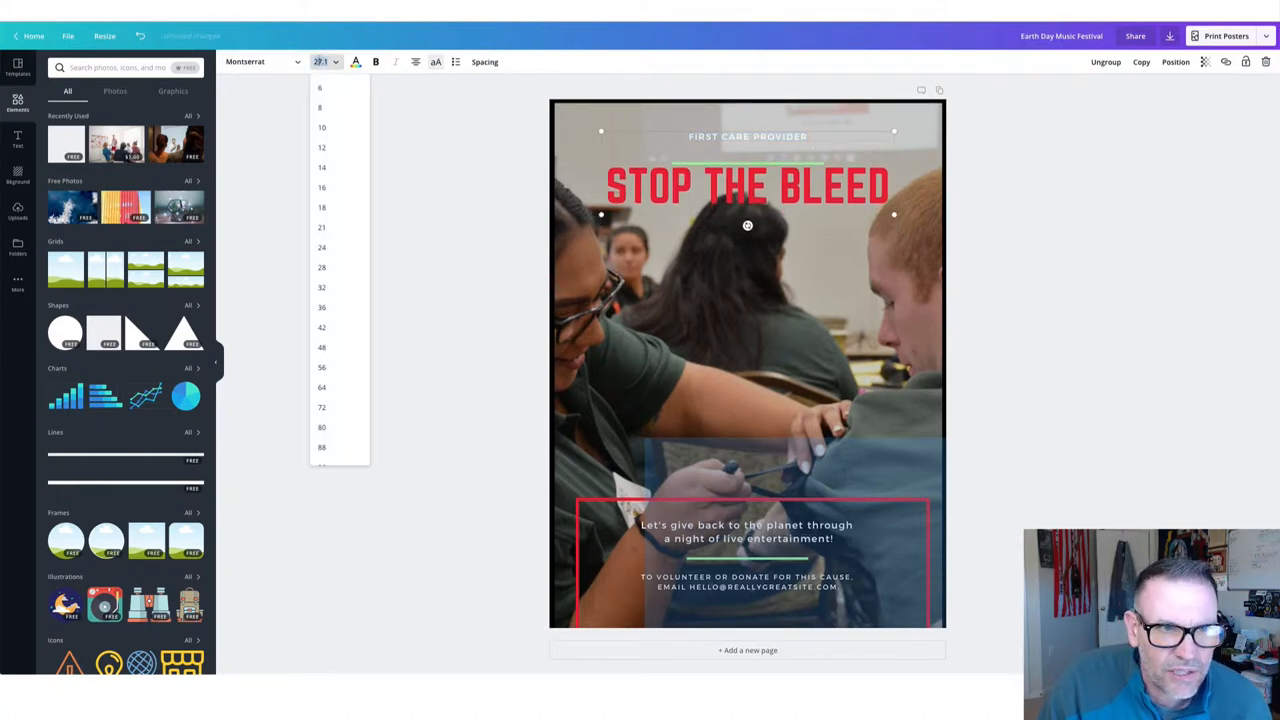
{"action": "left_click", "coordinate": [321, 287]}
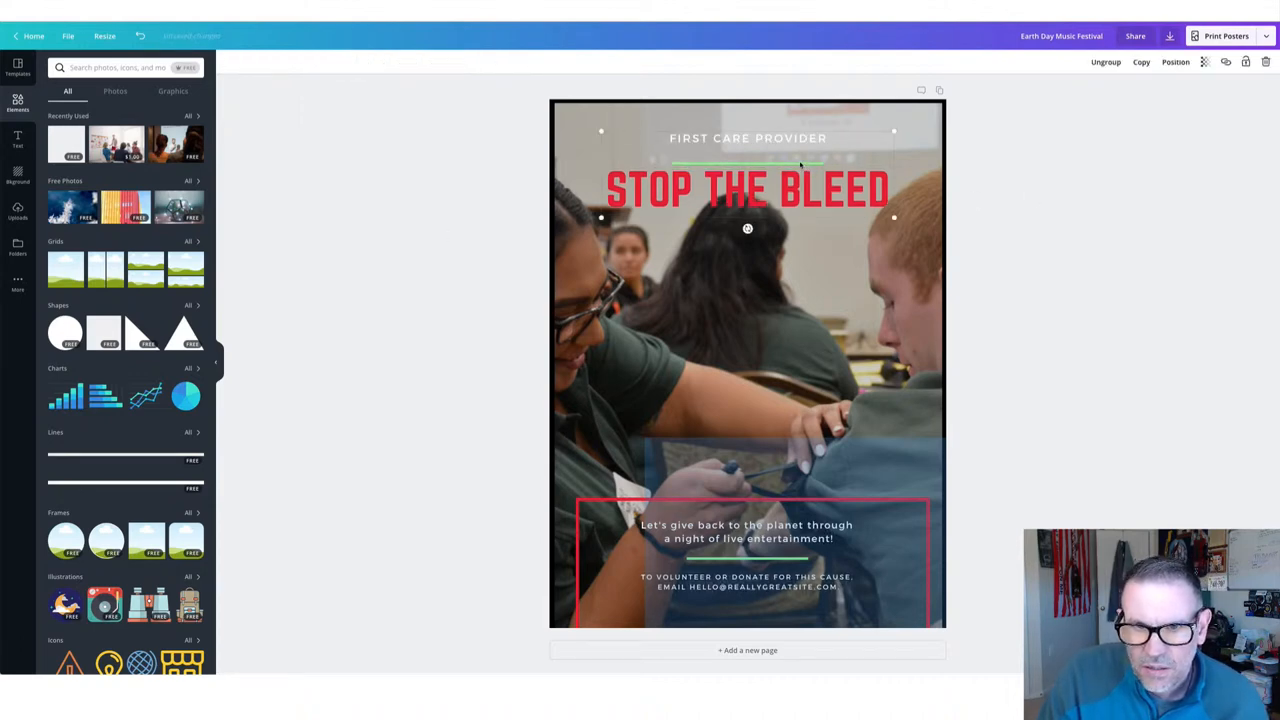
Step: Recolour the green divider line under the heading red
{"action": "left_click", "coordinate": [747, 158]}
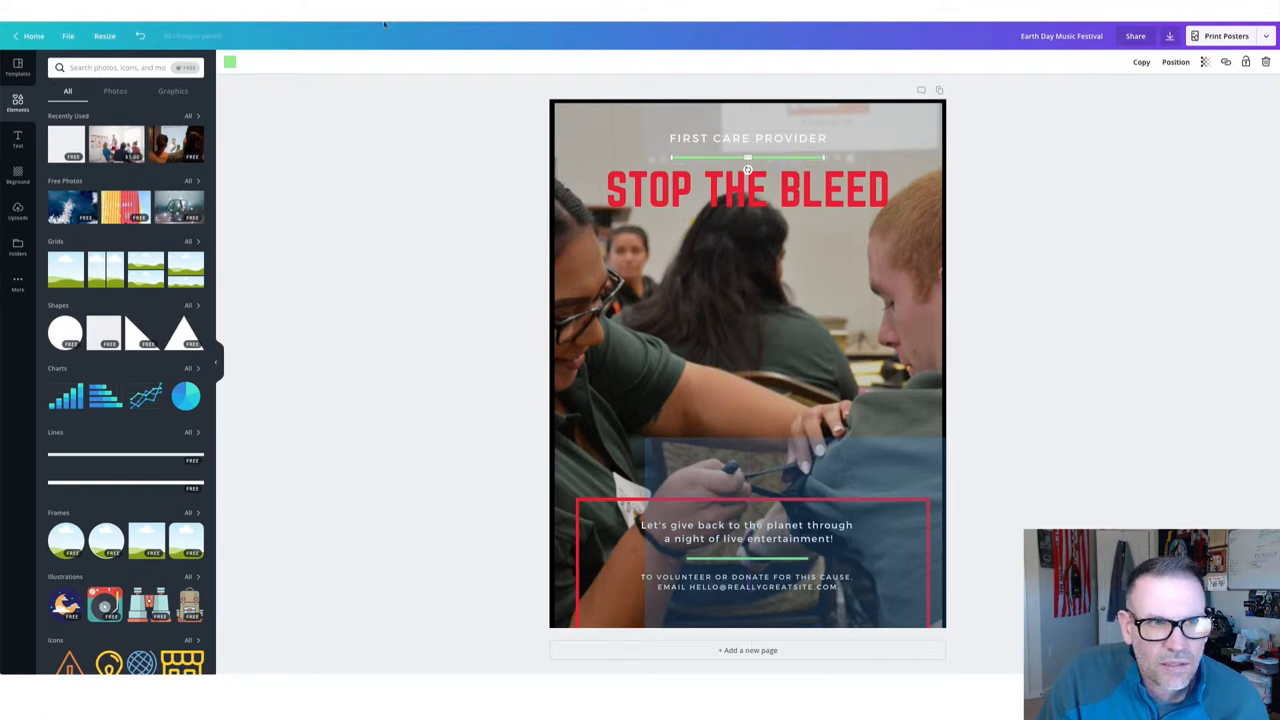
{"action": "left_click", "coordinate": [230, 62]}
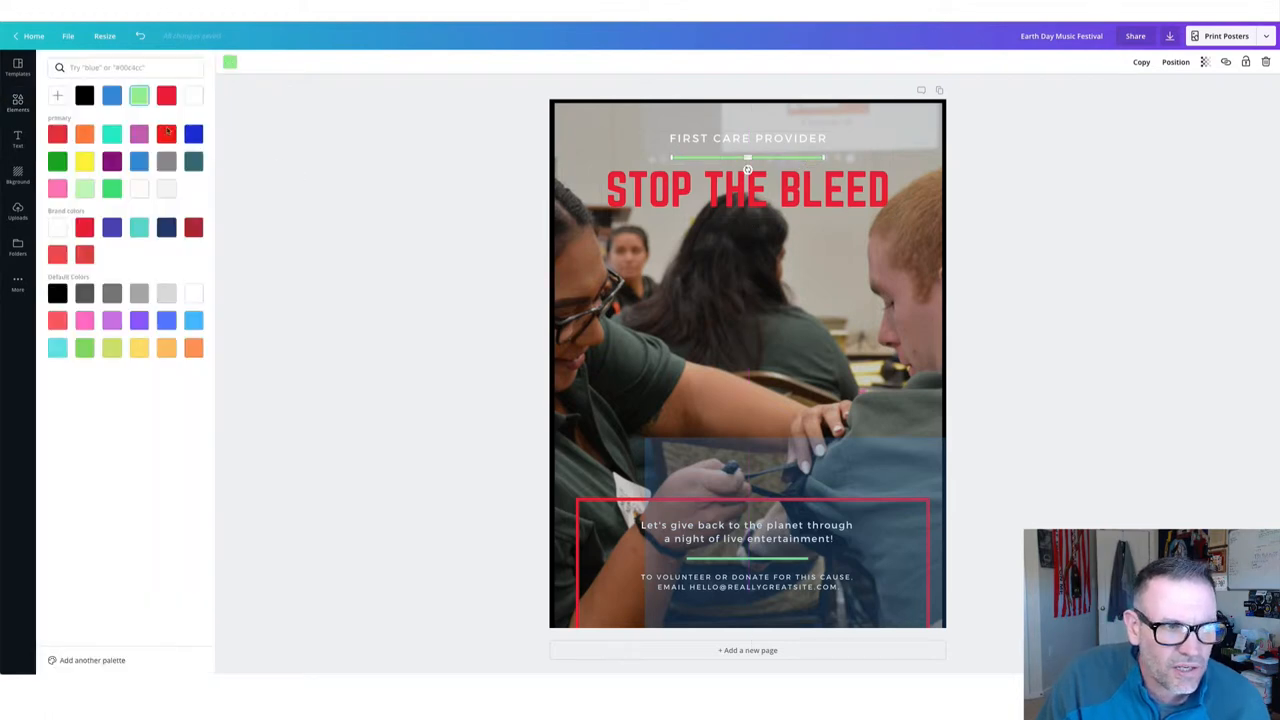
{"action": "left_click", "coordinate": [17, 100]}
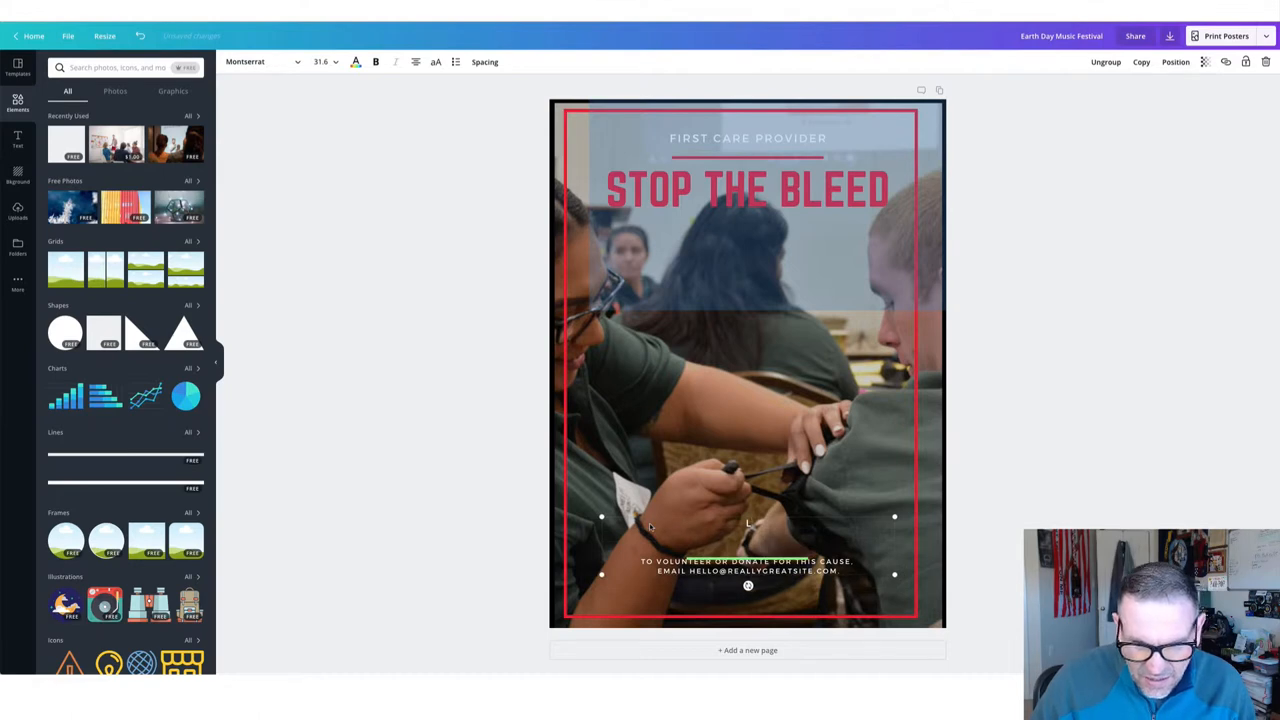
Step: Retype the tagline as 'Learn emergency life saving skills' and turn its divider red
{"action": "type", "text": "Learn emergency lif"}
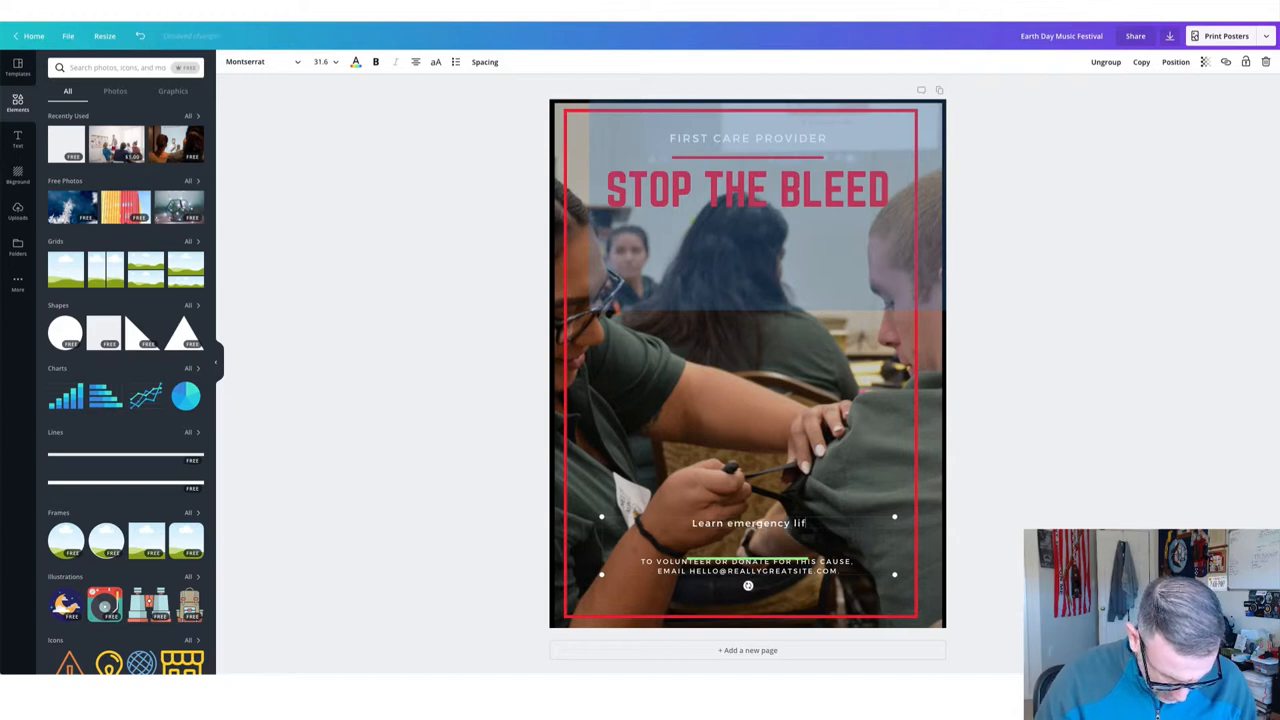
{"action": "type", "text": "e saving skills"}
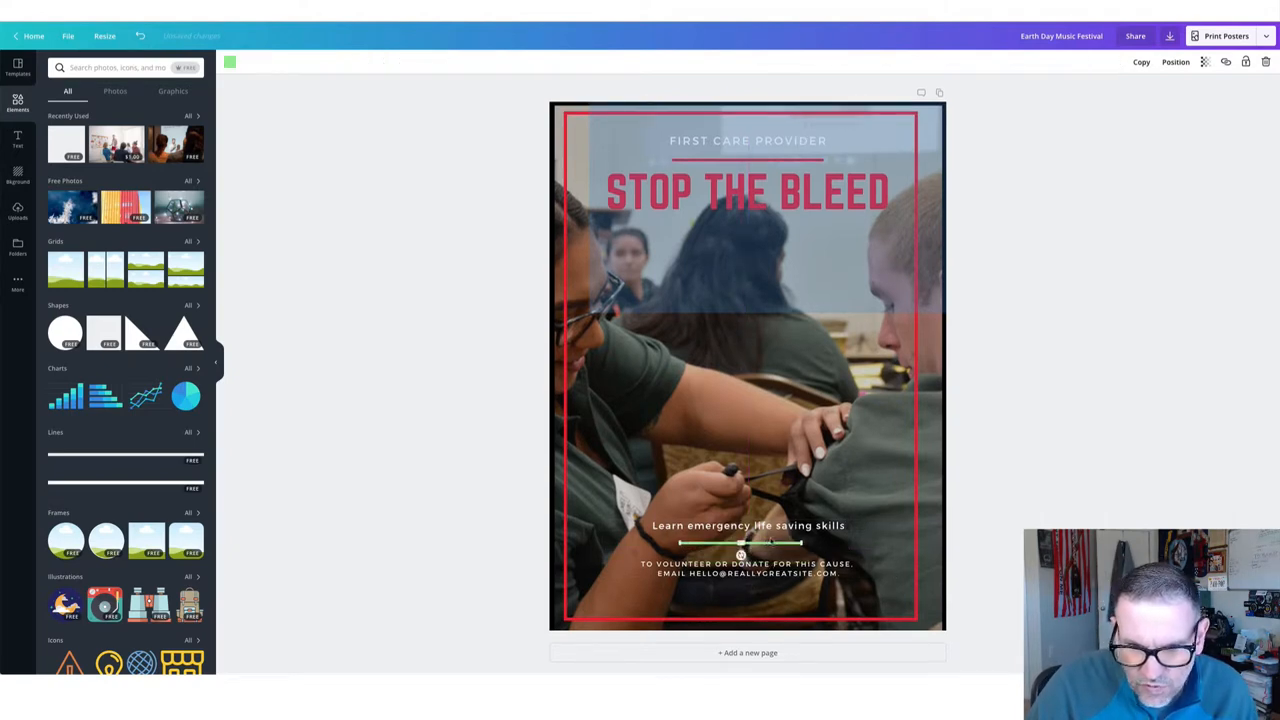
{"action": "left_click", "coordinate": [229, 61]}
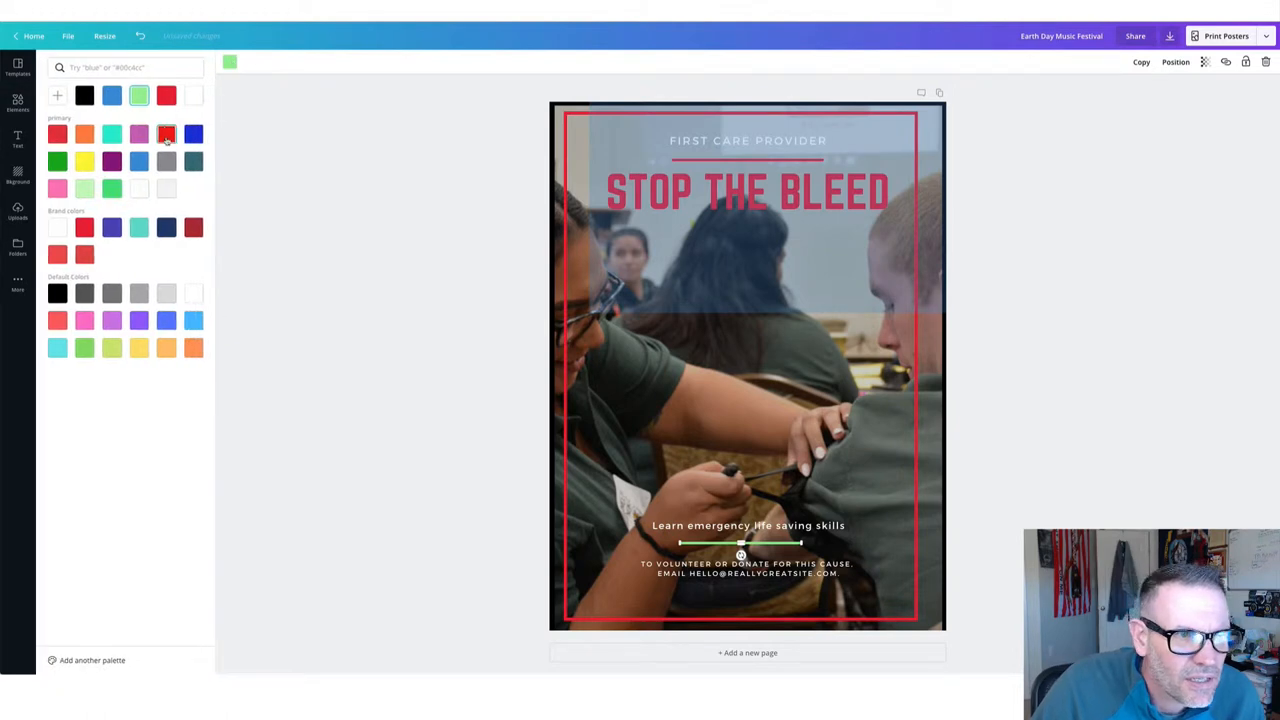
{"action": "left_click", "coordinate": [166, 95]}
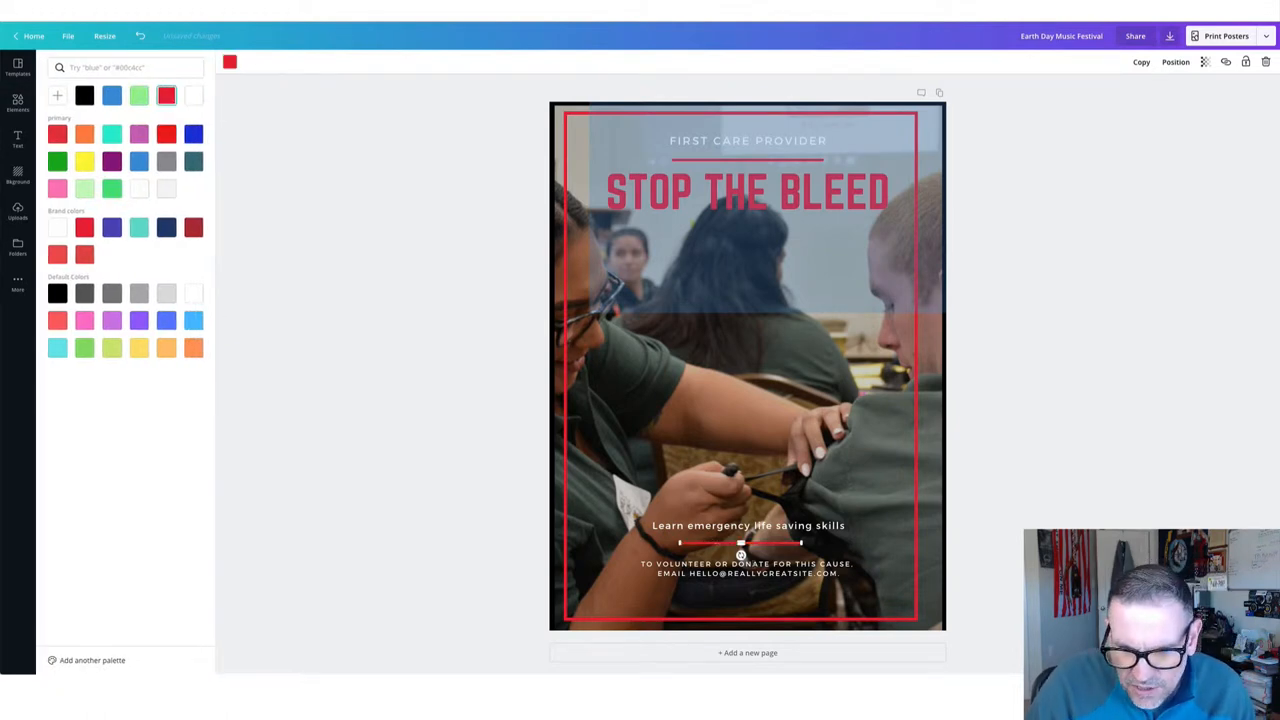
{"action": "left_click", "coordinate": [17, 99]}
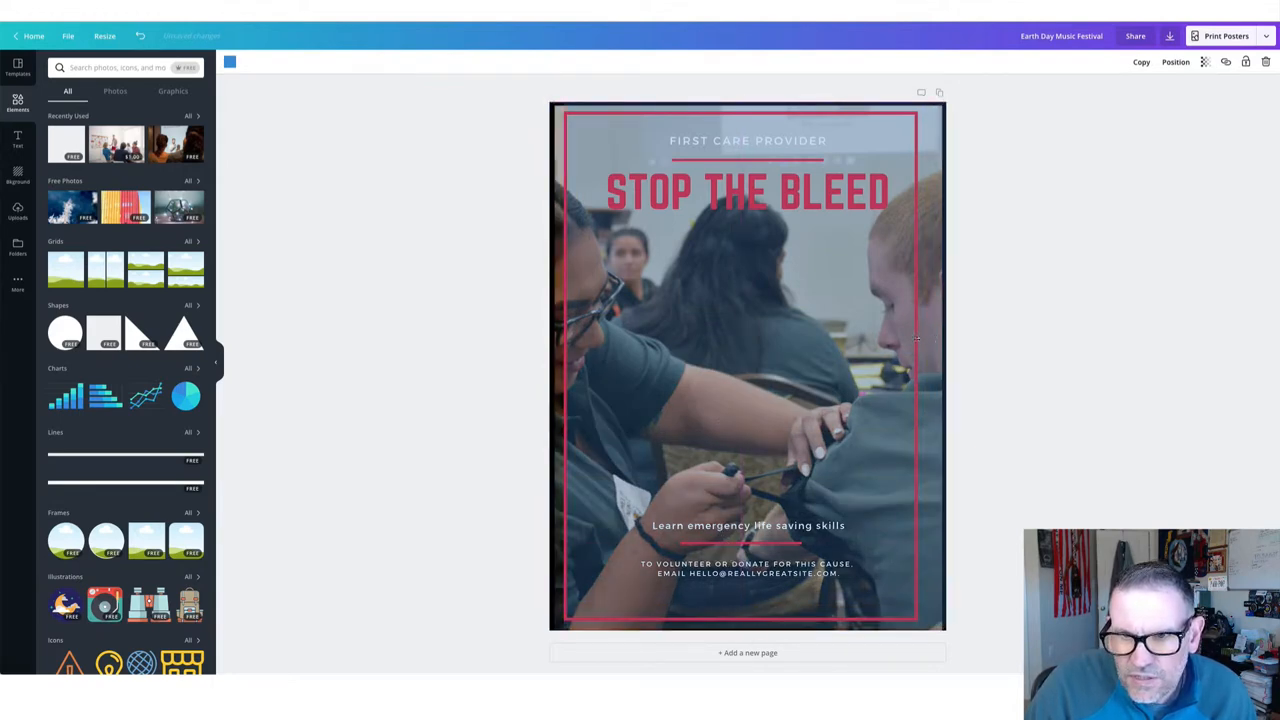
Step: Stretch the classroom photo with its resize handle until it fills the page
{"action": "left_click", "coordinate": [747, 367]}
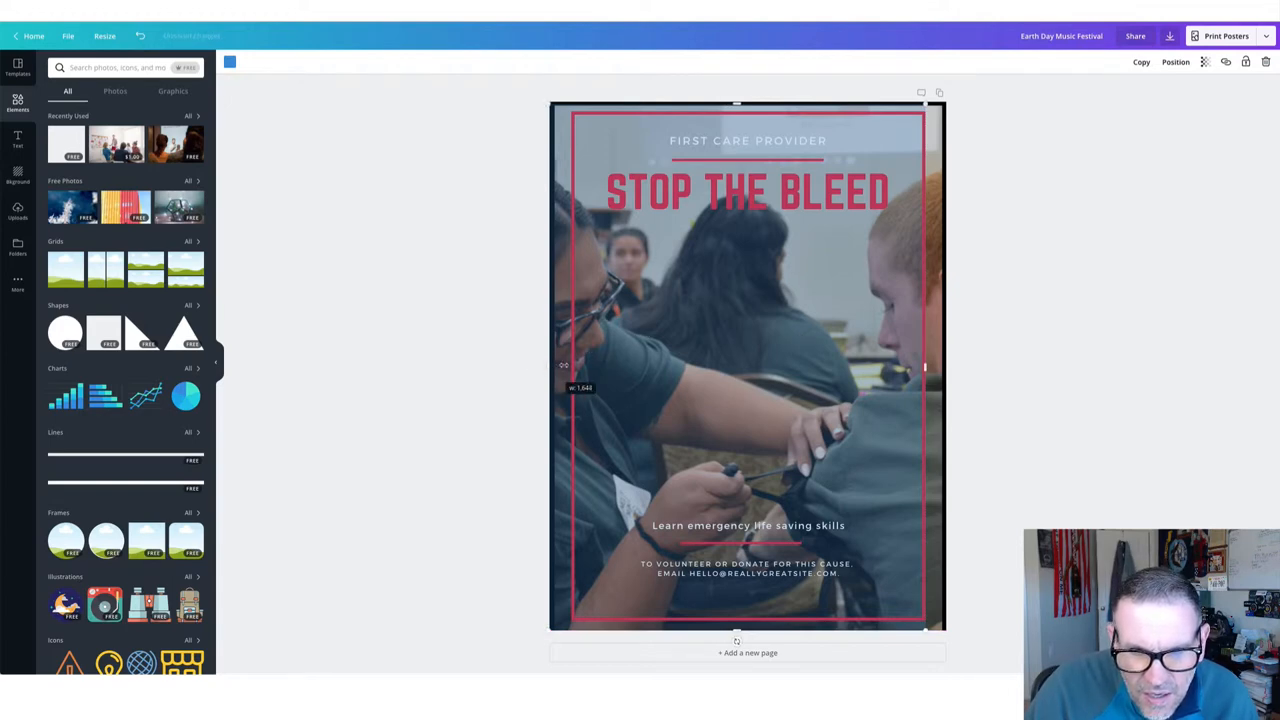
{"action": "left_click_drag", "start_coordinate": [563, 365], "coordinate": [558, 365]}
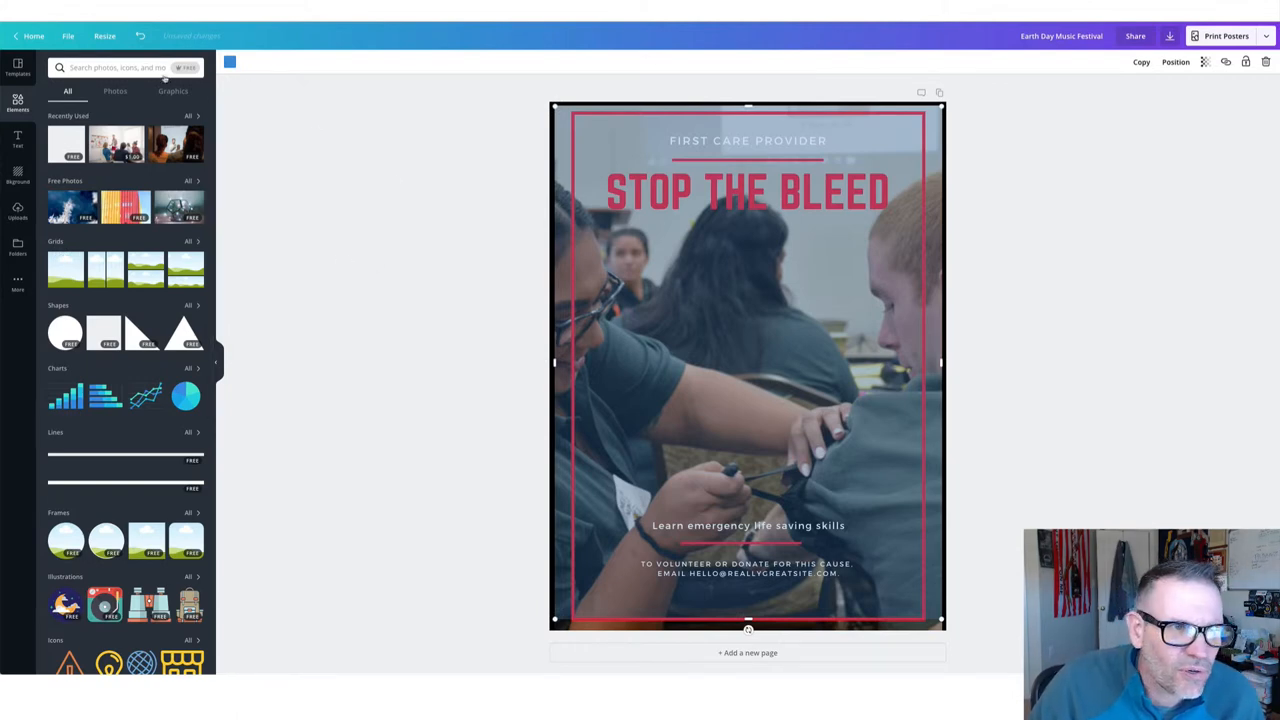
Step: Search the Elements library for 'stop' graphics, then bring up the Text panel
{"action": "left_click", "coordinate": [120, 67]}
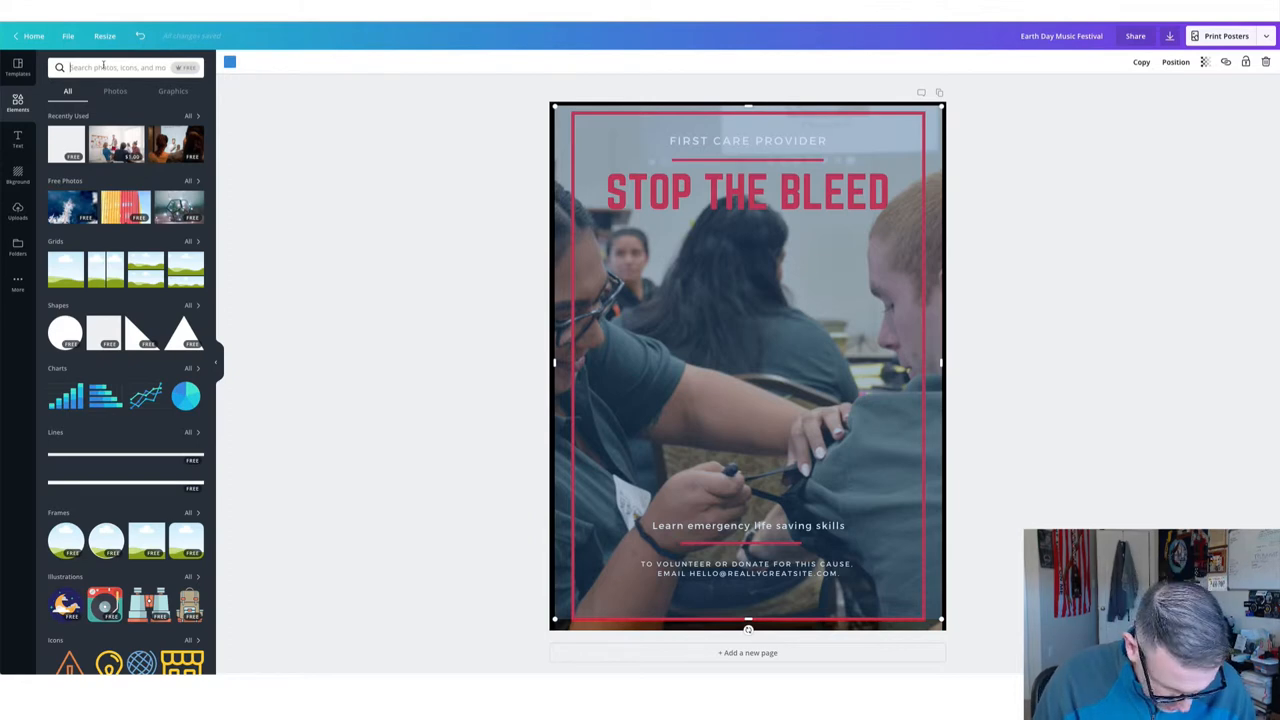
{"action": "type", "text": "stop"}
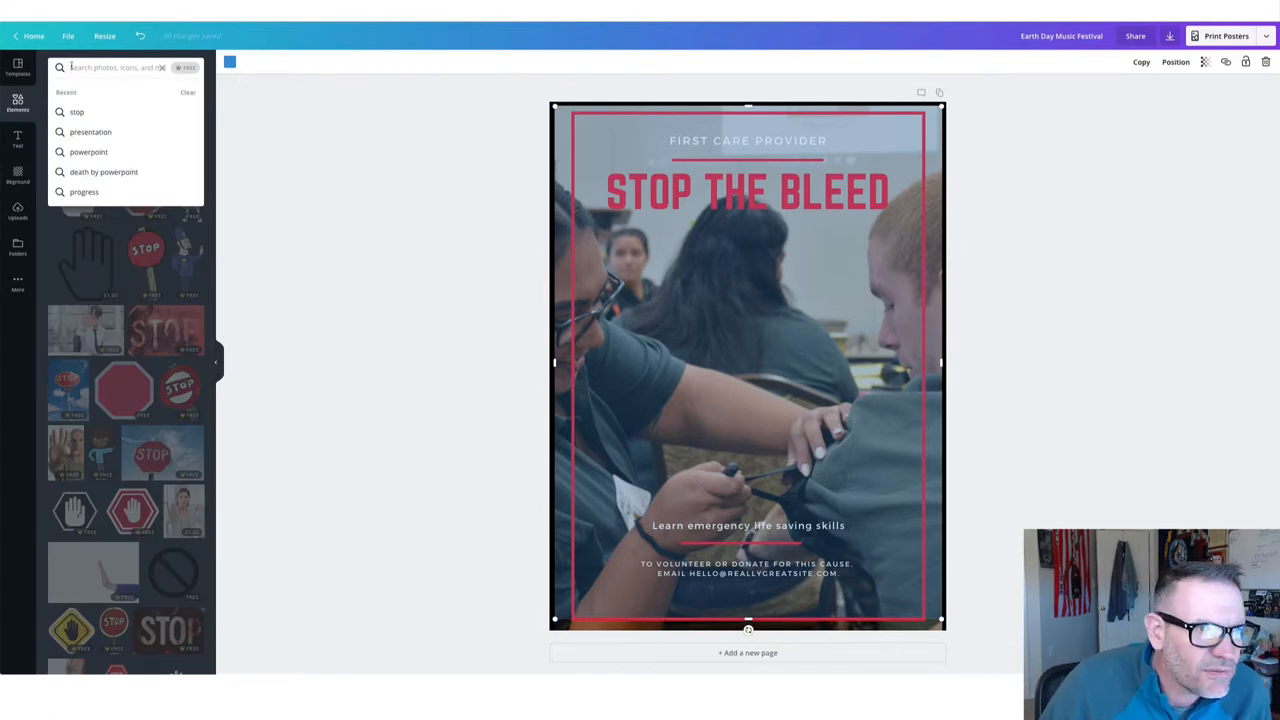
{"action": "left_click", "coordinate": [17, 140]}
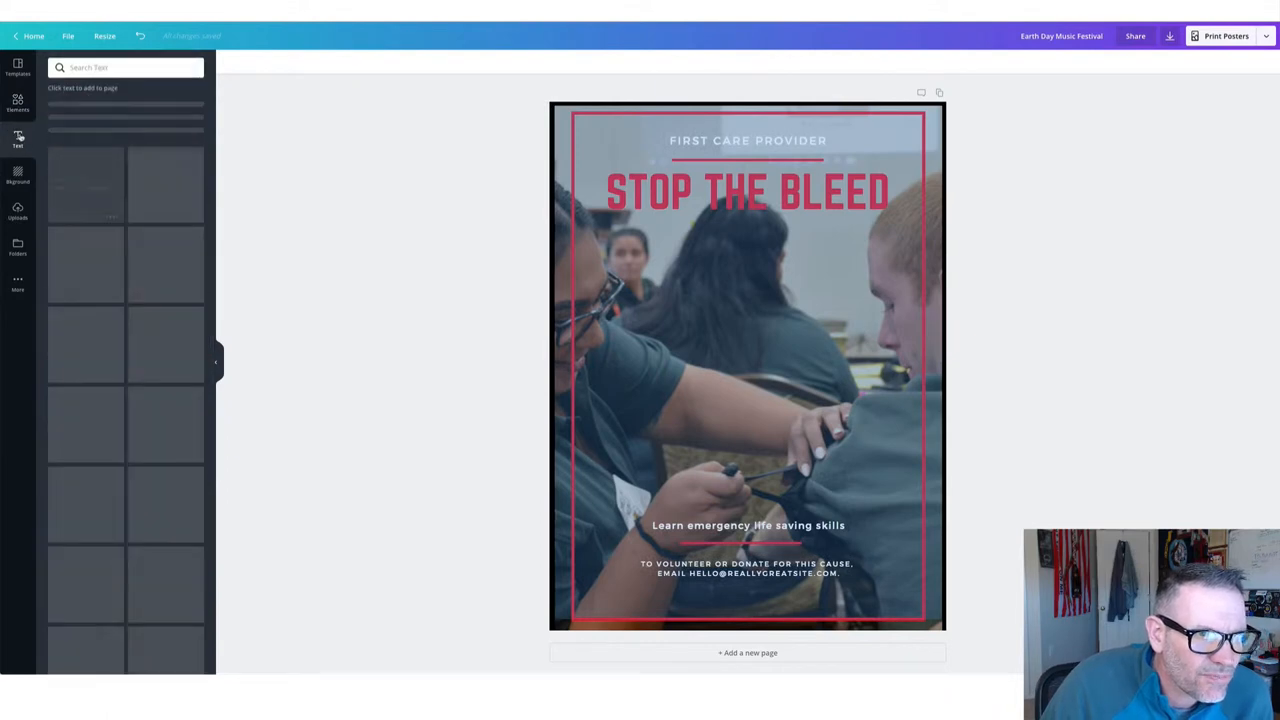
Step: Select the dark tinted overlay on the poster and shift it downward
{"action": "left_click", "coordinate": [17, 140]}
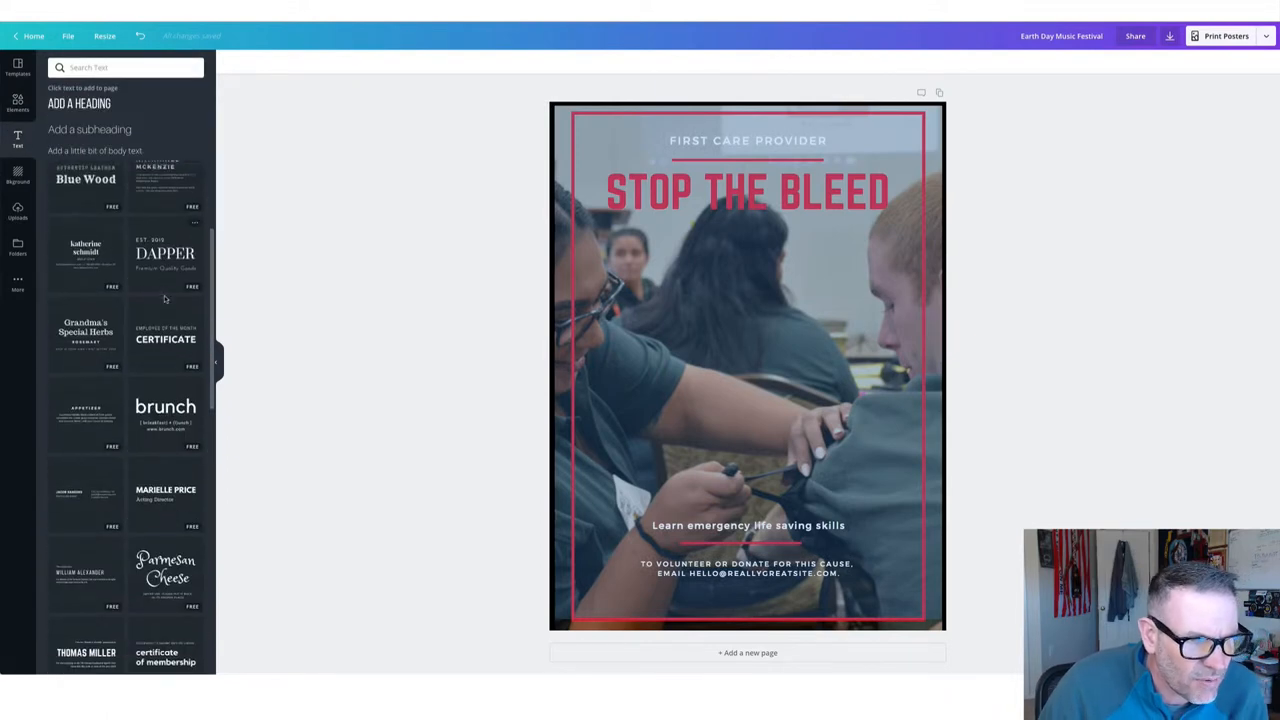
{"action": "scroll", "scroll_direction": "down", "scroll_amount": 3}
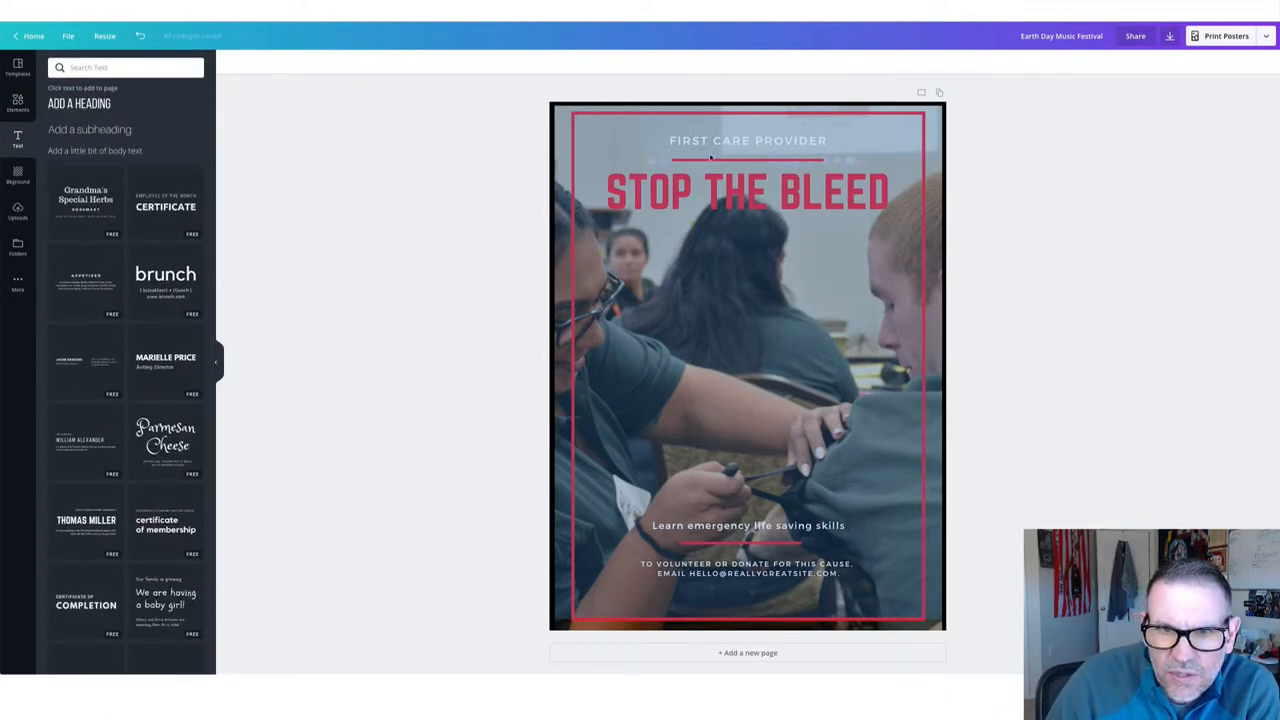
{"action": "left_click", "coordinate": [748, 360]}
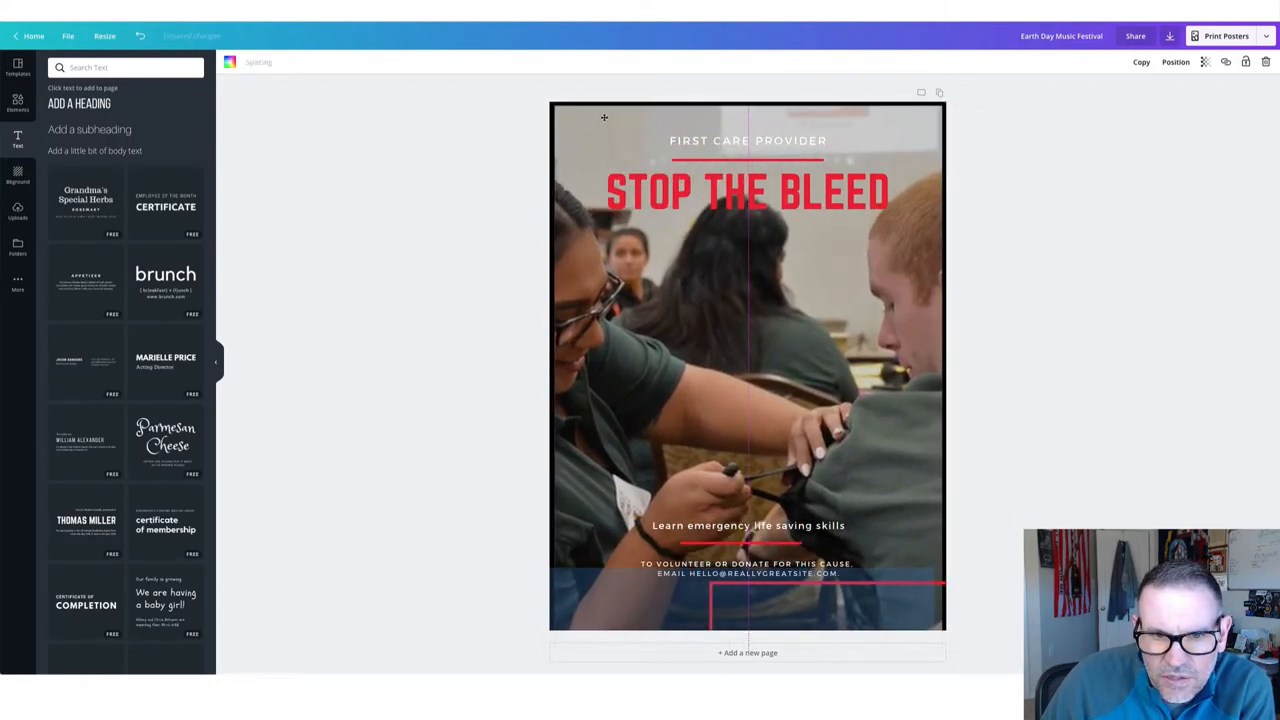
{"action": "left_click", "coordinate": [747, 370]}
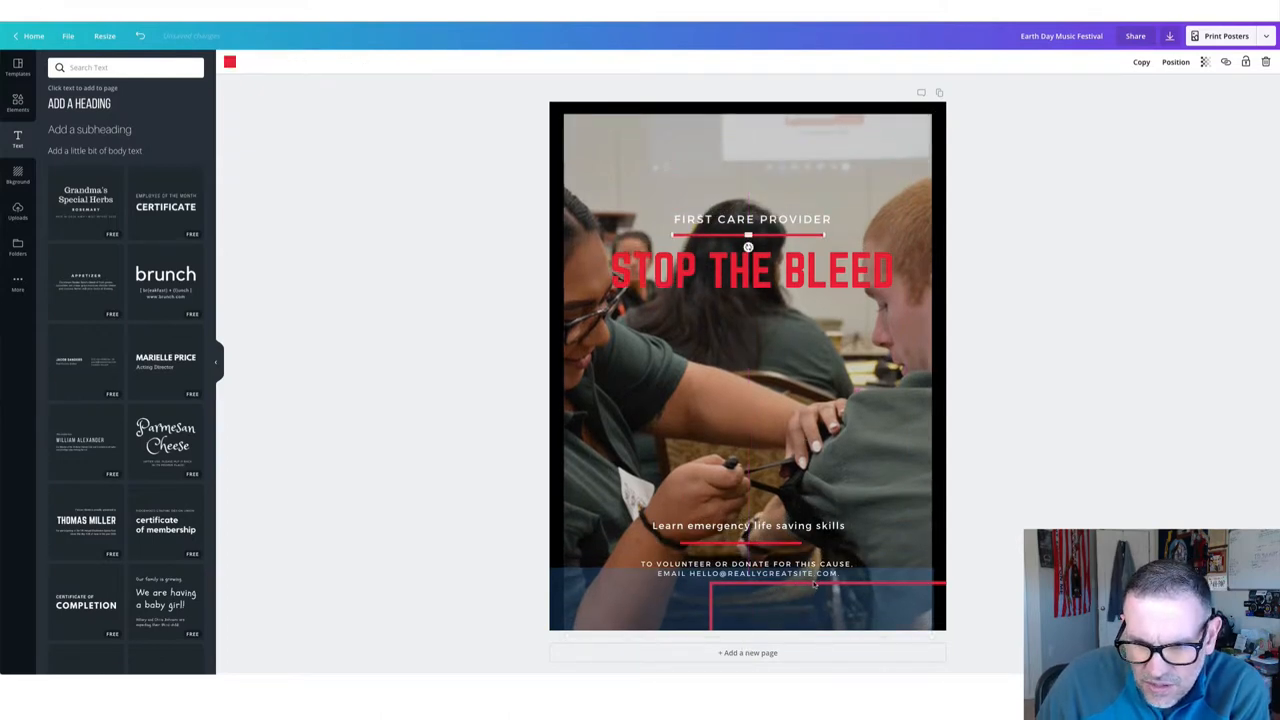
Step: Scroll through the Text panel's font combinations
{"action": "scroll", "scroll_direction": "down", "scroll_amount": 3}
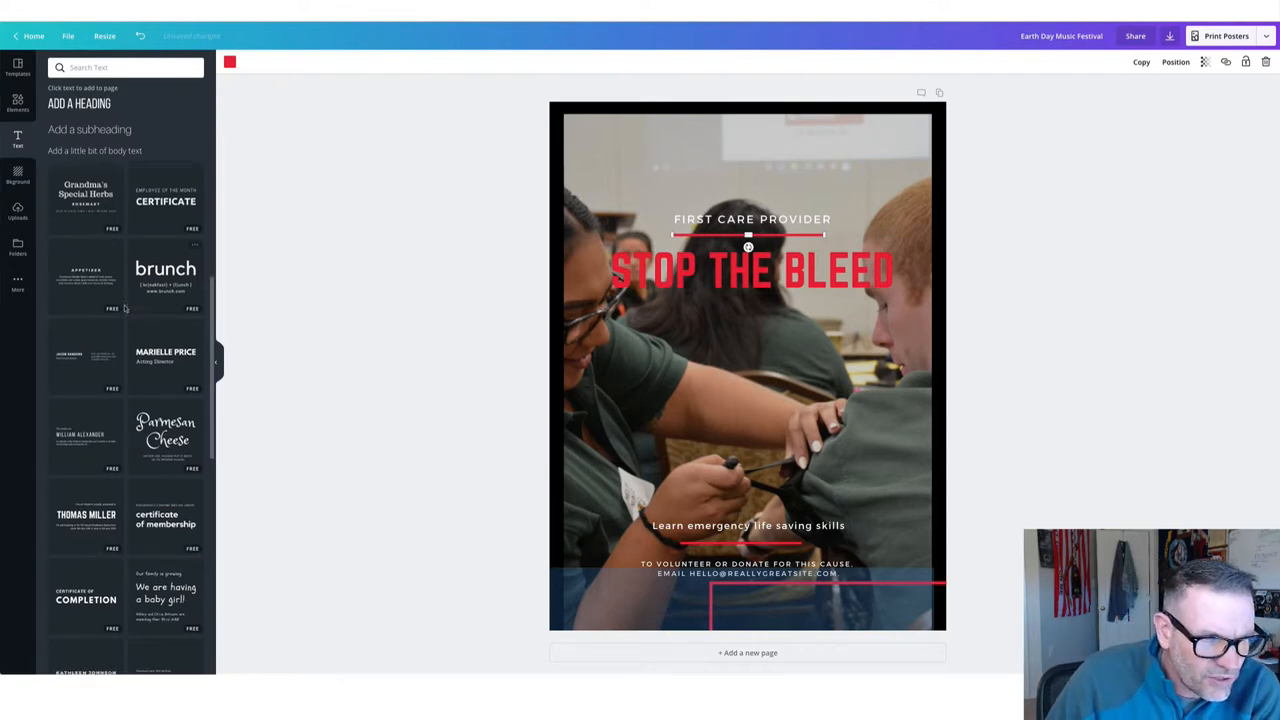
{"action": "scroll", "scroll_direction": "down", "scroll_amount": 3}
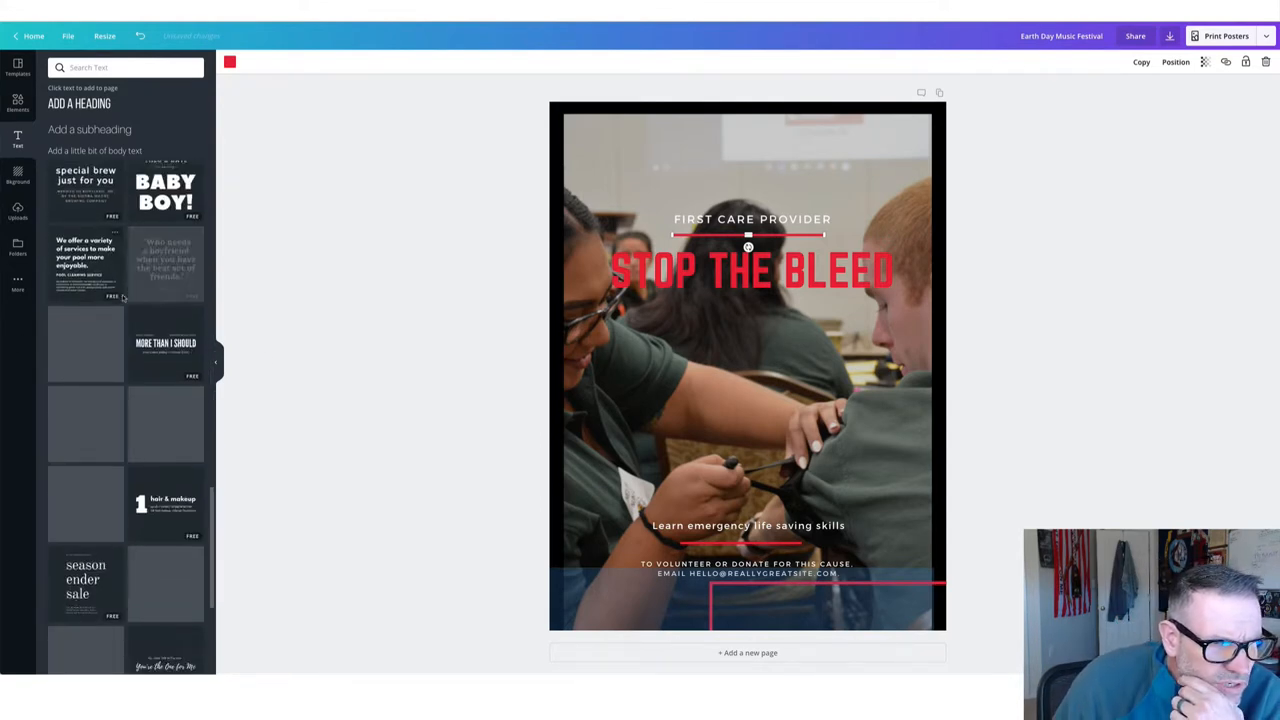
{"action": "scroll", "scroll_direction": "down", "scroll_amount": 3}
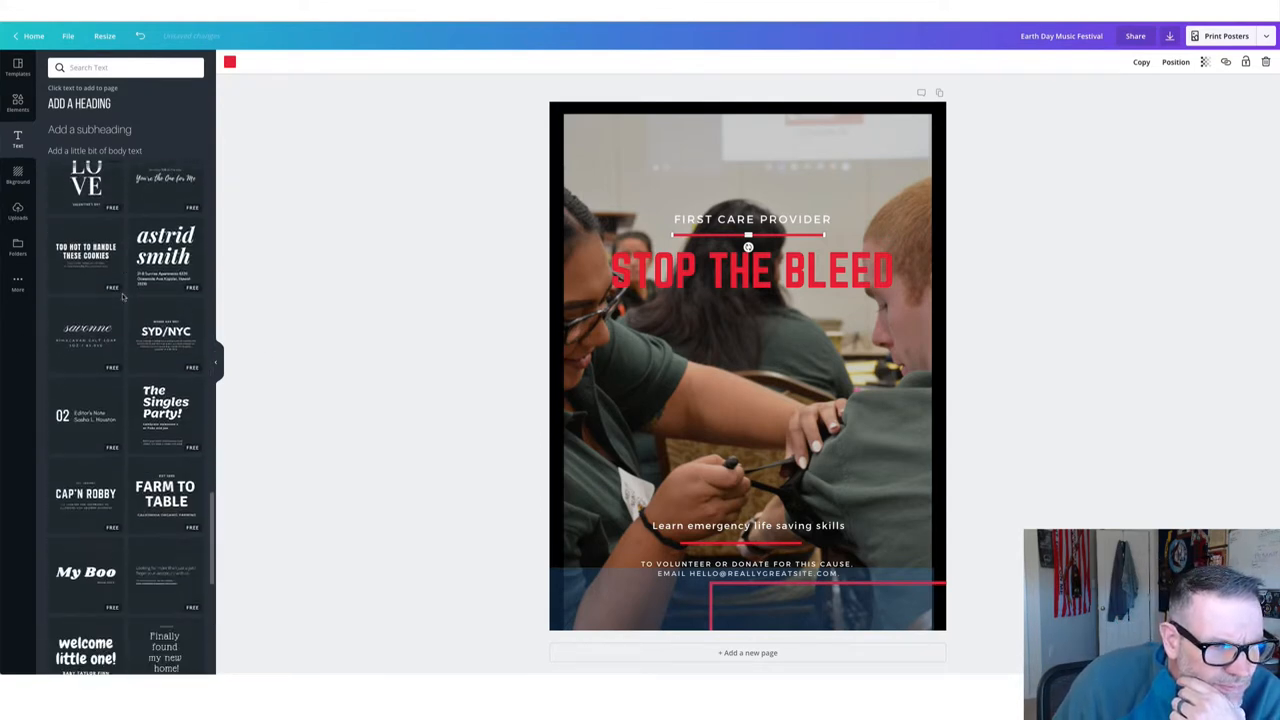
{"action": "scroll", "scroll_direction": "down", "scroll_amount": 3}
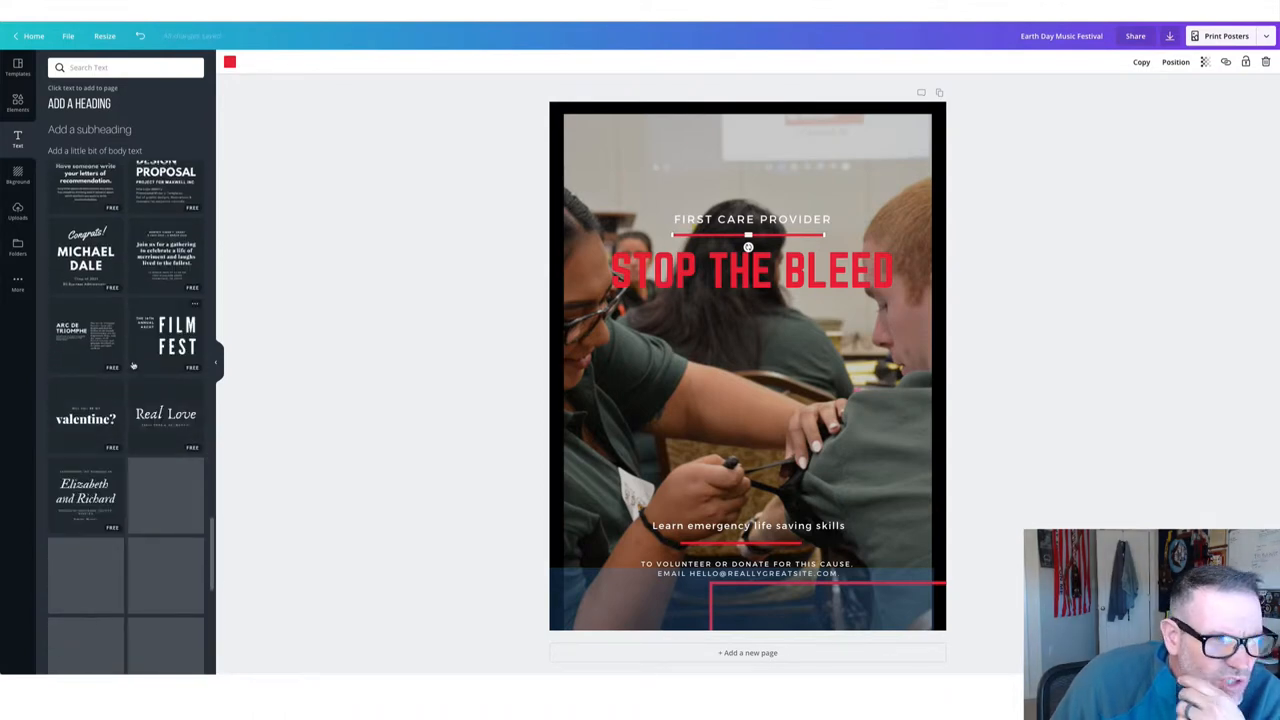
{"action": "scroll", "scroll_direction": "down", "scroll_amount": 3}
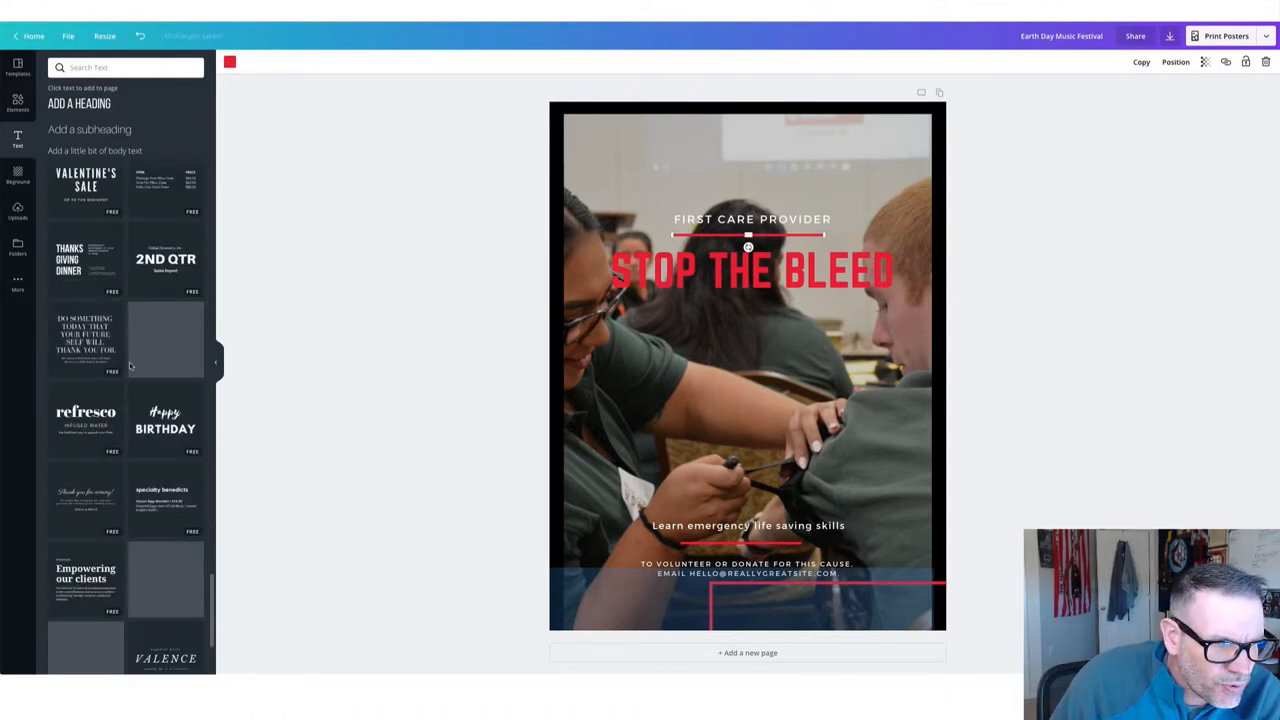
{"action": "scroll", "scroll_direction": "down", "scroll_amount": 3}
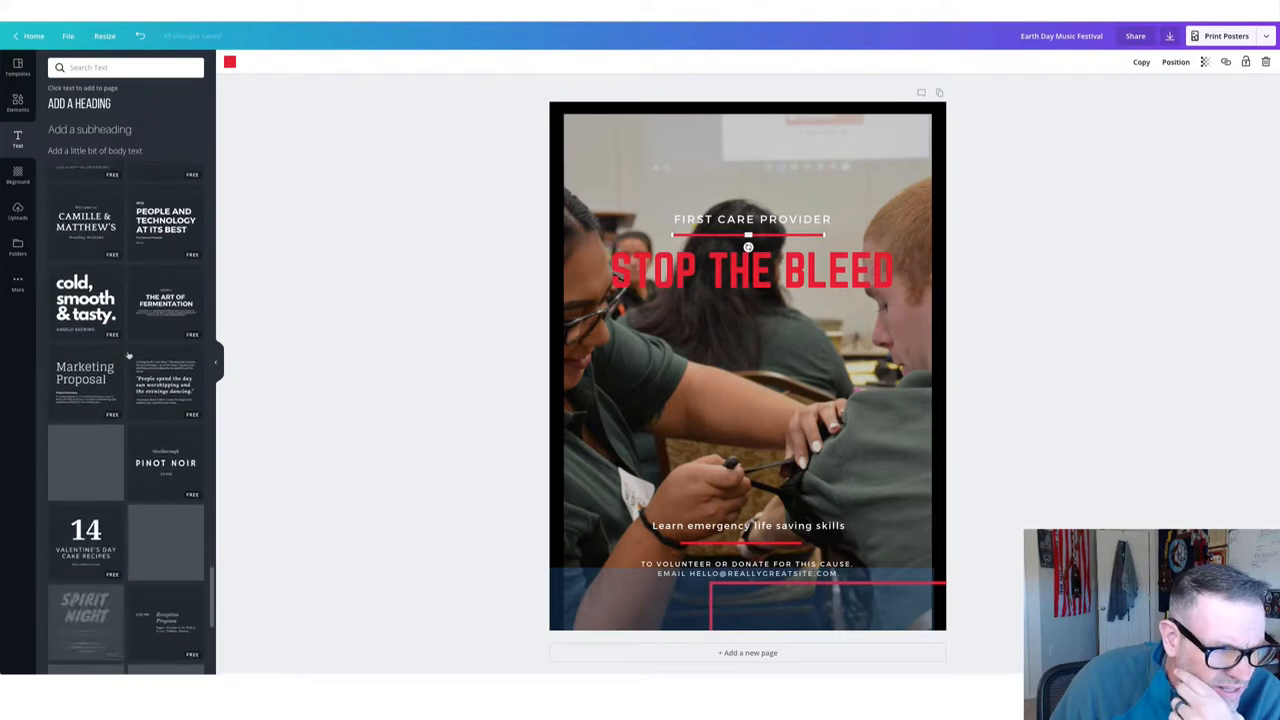
{"action": "scroll", "scroll_direction": "down", "scroll_amount": 3}
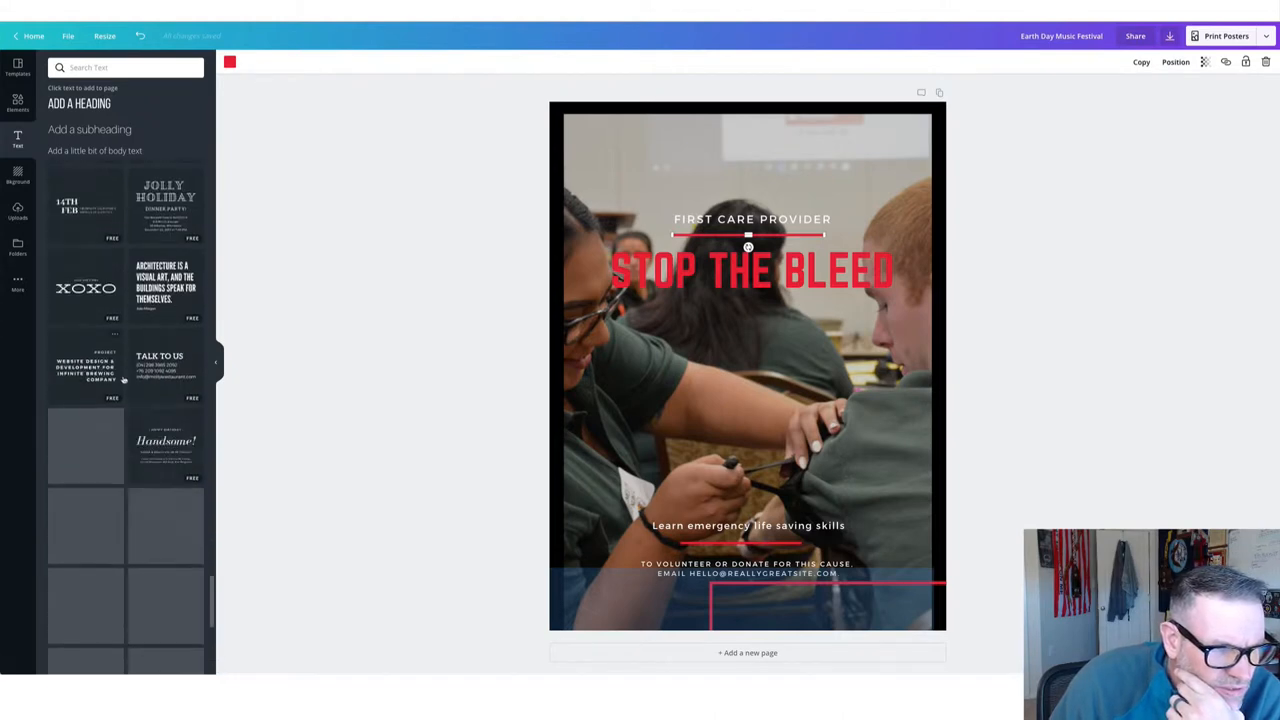
{"action": "scroll", "scroll_direction": "down", "scroll_amount": 3}
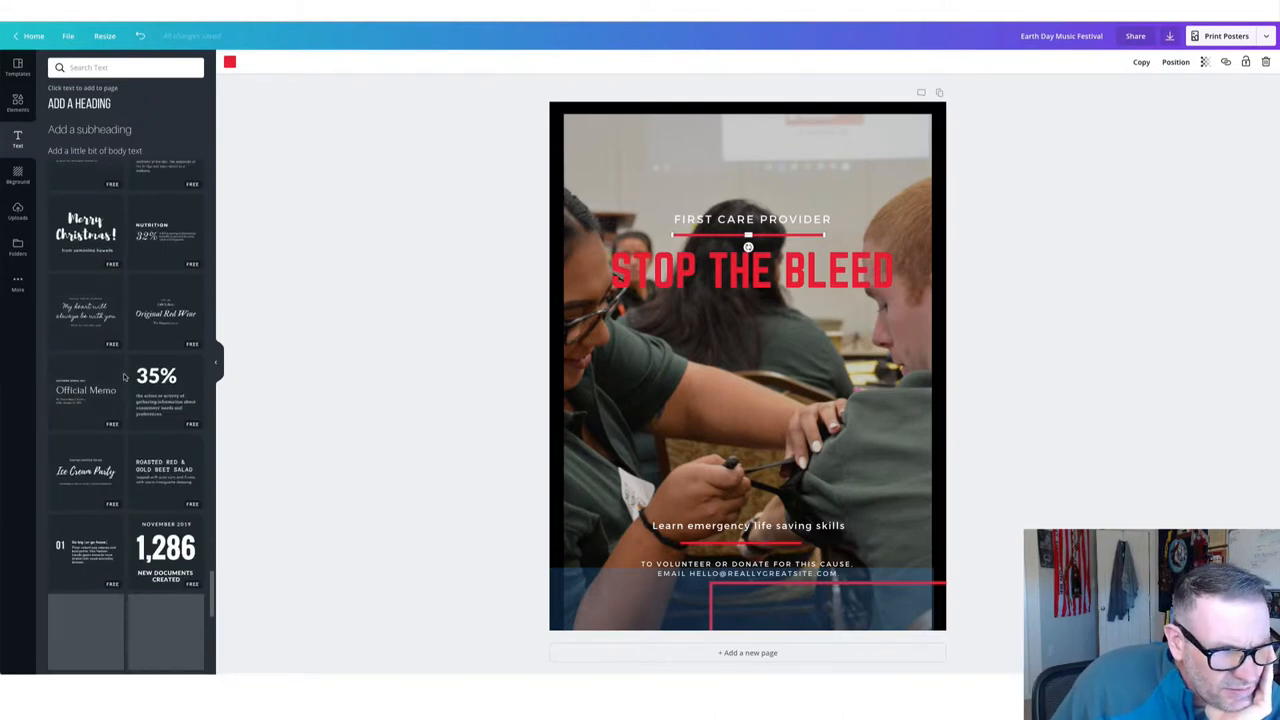
{"action": "scroll", "scroll_direction": "down", "scroll_amount": 3}
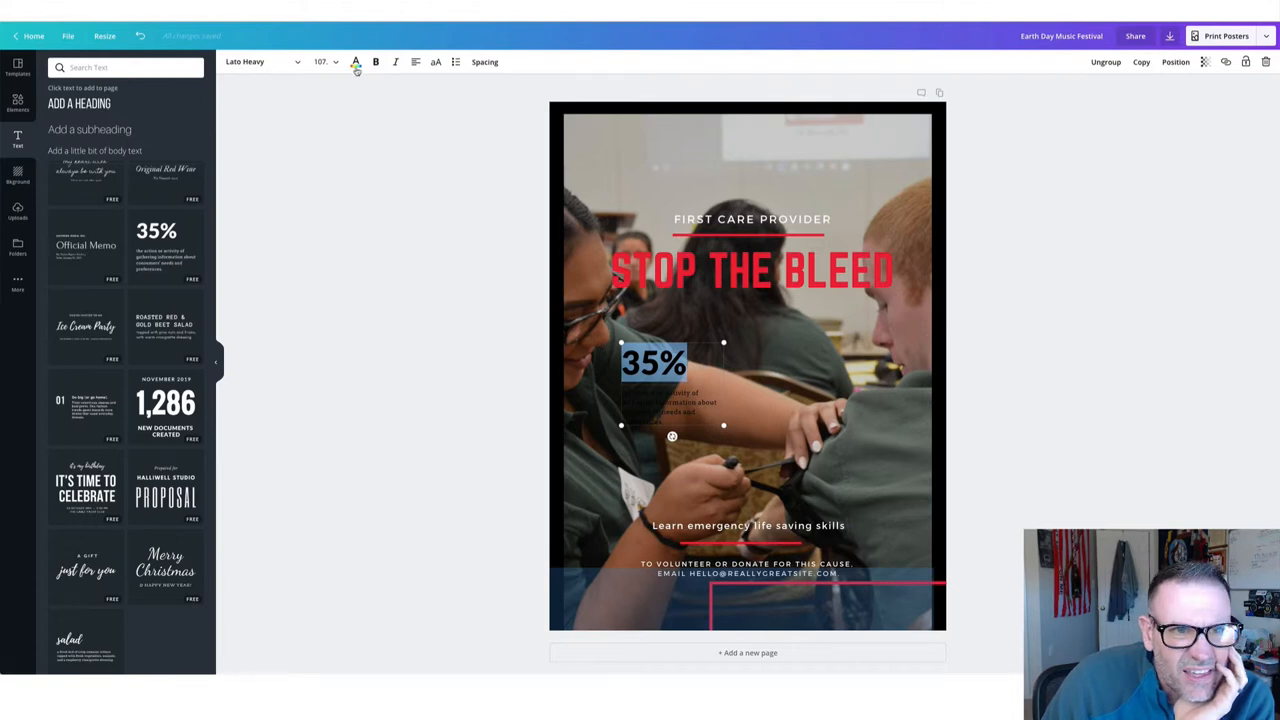
Step: Recolour the 35% statistic and its description paragraph white, then deselect
{"action": "left_click", "coordinate": [356, 62]}
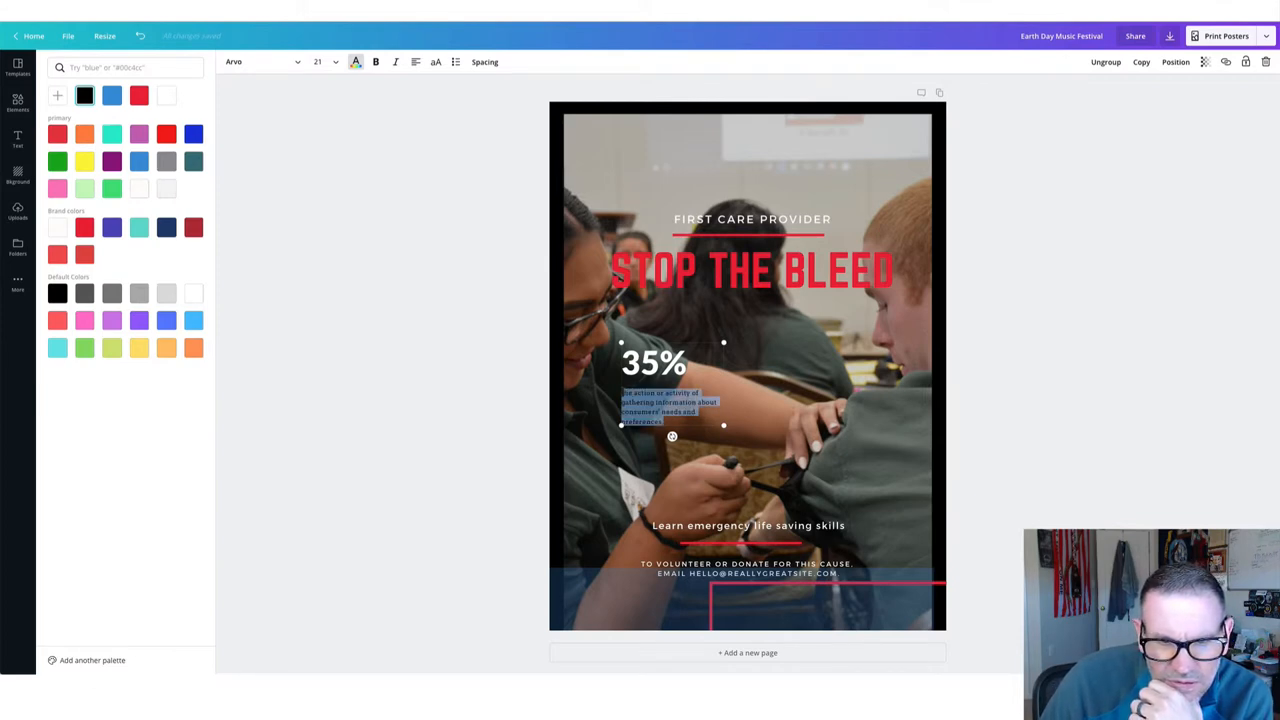
{"action": "left_click", "coordinate": [166, 95]}
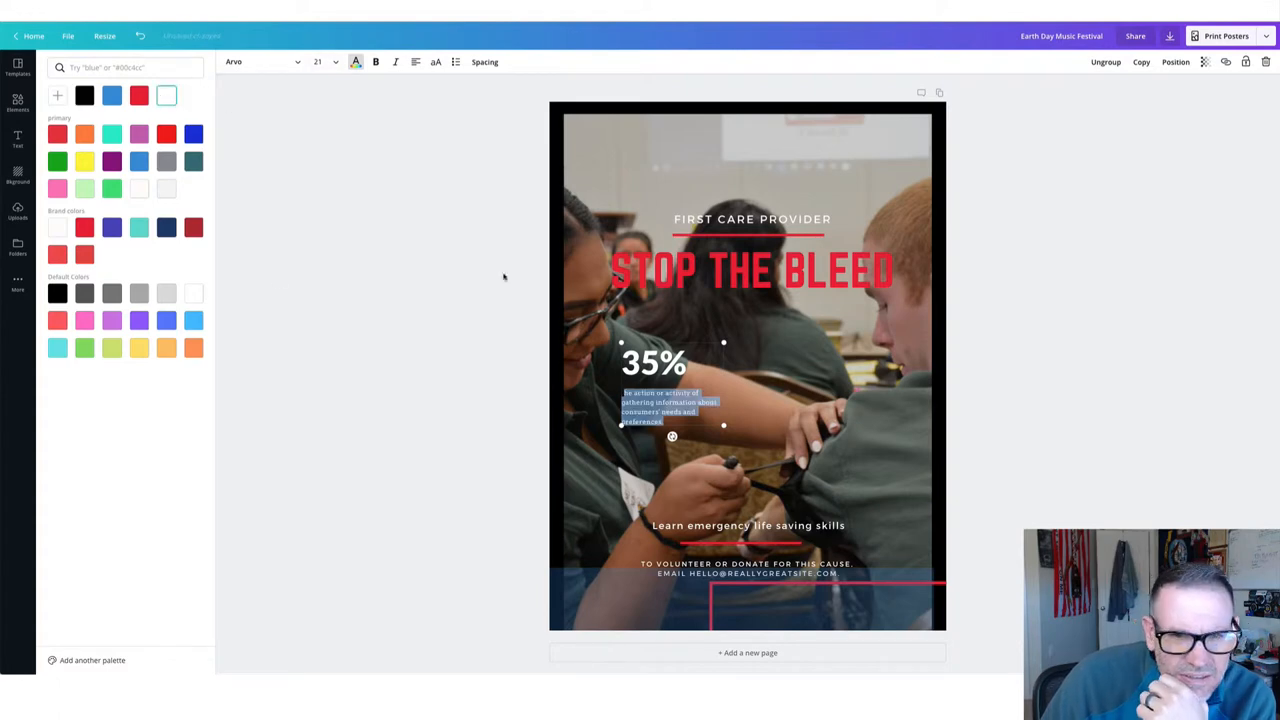
{"action": "left_click", "coordinate": [17, 139]}
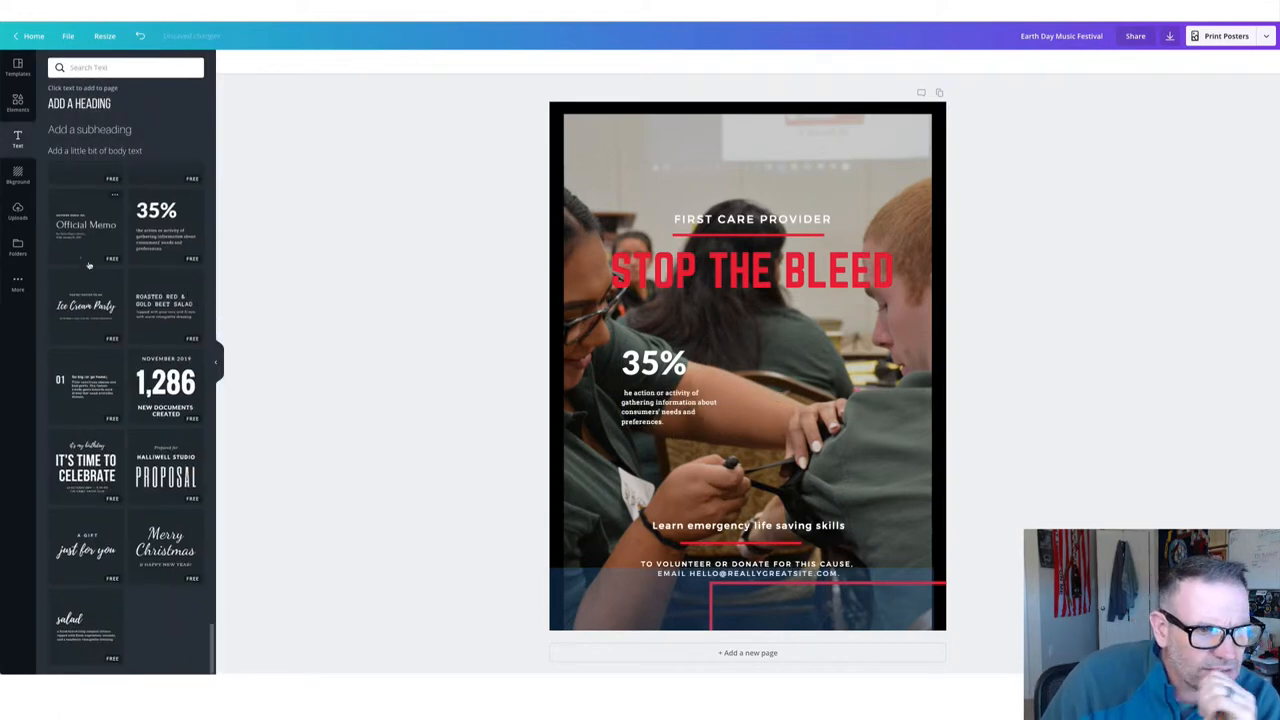
{"action": "scroll", "scroll_direction": "up", "scroll_amount": 3}
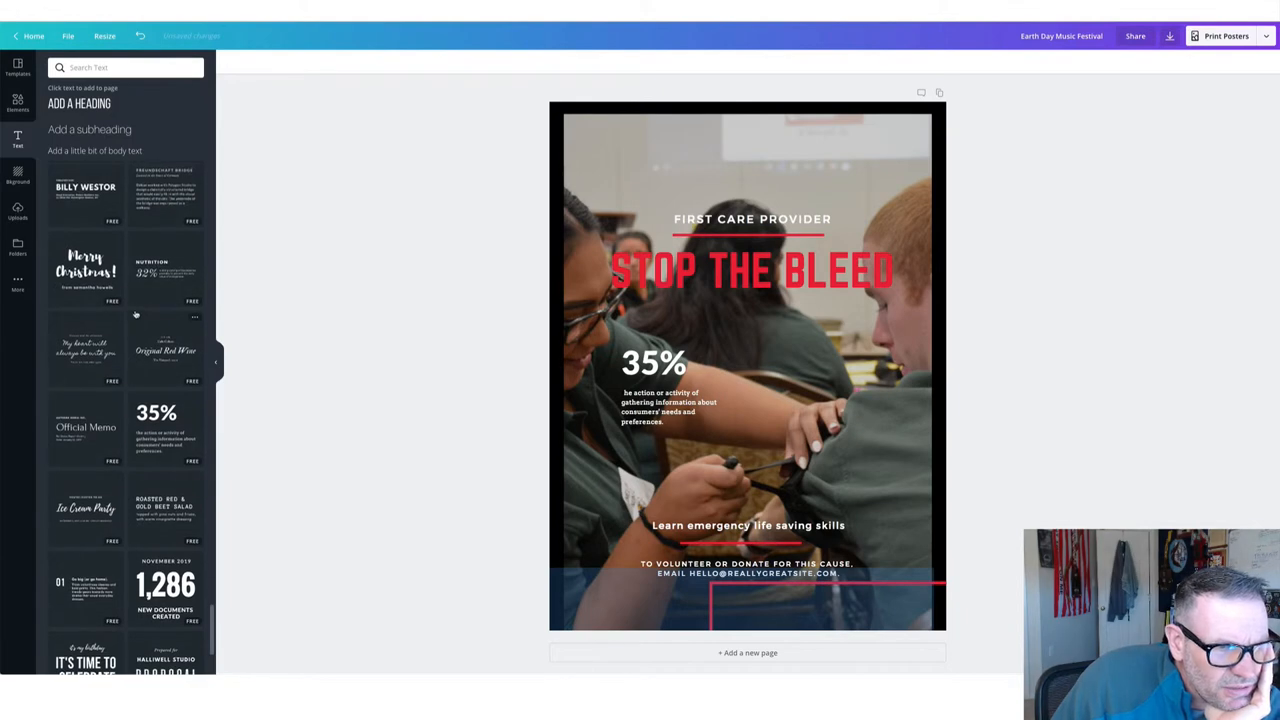
Step: Add the large-number date text block and edit it to 14, April 2019, 3:30 PM
{"action": "scroll", "scroll_direction": "down", "scroll_amount": 3}
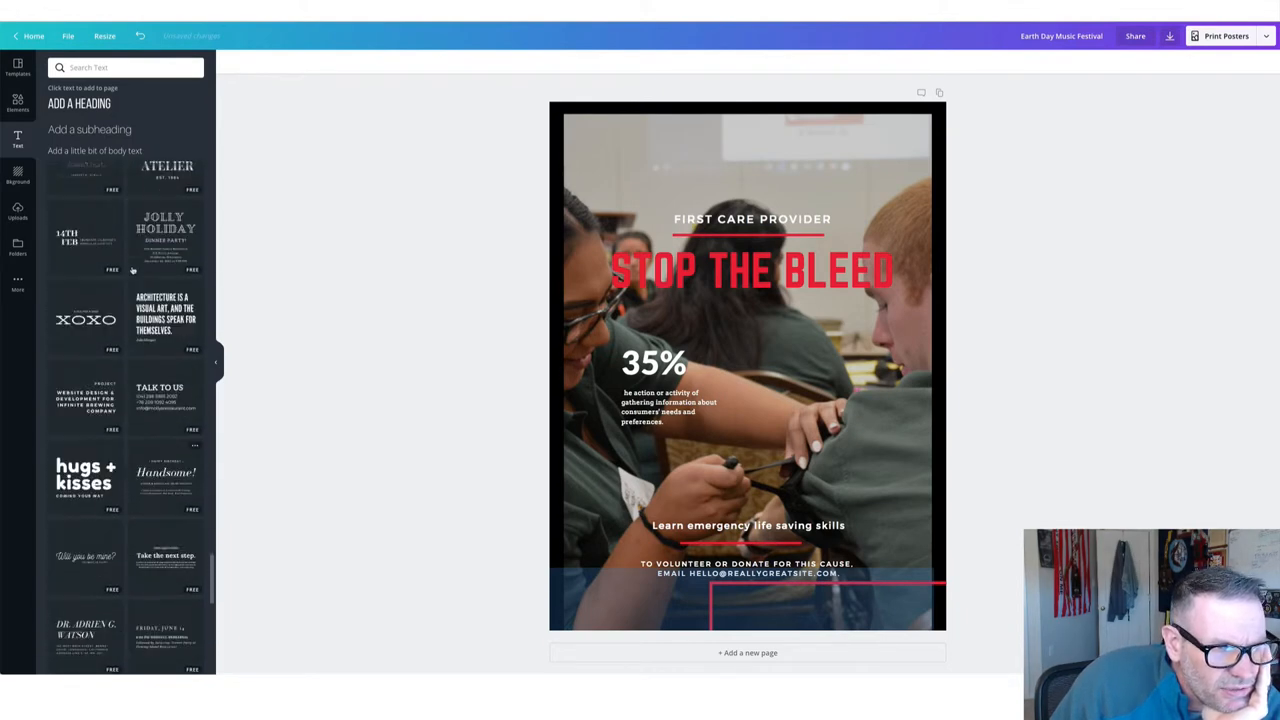
{"action": "scroll", "scroll_direction": "up", "scroll_amount": 3}
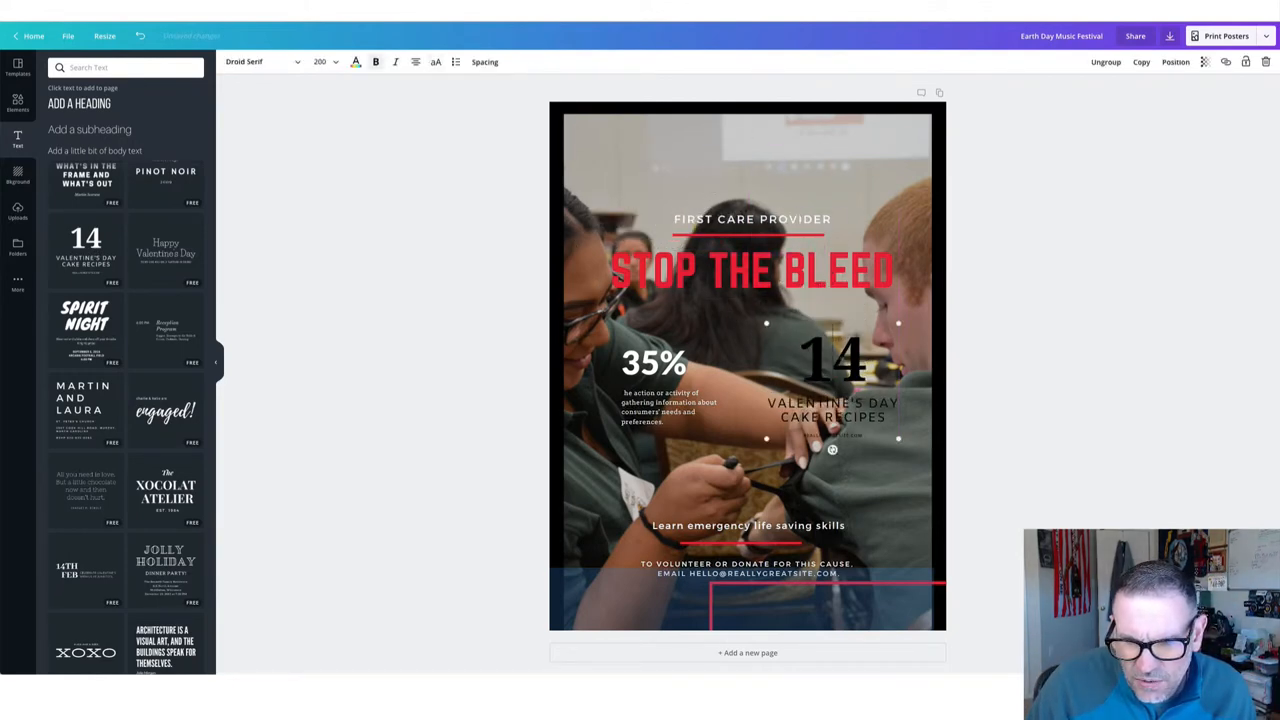
{"action": "left_click", "coordinate": [833, 405]}
{"action": "type", "text": "APRIL"}
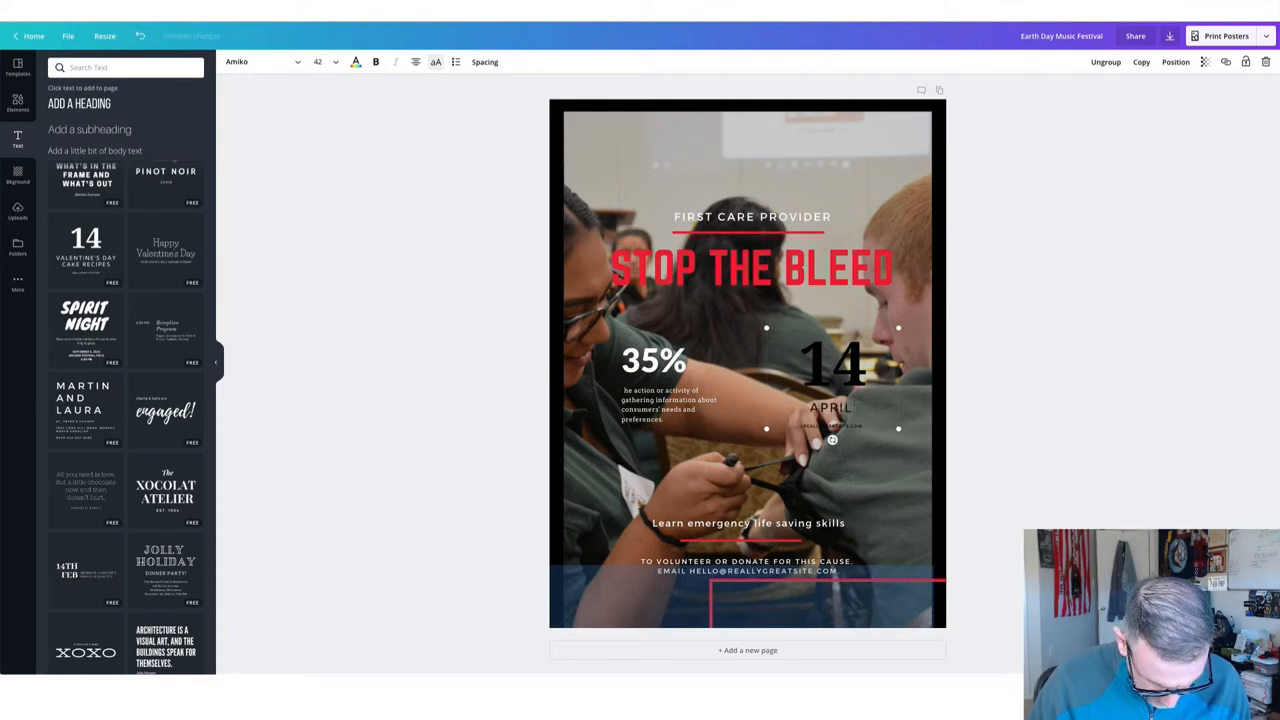
{"action": "type", "text": "2019"}
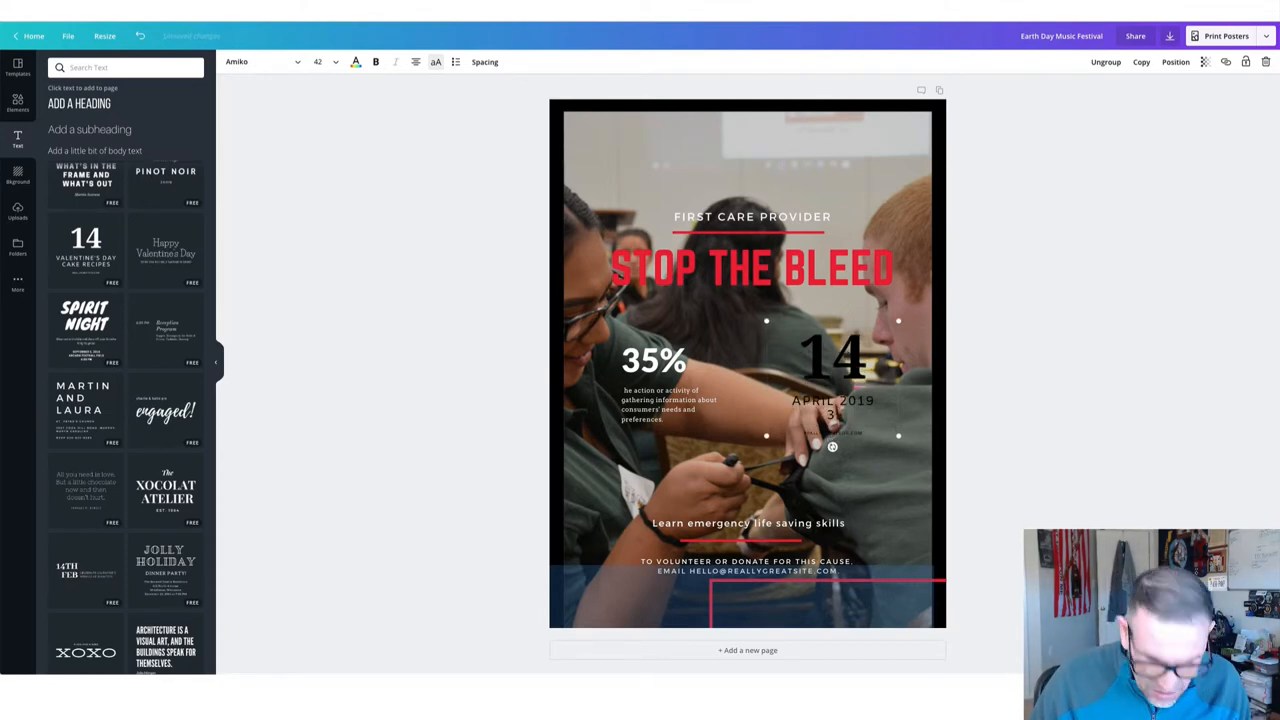
{"action": "type", "text": "3:30 PM"}
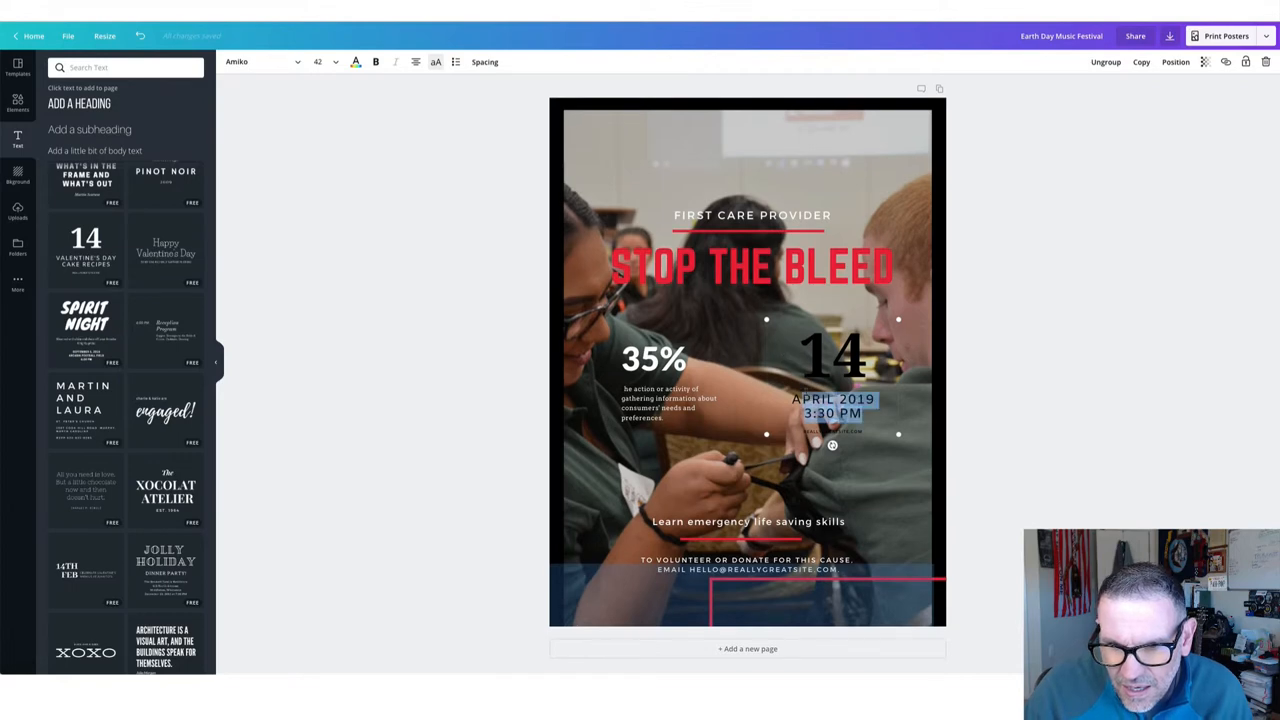
{"action": "mouse_move", "coordinate": [312, 128]}
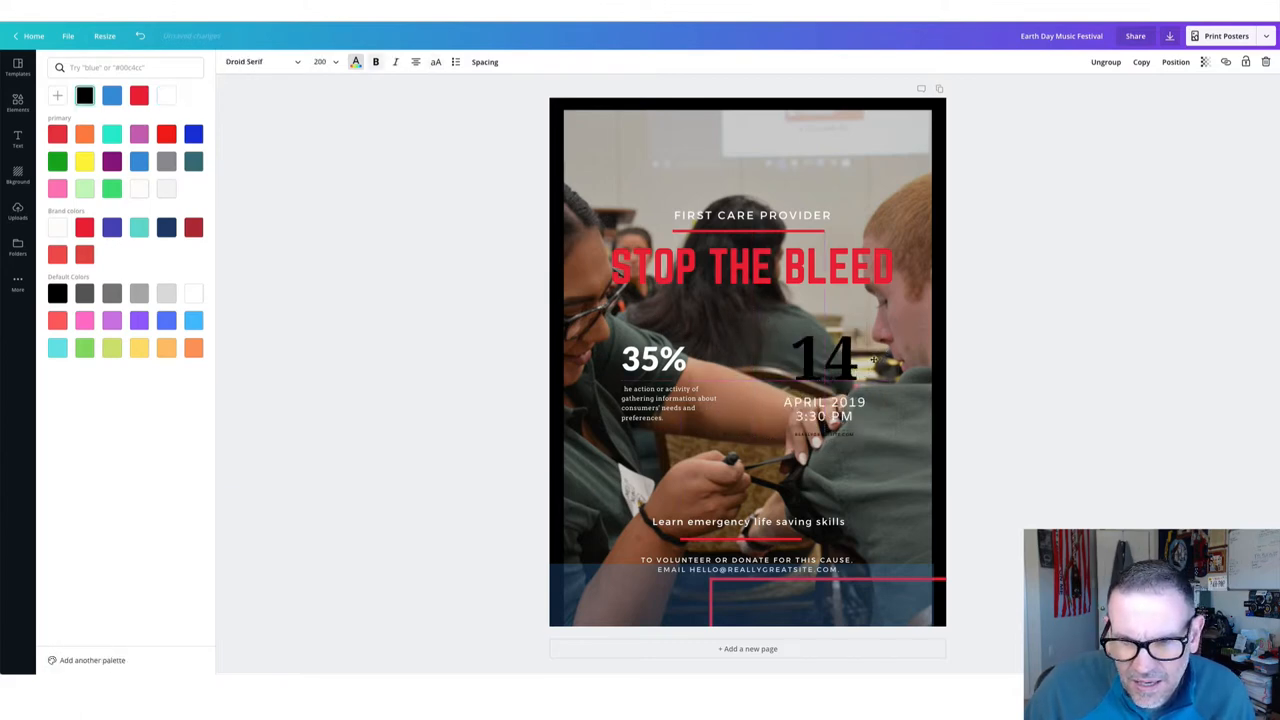
Step: Make the date block's large 14 white and move the block to the poster's right
{"action": "left_click", "coordinate": [825, 359]}
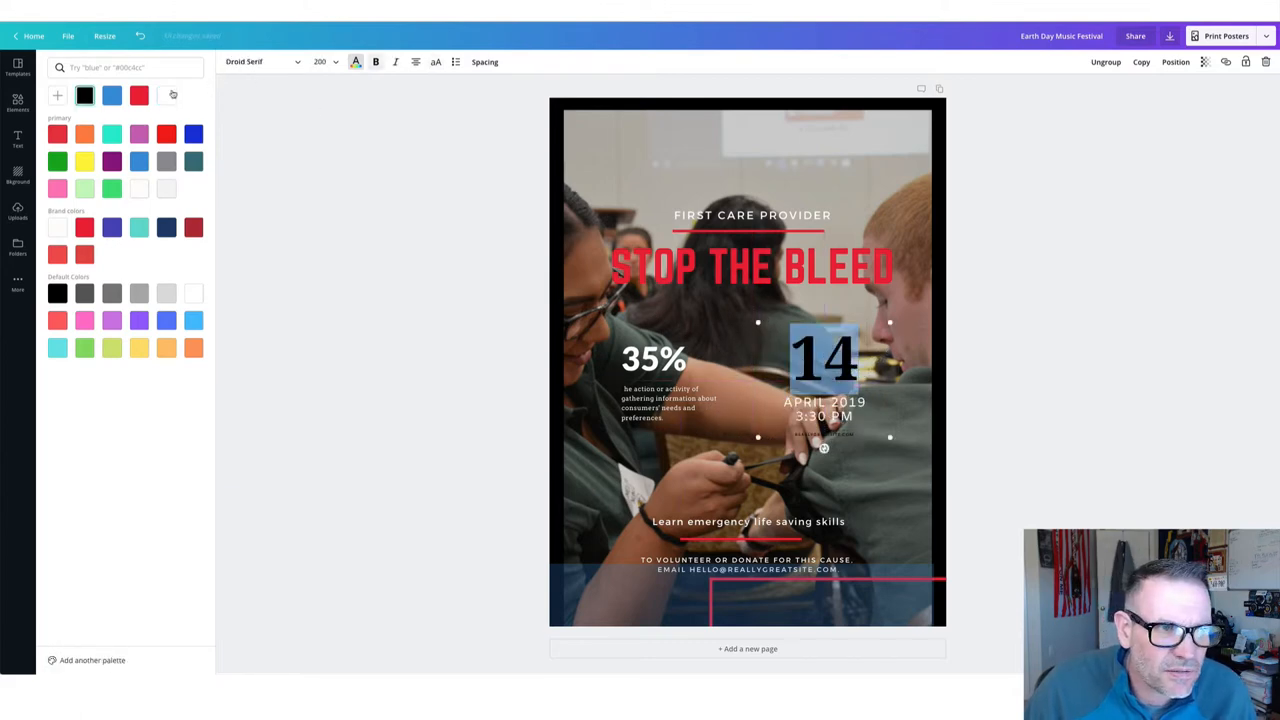
{"action": "left_click", "coordinate": [166, 95]}
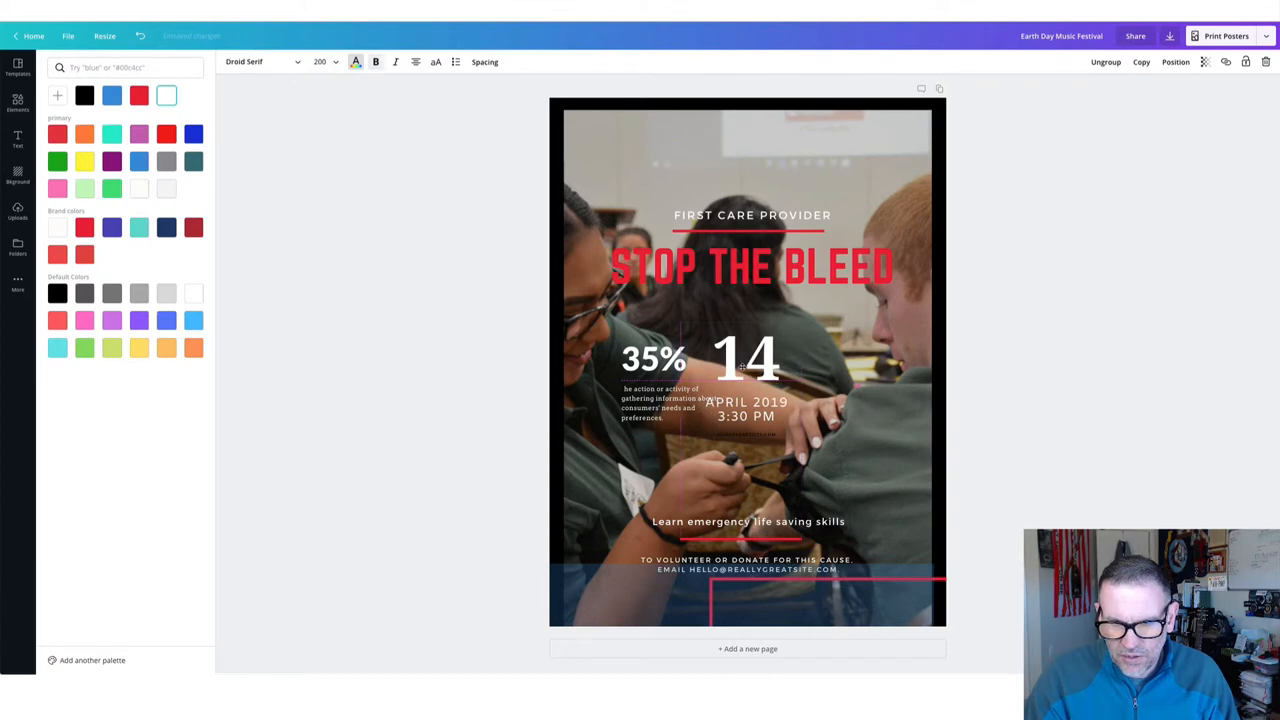
{"action": "left_click_drag", "start_coordinate": [745, 380], "coordinate": [845, 380]}
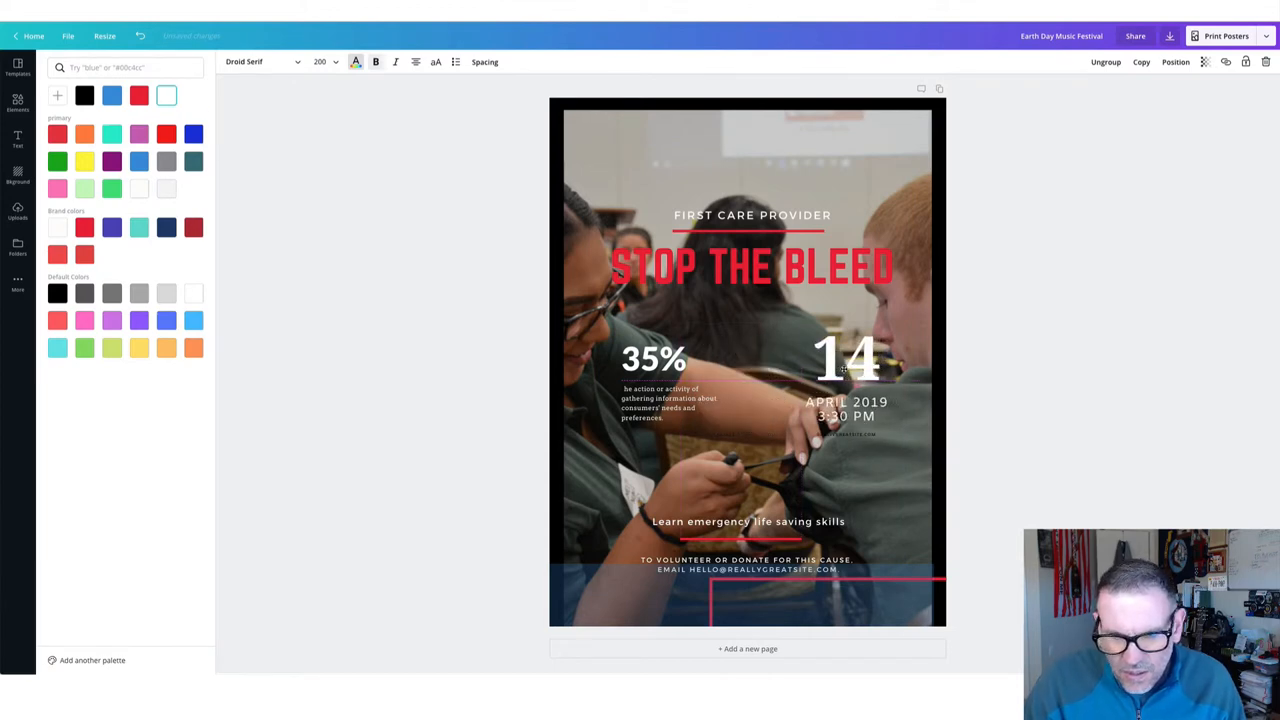
{"action": "left_click", "coordinate": [17, 138]}
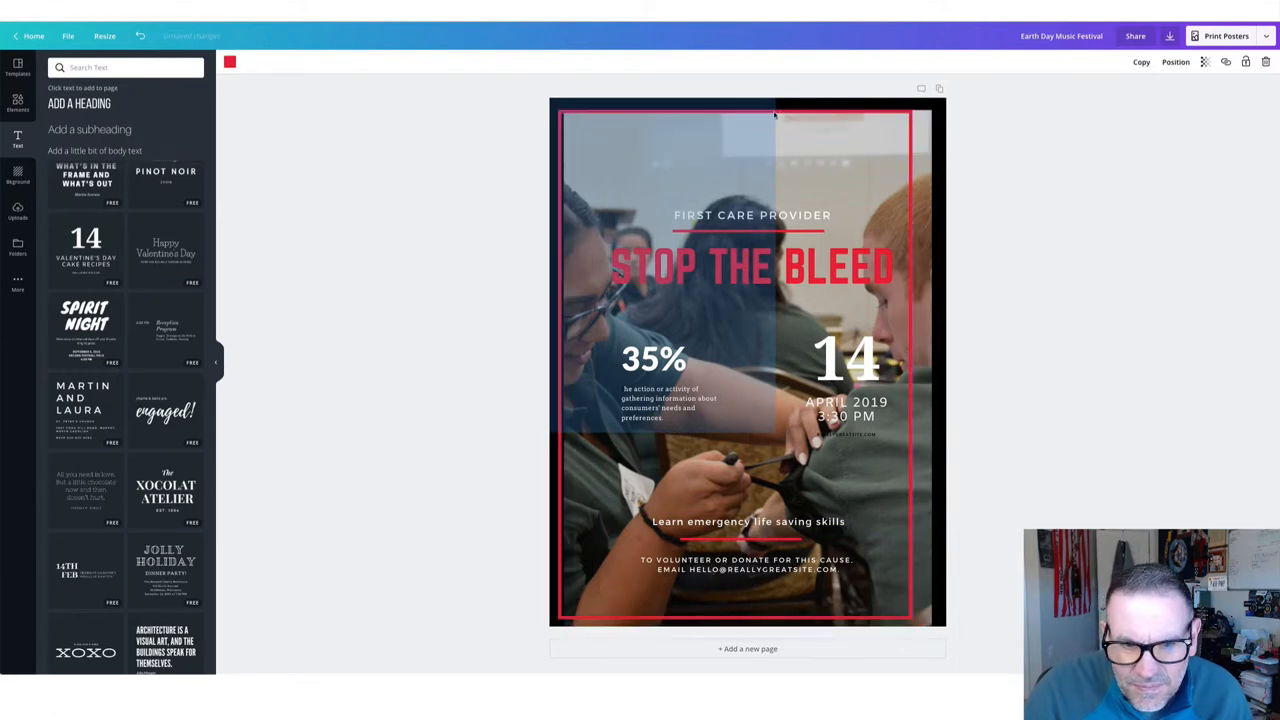
Step: Select the red frame and view print options: 12in × 16in, one copy, $6.00
{"action": "left_click", "coordinate": [780, 120]}
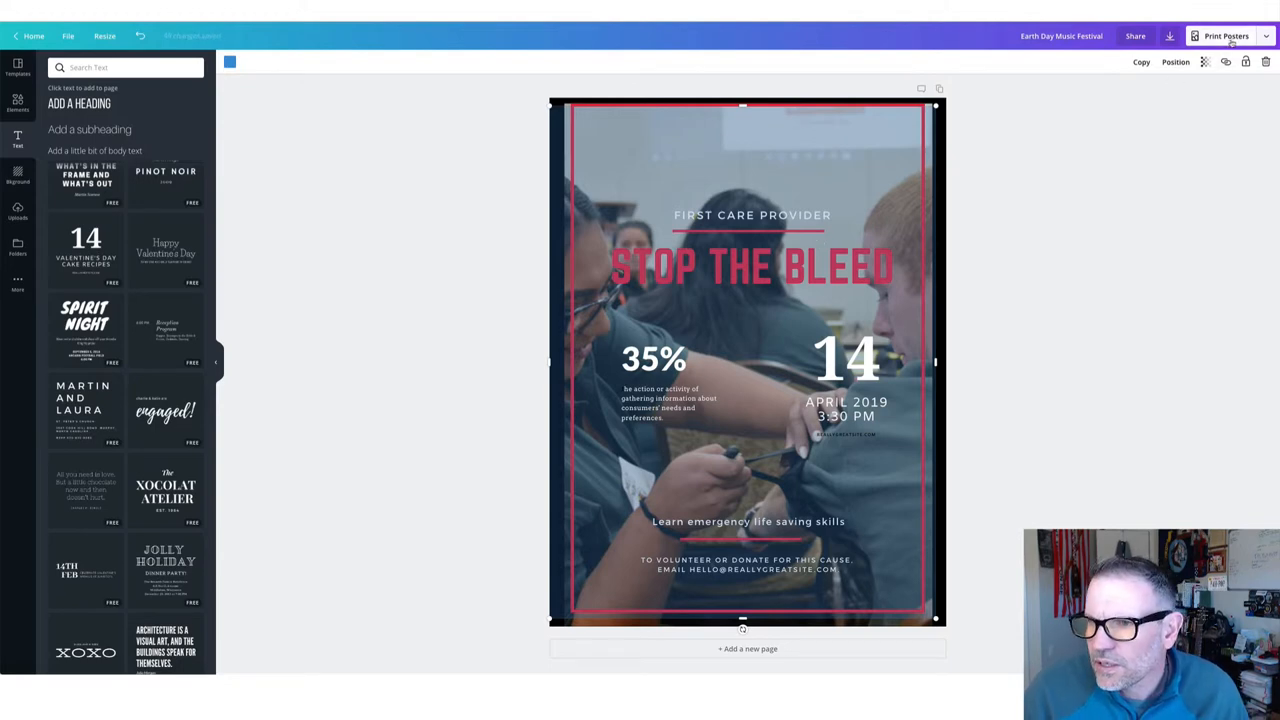
{"action": "left_click", "coordinate": [1227, 36]}
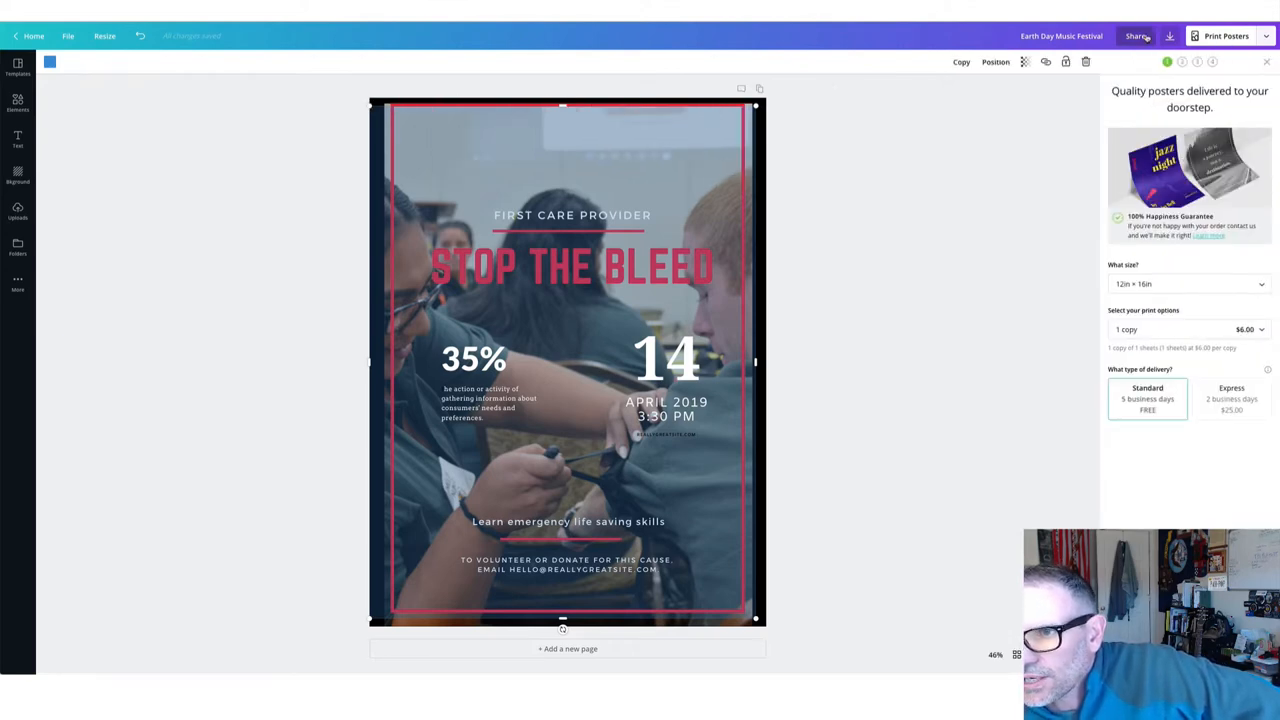
Step: Close the print panel and download the poster as a PNG image
{"action": "left_click", "coordinate": [1266, 61]}
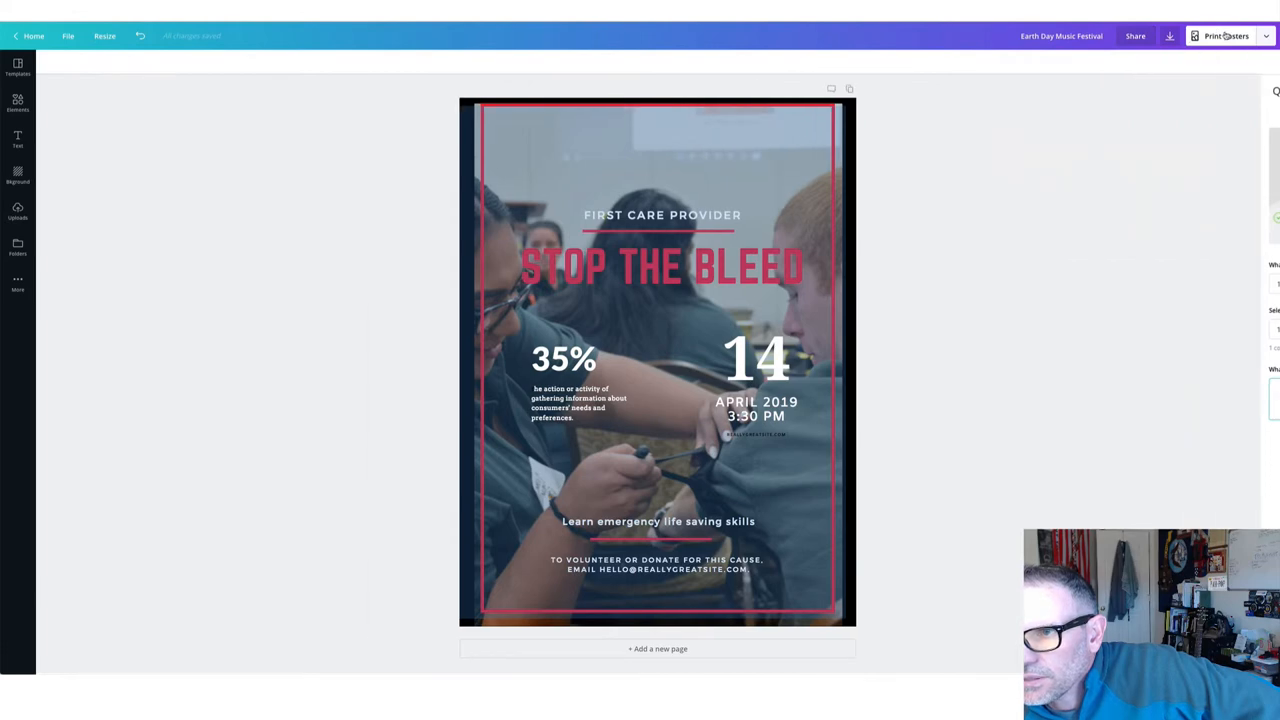
{"action": "left_click", "coordinate": [1265, 36]}
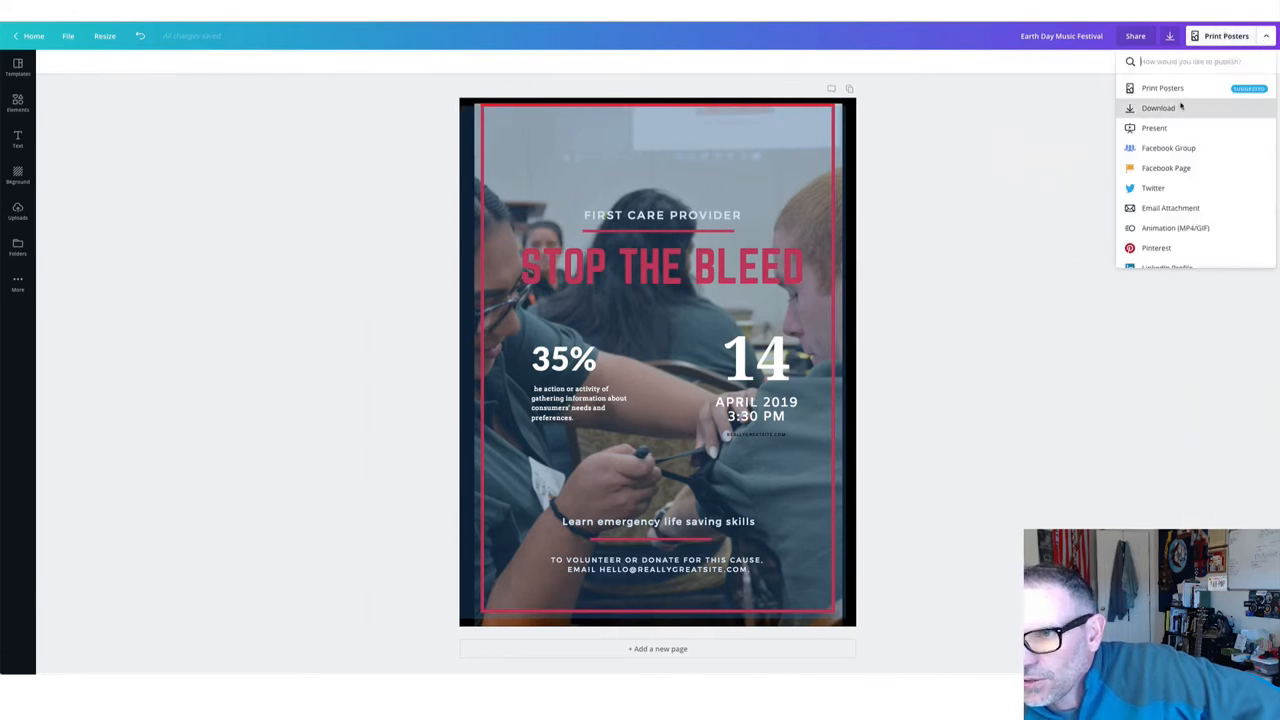
{"action": "left_click", "coordinate": [1158, 108]}
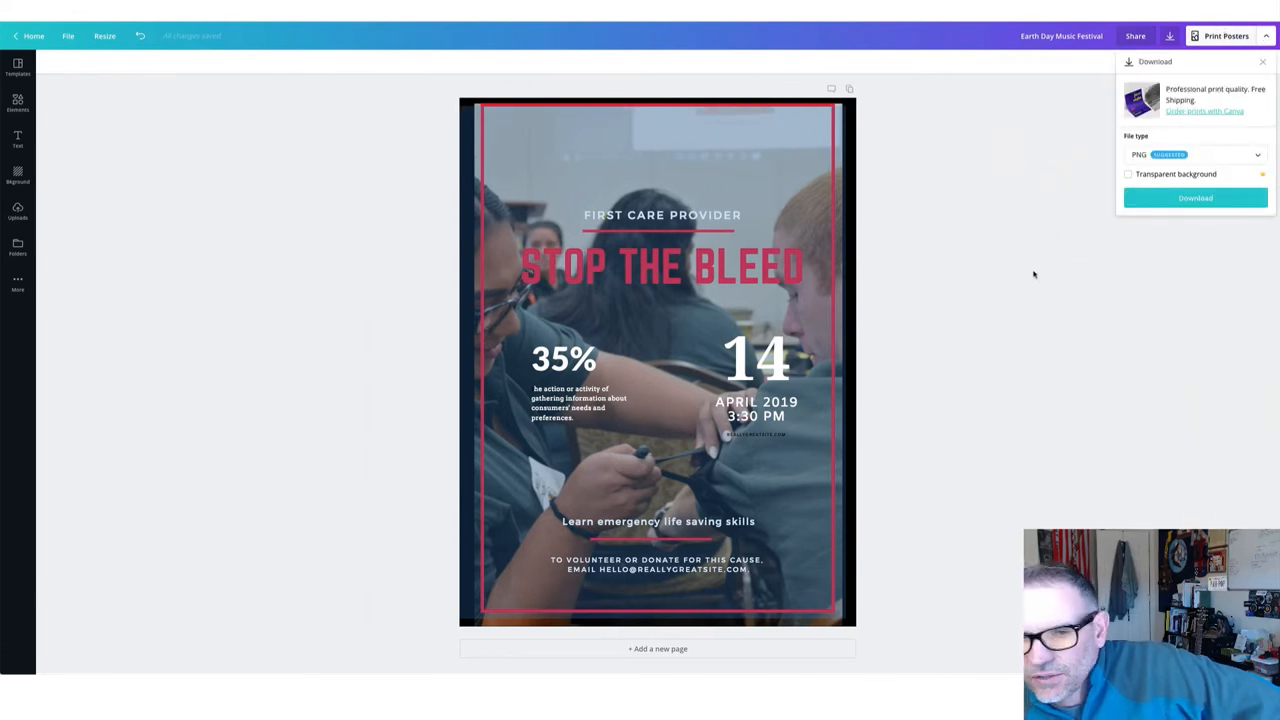
{"action": "left_click", "coordinate": [1262, 61]}
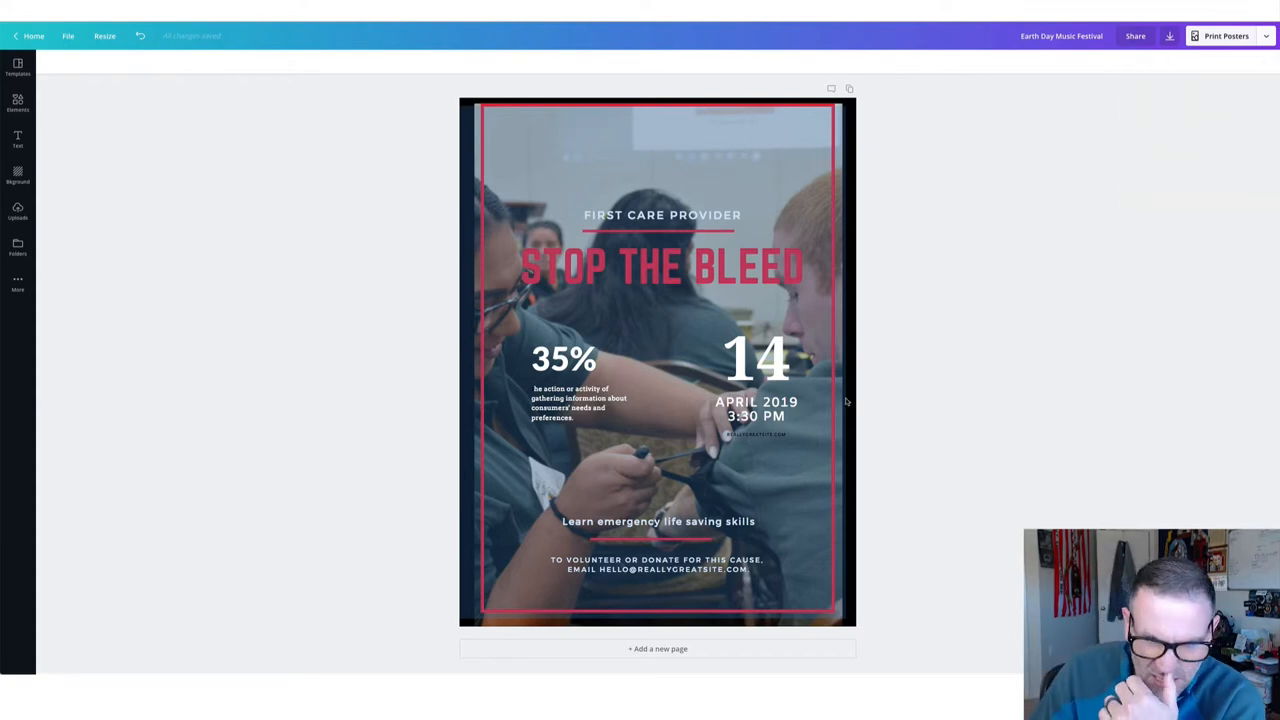
{"action": "mouse_move", "coordinate": [763, 280]}
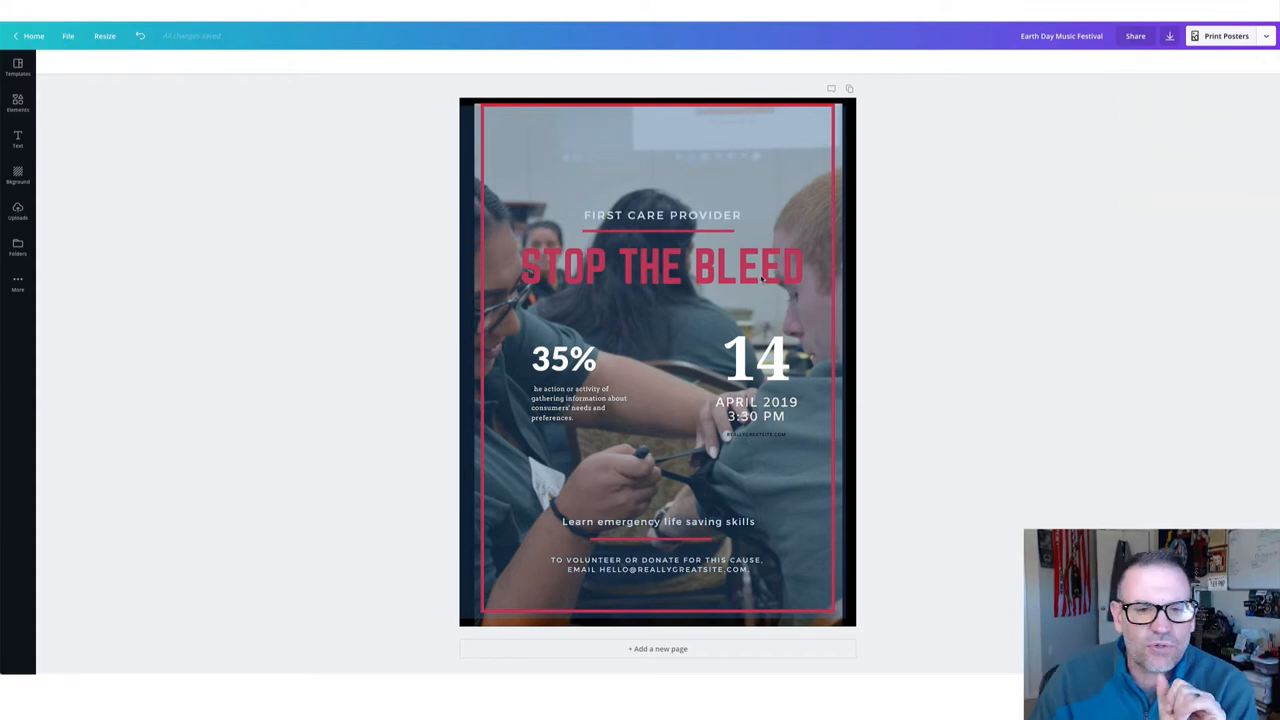
{"action": "mouse_move", "coordinate": [668, 270]}
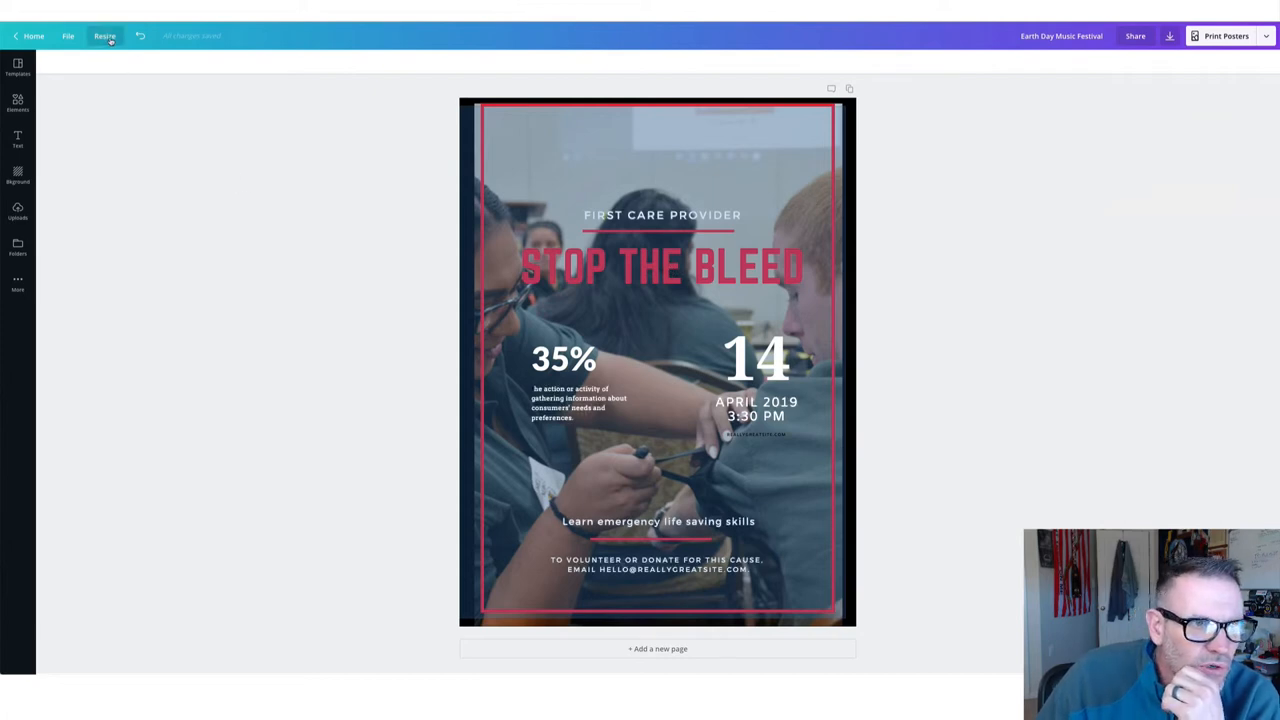
Step: Create a Facebook Post-sized copy, zoom to 125%, and select the date block
{"action": "left_click", "coordinate": [104, 36]}
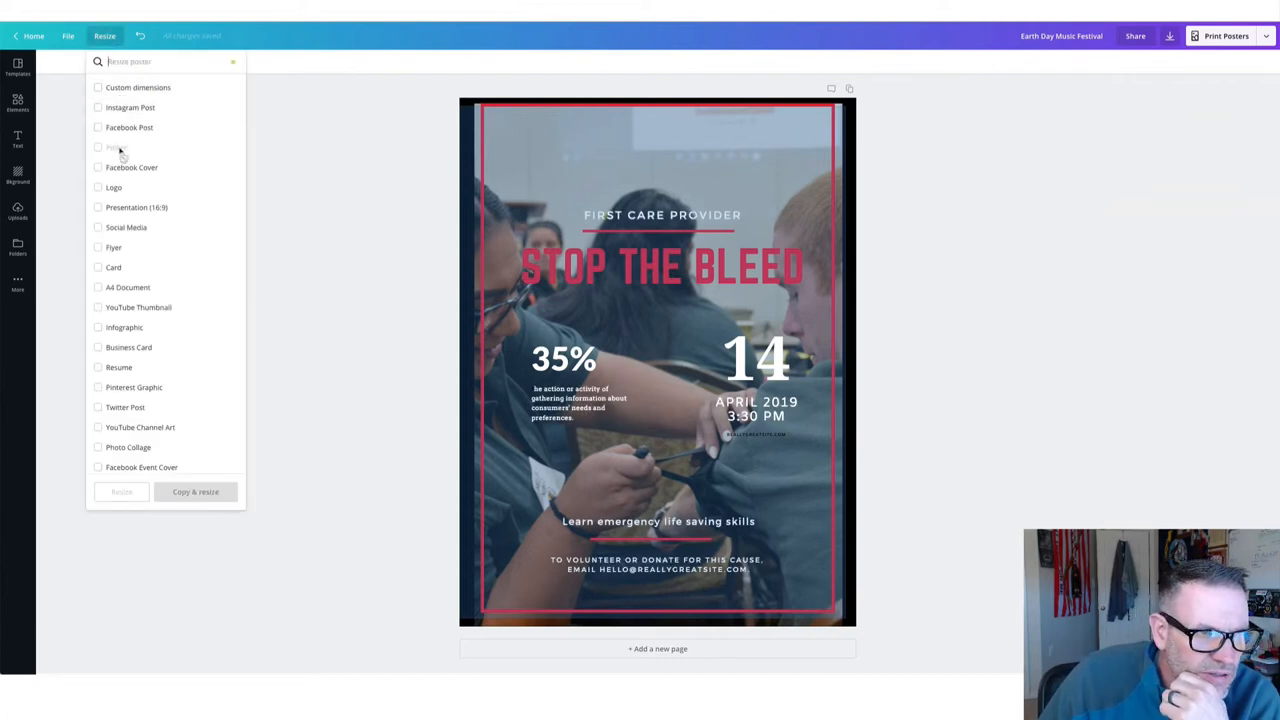
{"action": "left_click", "coordinate": [97, 127]}
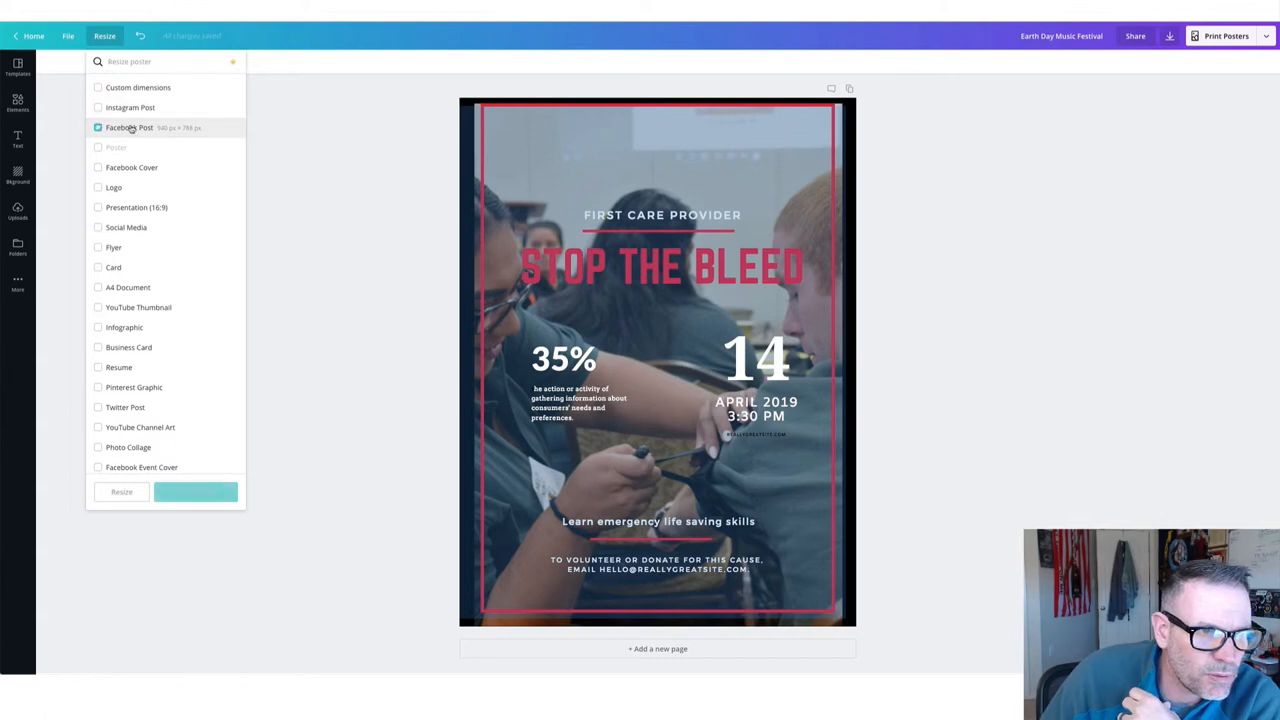
{"action": "left_click", "coordinate": [196, 491]}
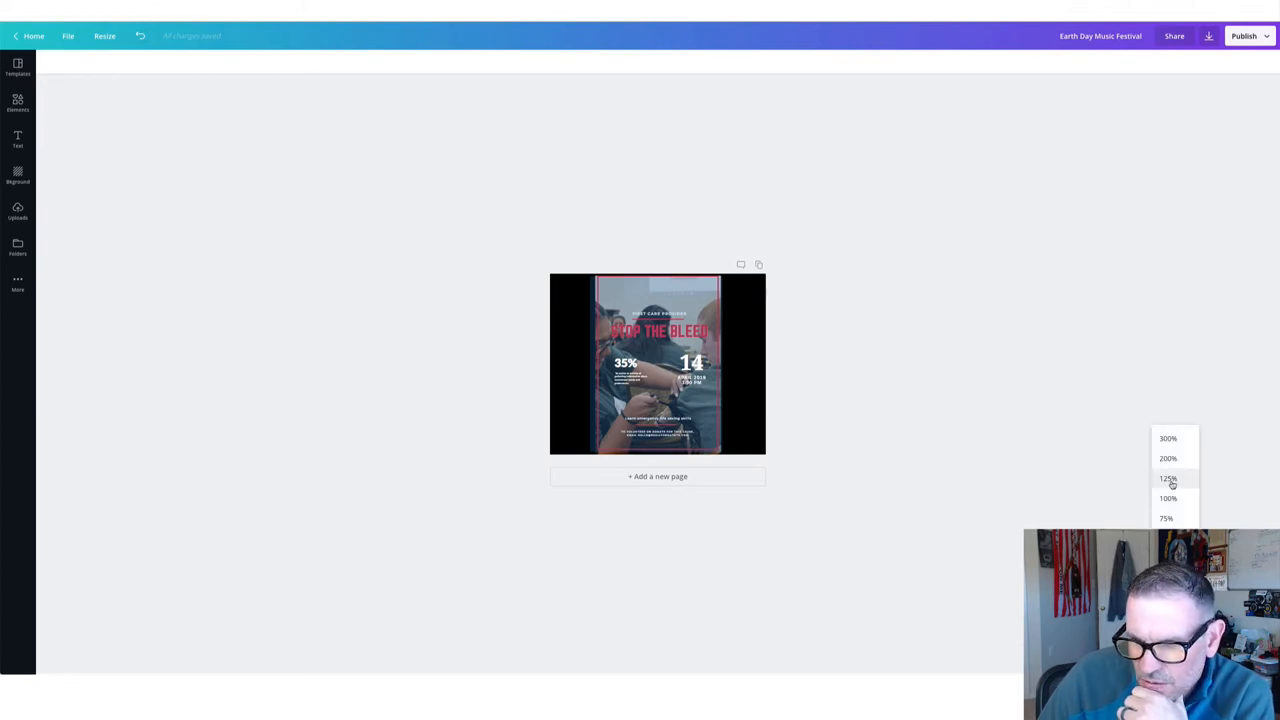
{"action": "left_click", "coordinate": [1167, 478]}
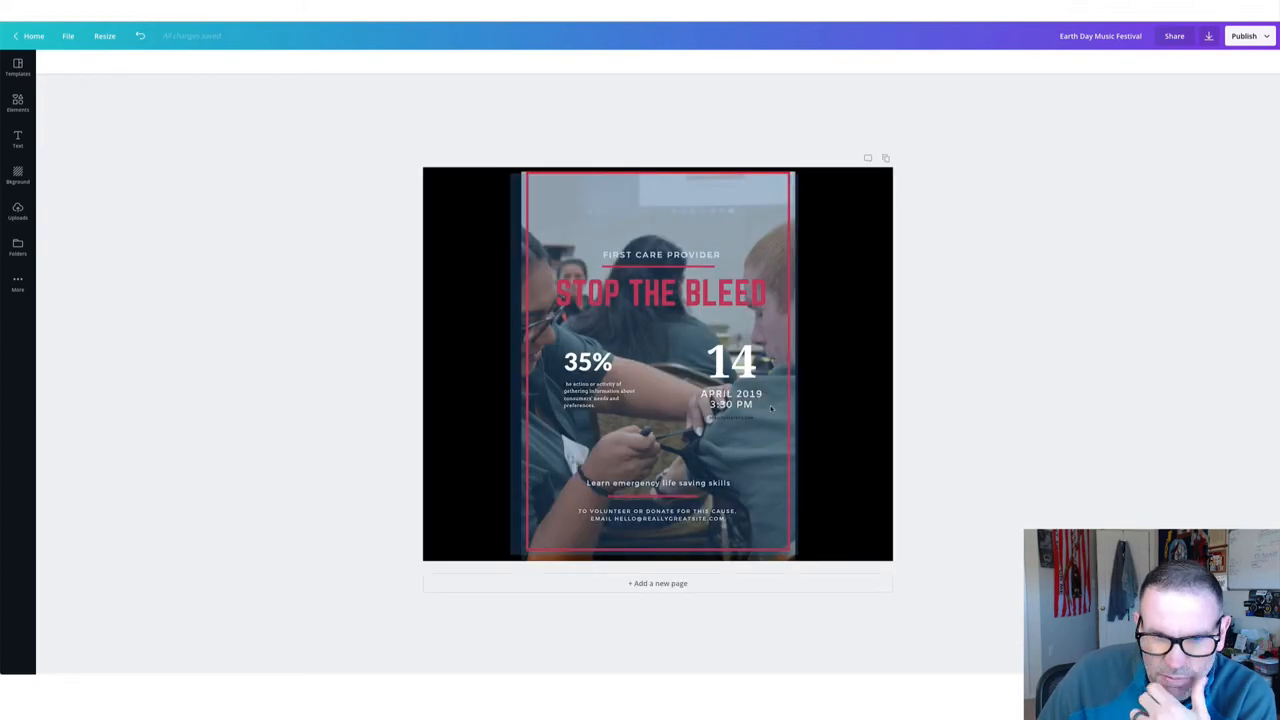
{"action": "left_click", "coordinate": [731, 400]}
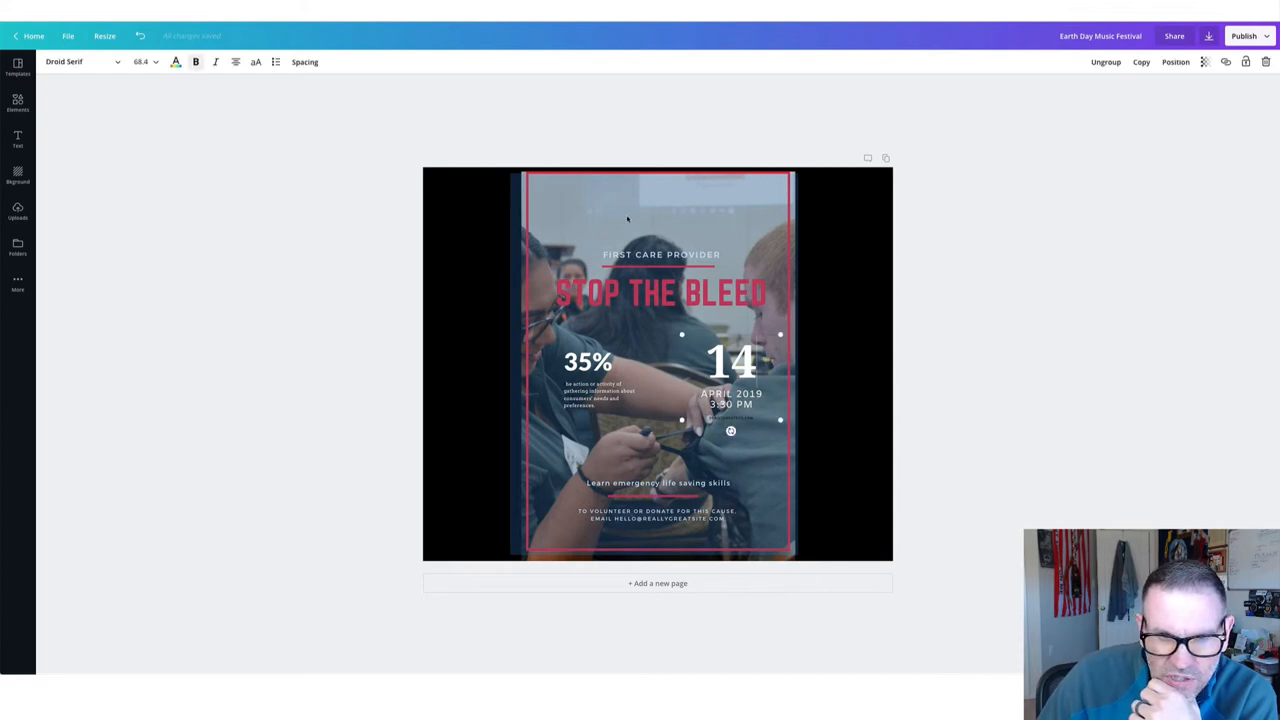
{"action": "mouse_move", "coordinate": [797, 368]}
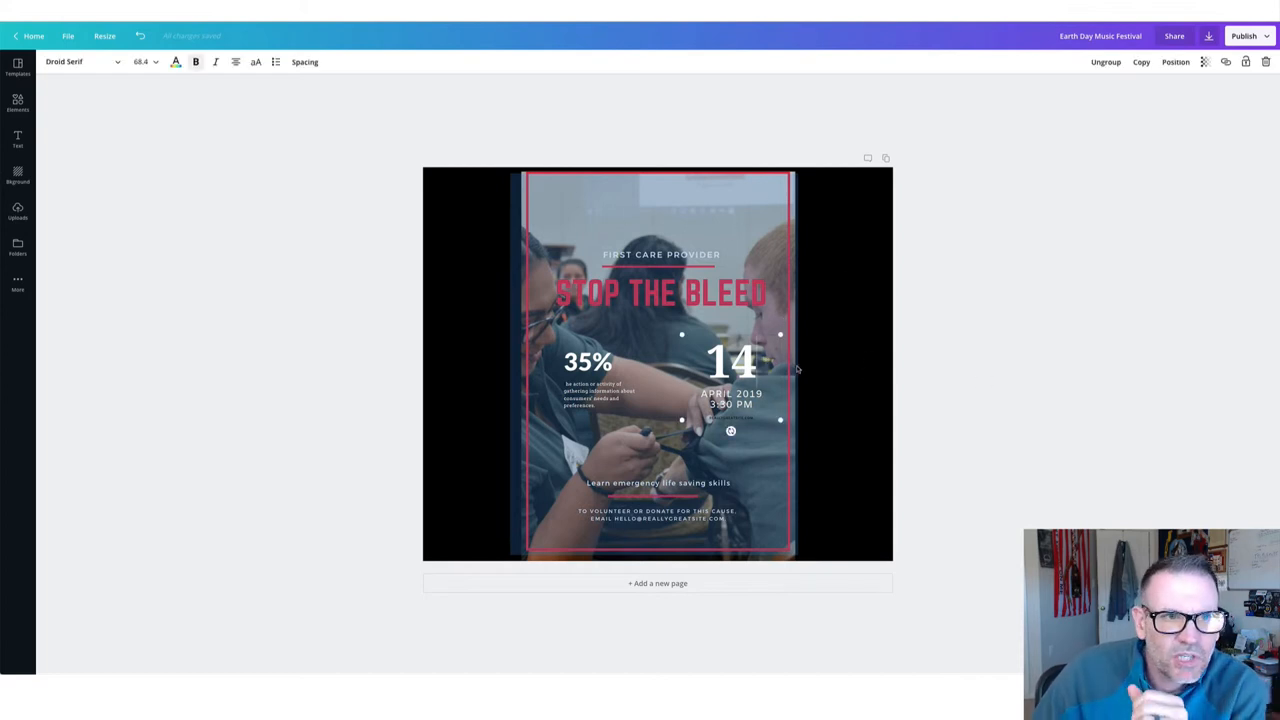
{"action": "mouse_move", "coordinate": [123, 144]}
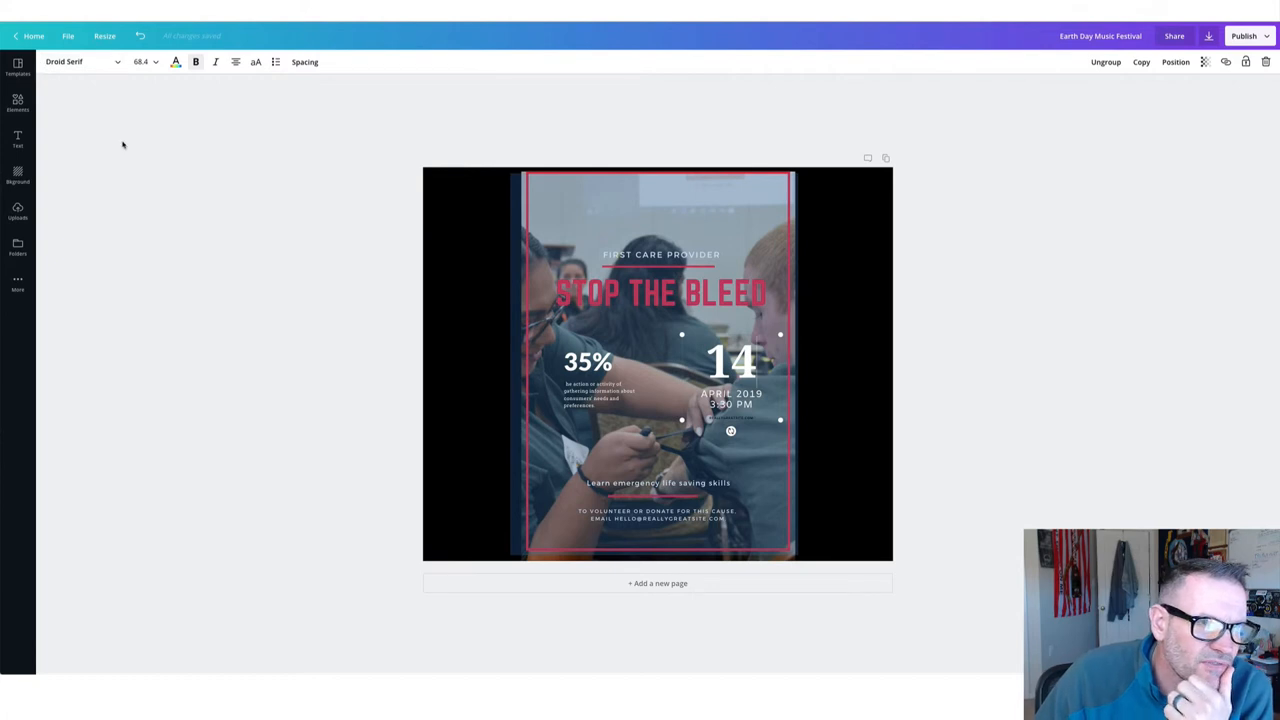
{"action": "mouse_move", "coordinate": [1076, 171]}
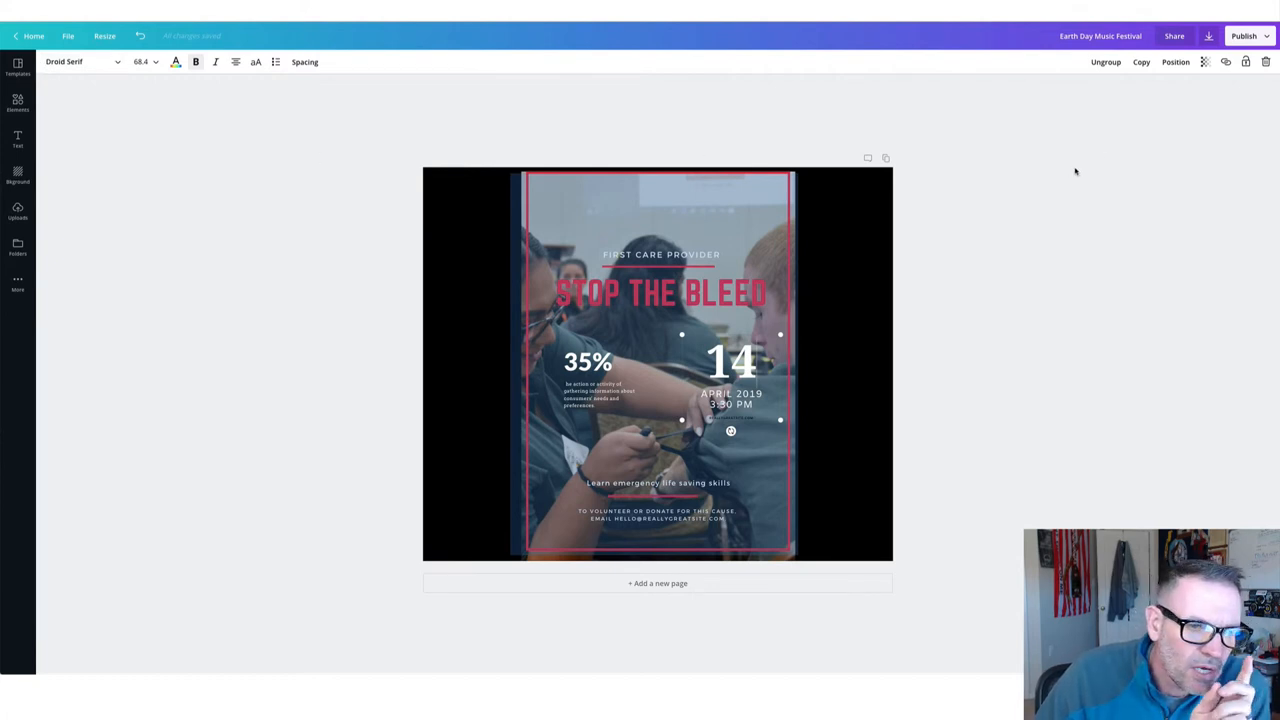
{"action": "mouse_move", "coordinate": [390, 230]}
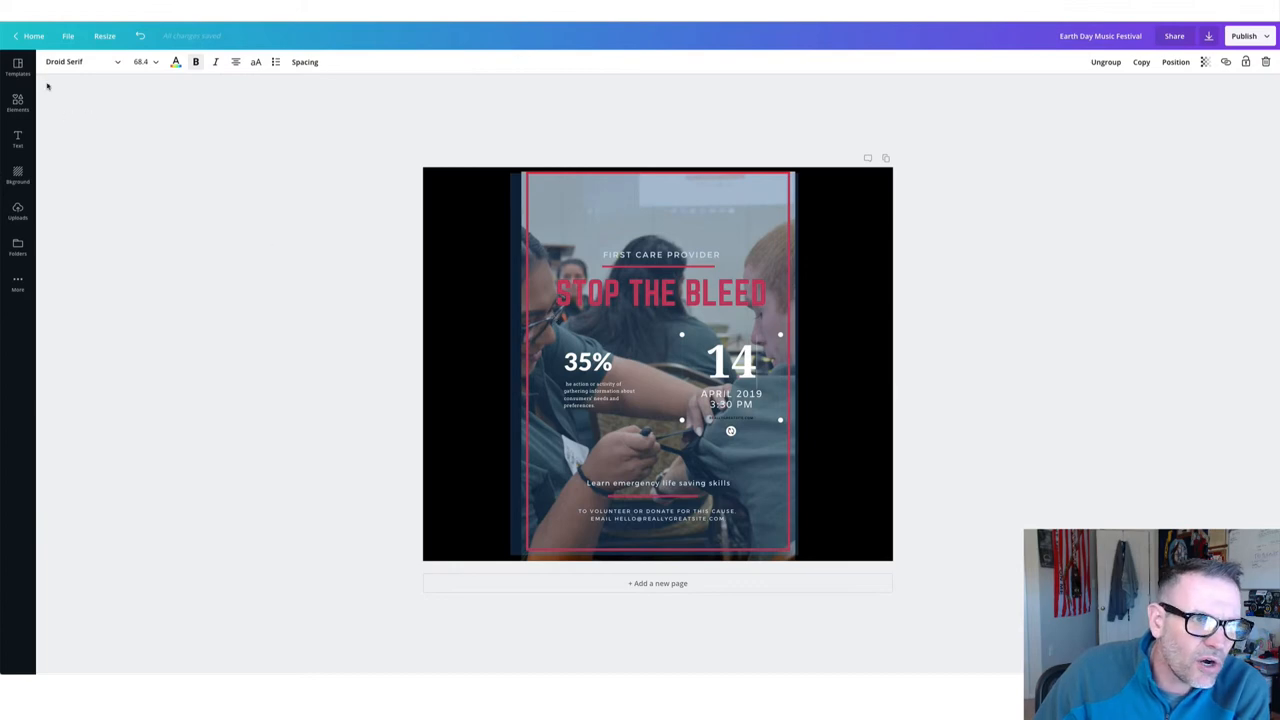
Step: Go from Home through Design School to All your designs and preview Module 2
{"action": "left_click", "coordinate": [33, 36]}
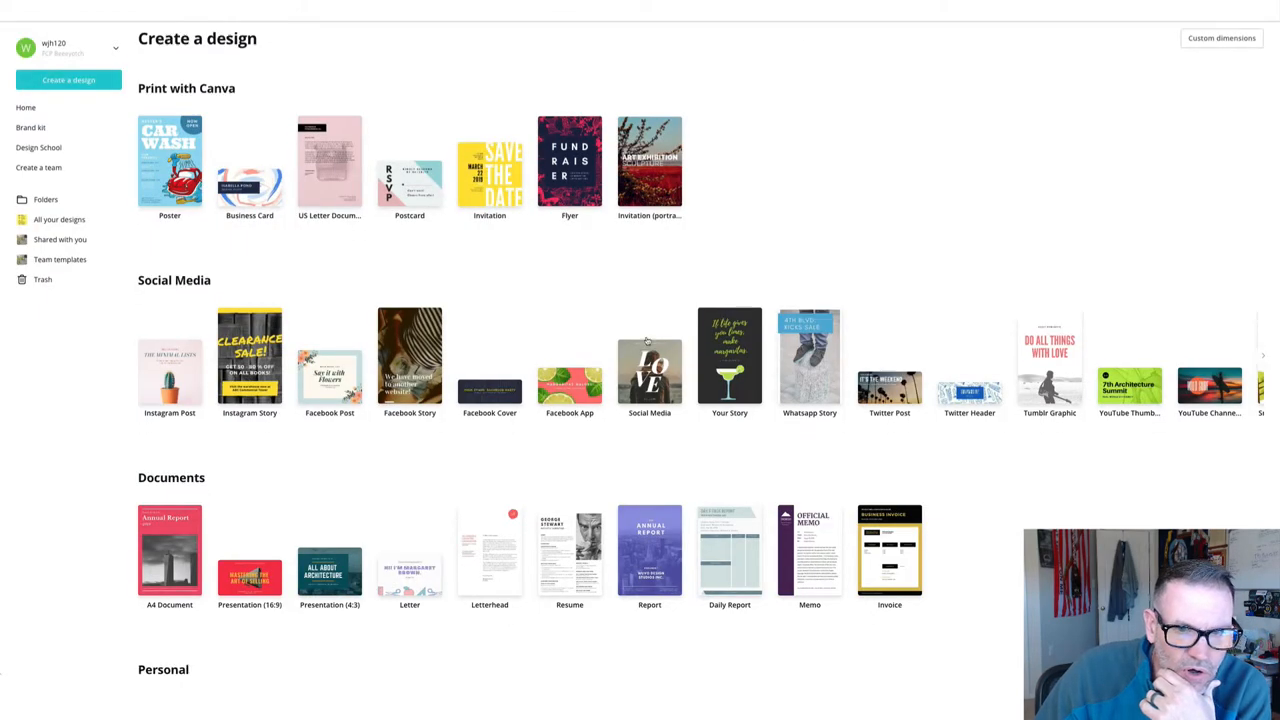
{"action": "left_click", "coordinate": [38, 147]}
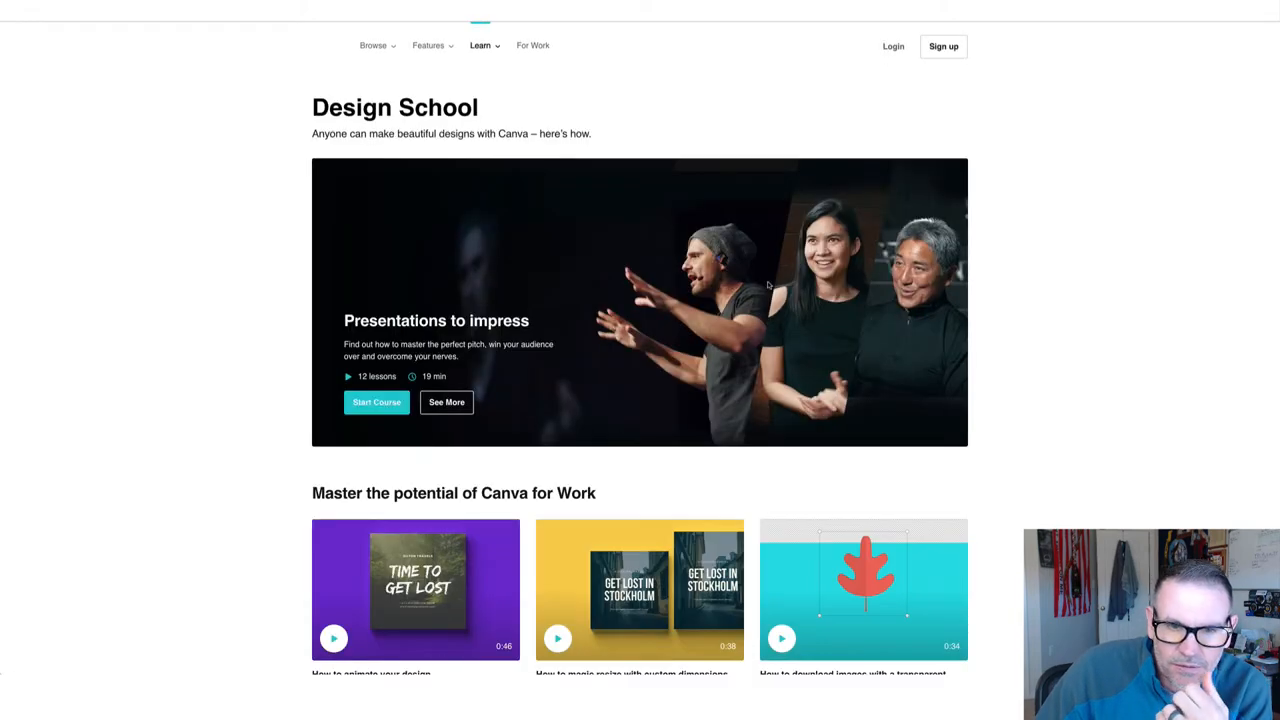
{"action": "scroll", "scroll_direction": "down", "scroll_amount": 3}
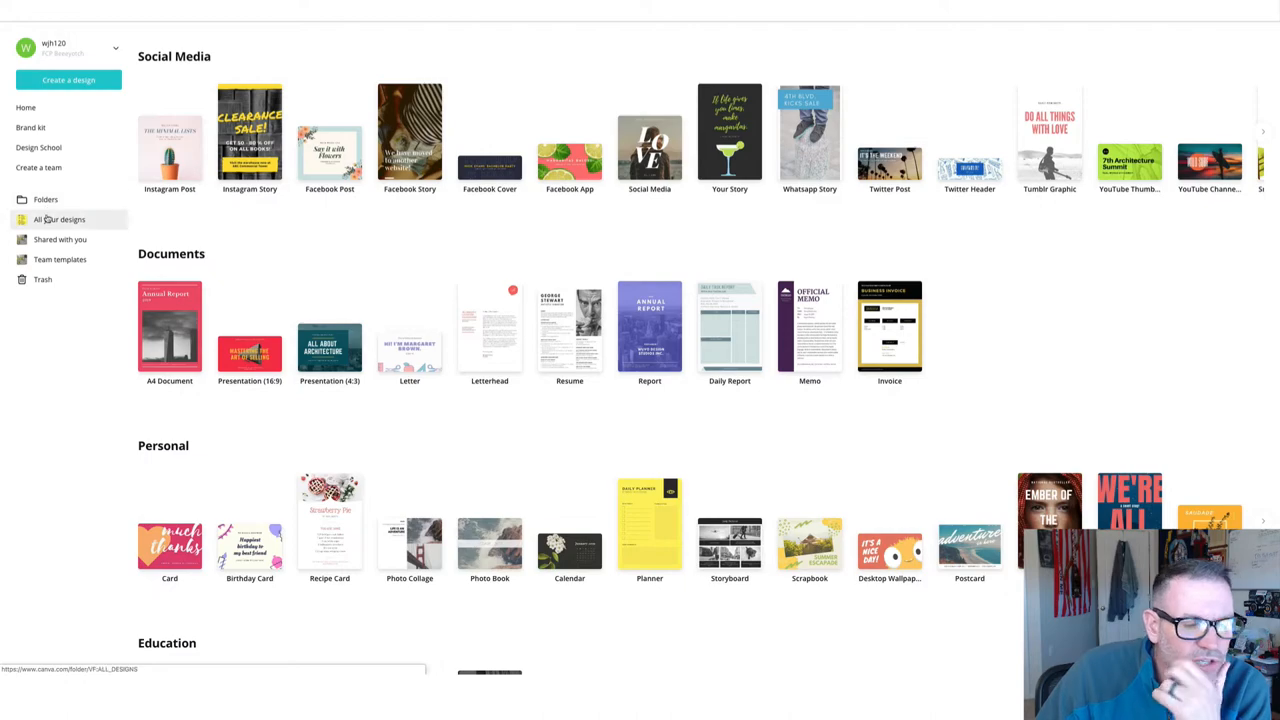
{"action": "left_click", "coordinate": [60, 219]}
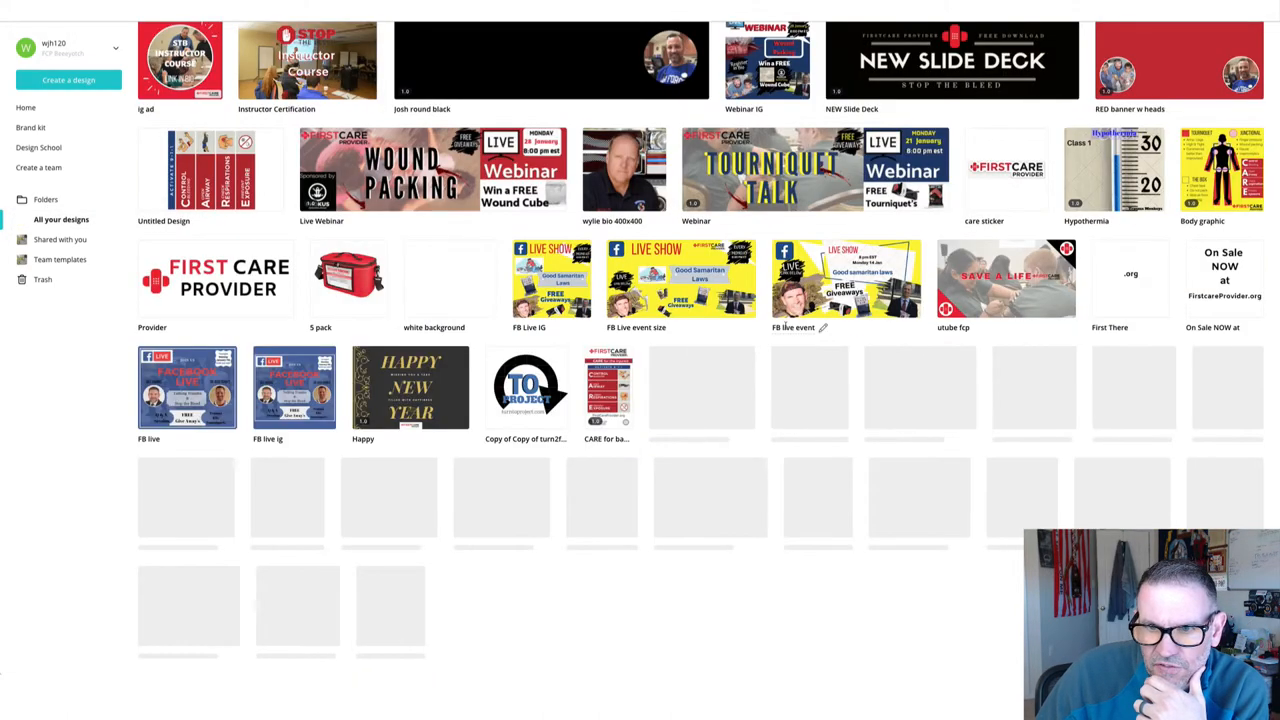
{"action": "scroll", "scroll_direction": "up", "scroll_amount": 3}
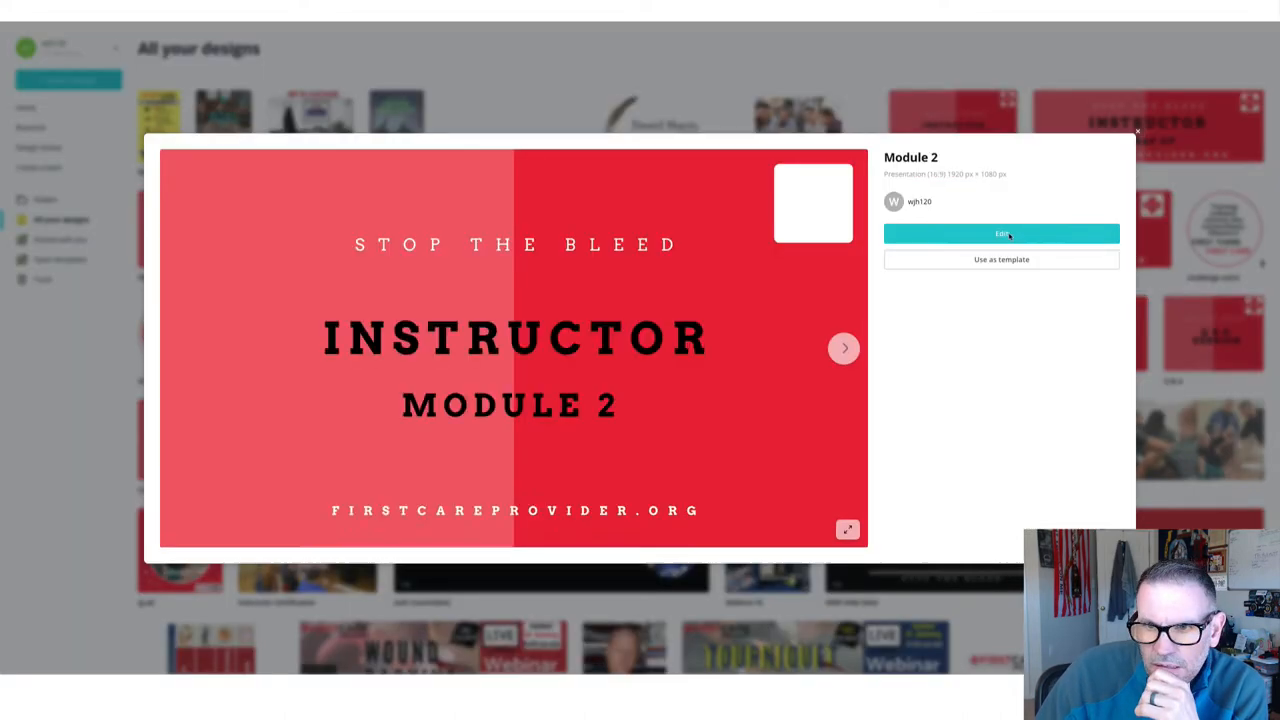
Step: Open the Module 2 presentation in the editor and scroll through its slides
{"action": "left_click", "coordinate": [1000, 233]}
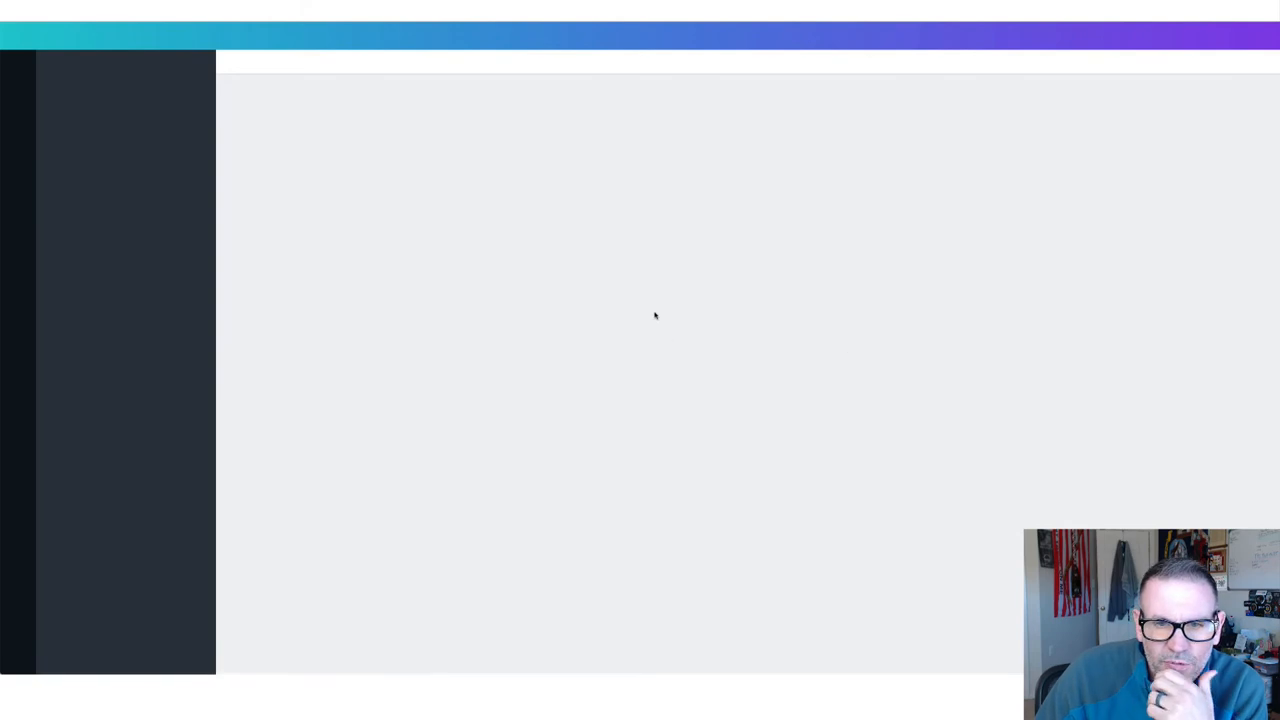
{"action": "mouse_move", "coordinate": [930, 310]}
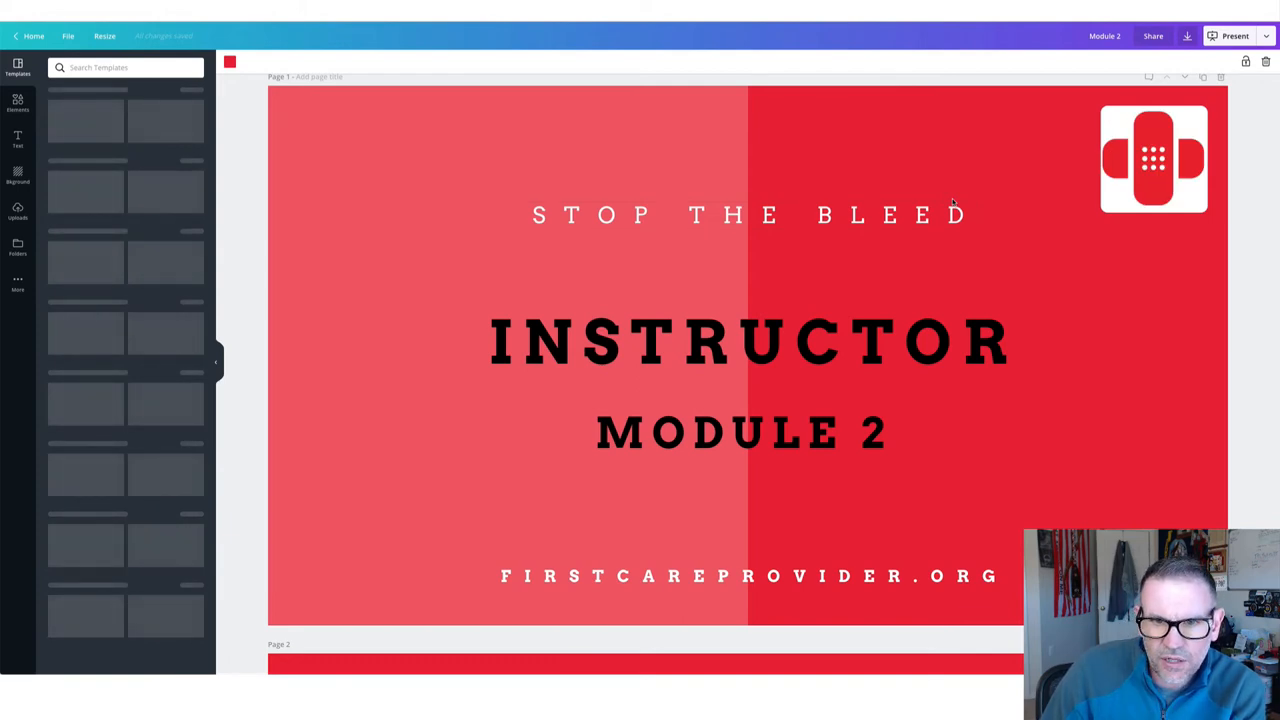
{"action": "scroll", "scroll_direction": "down", "scroll_amount": 3}
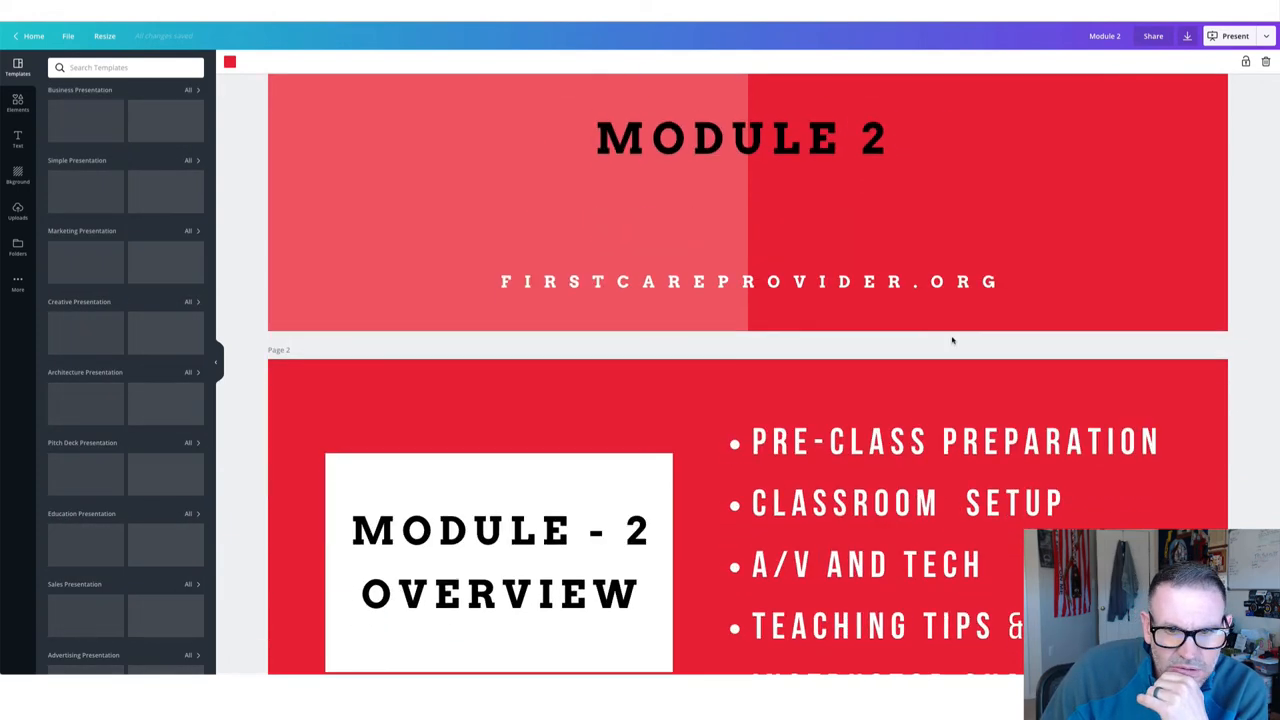
{"action": "scroll", "scroll_direction": "down", "scroll_amount": 3}
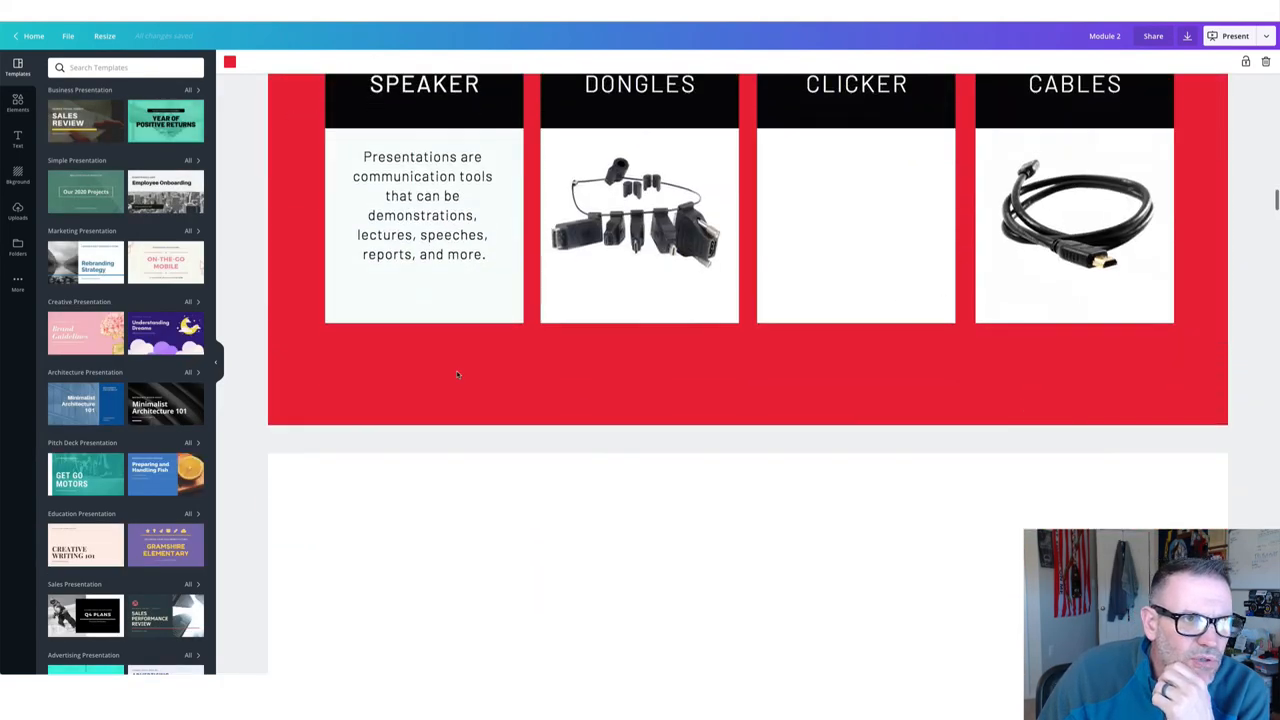
{"action": "scroll", "scroll_direction": "up", "scroll_amount": 3}
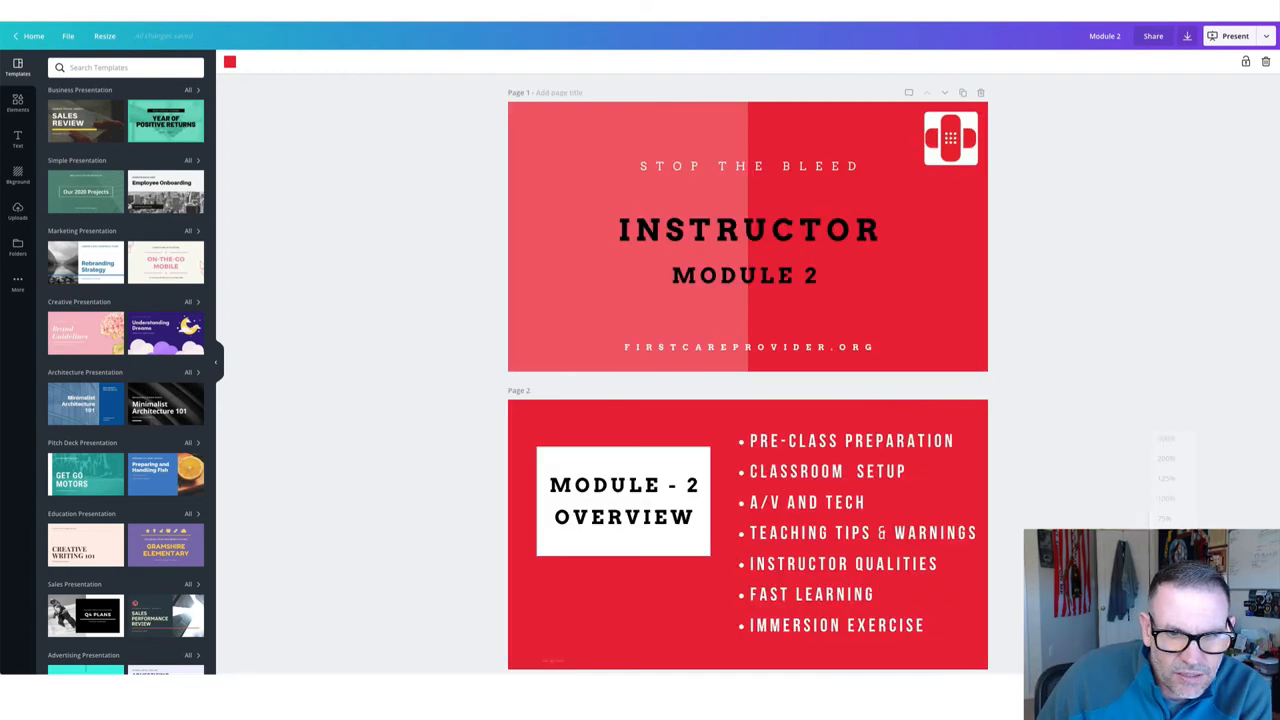
{"action": "scroll", "scroll_direction": "down", "scroll_amount": 3}
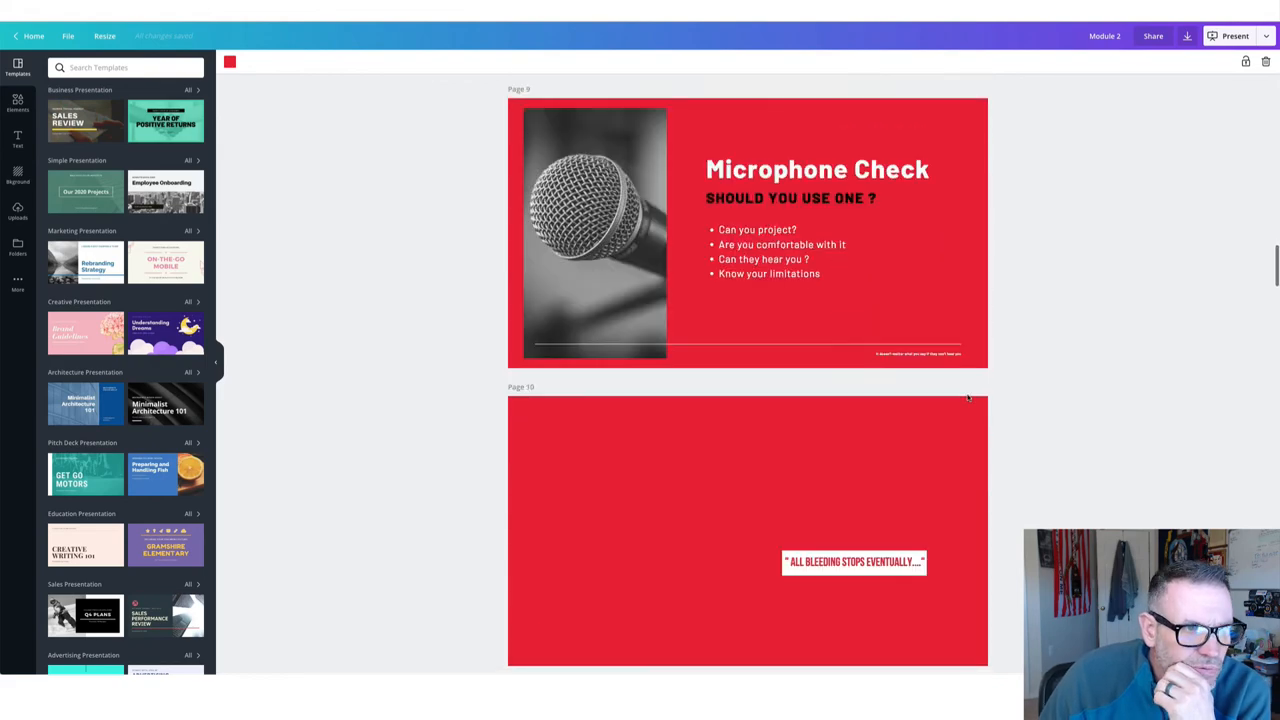
{"action": "scroll", "scroll_direction": "down", "scroll_amount": 3}
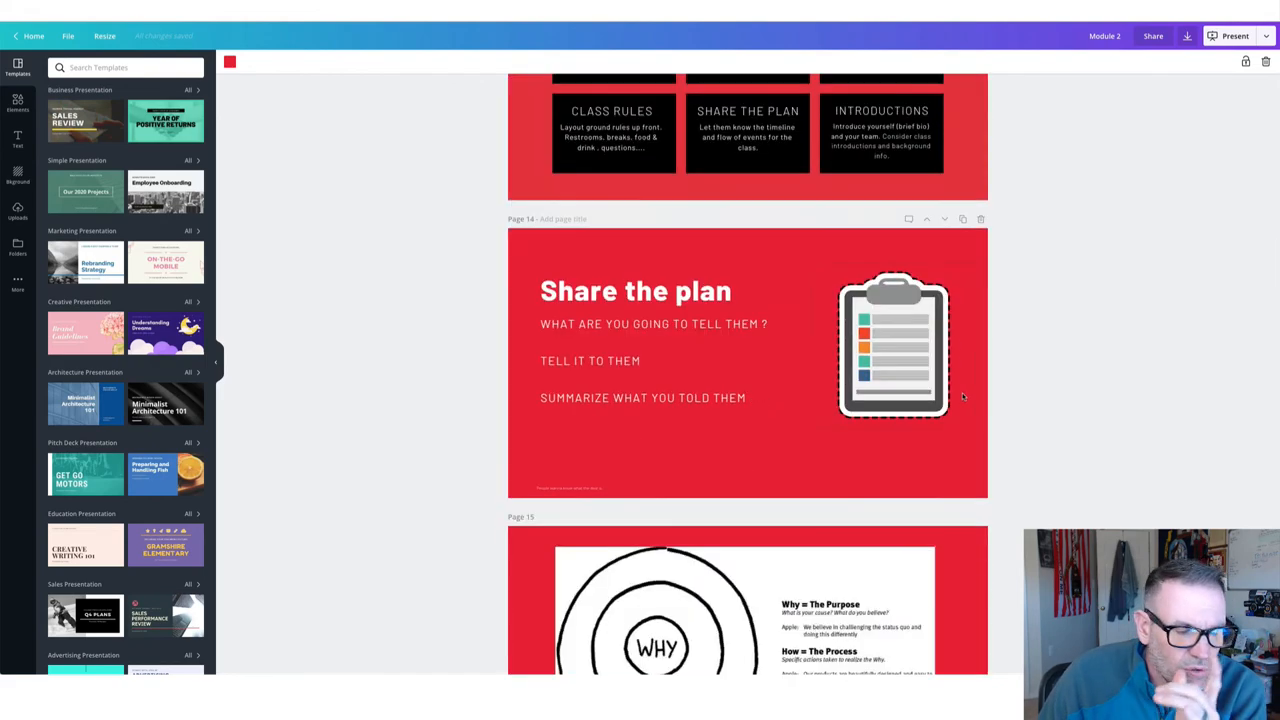
{"action": "scroll", "scroll_direction": "down", "scroll_amount": 3}
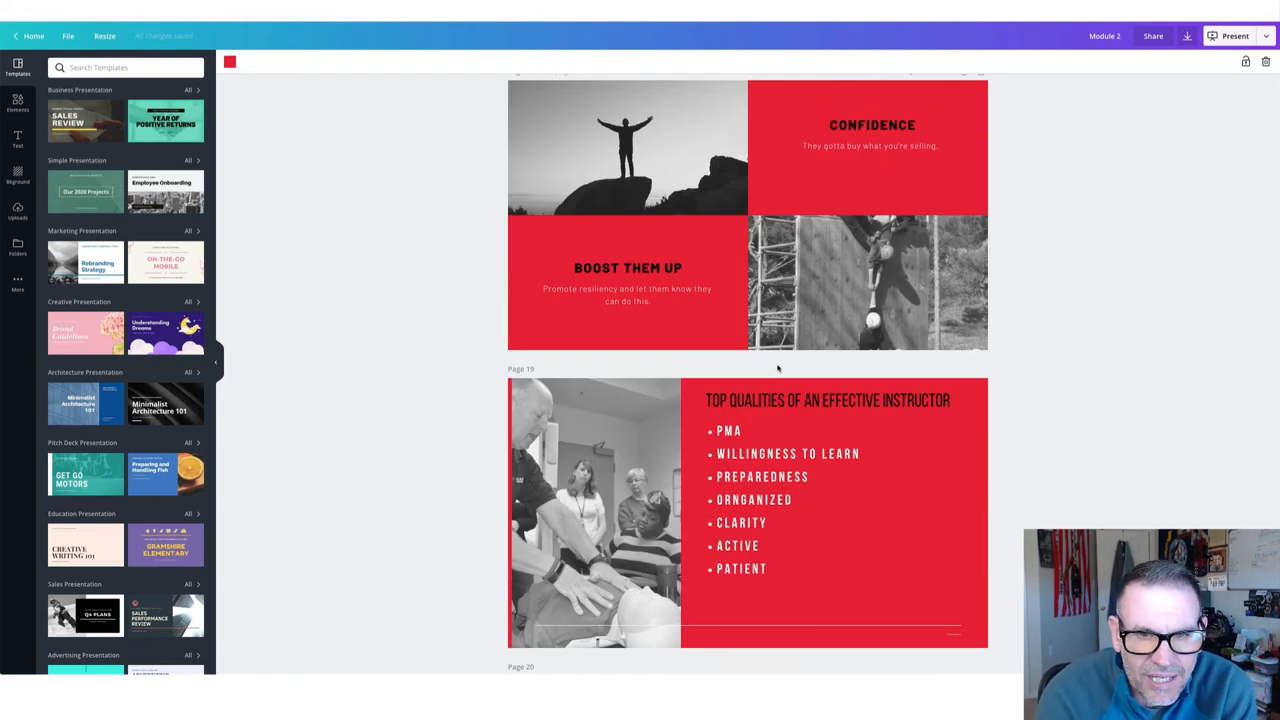
{"action": "scroll", "scroll_direction": "down", "scroll_amount": 3}
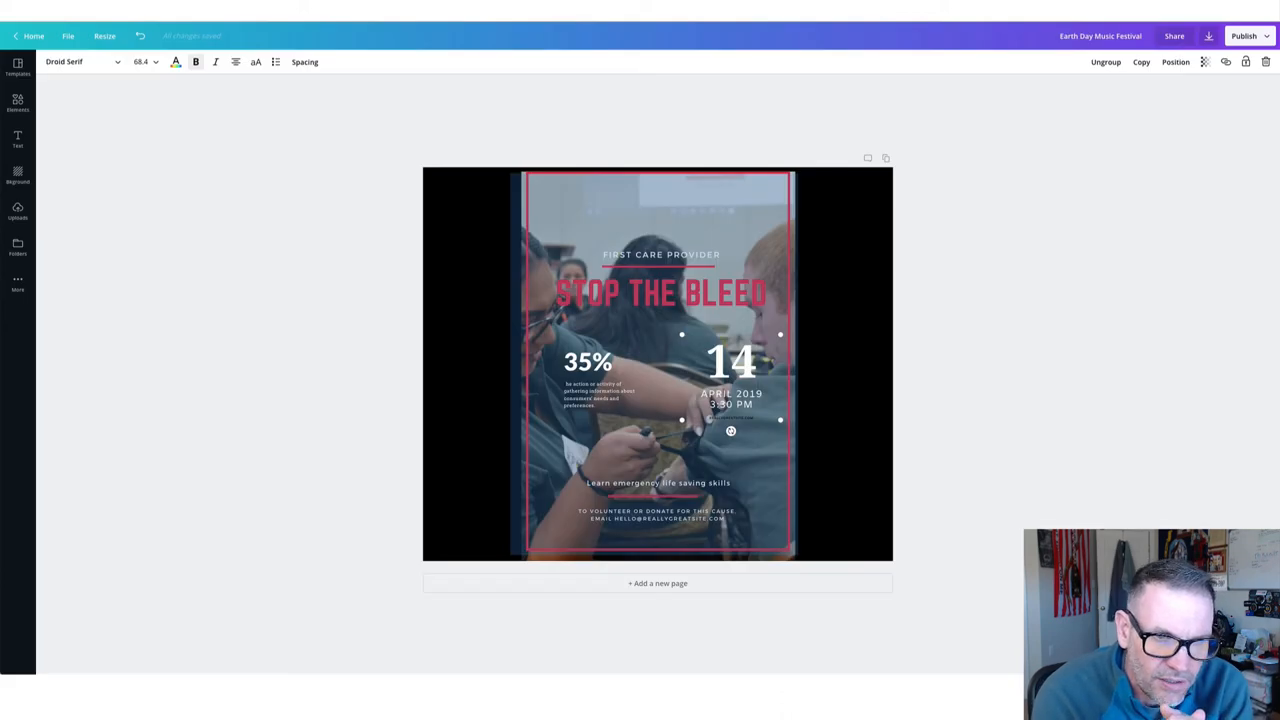
{"action": "mouse_move", "coordinate": [270, 116]}
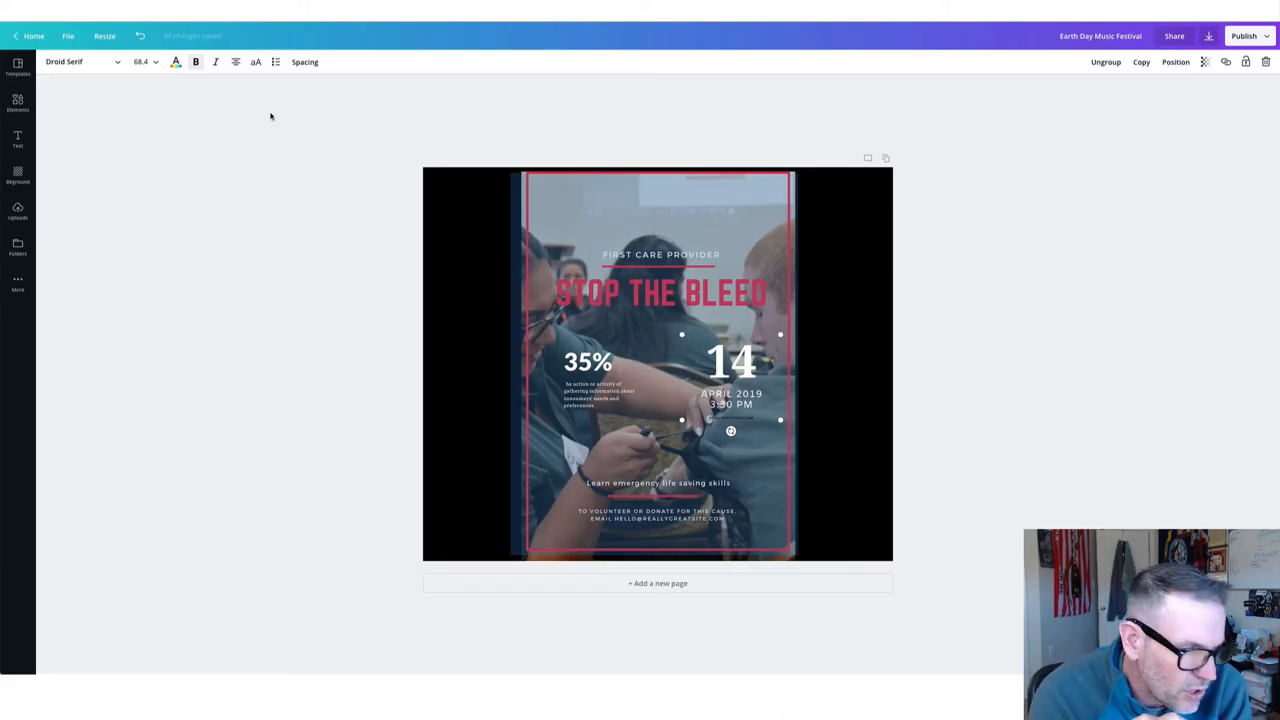